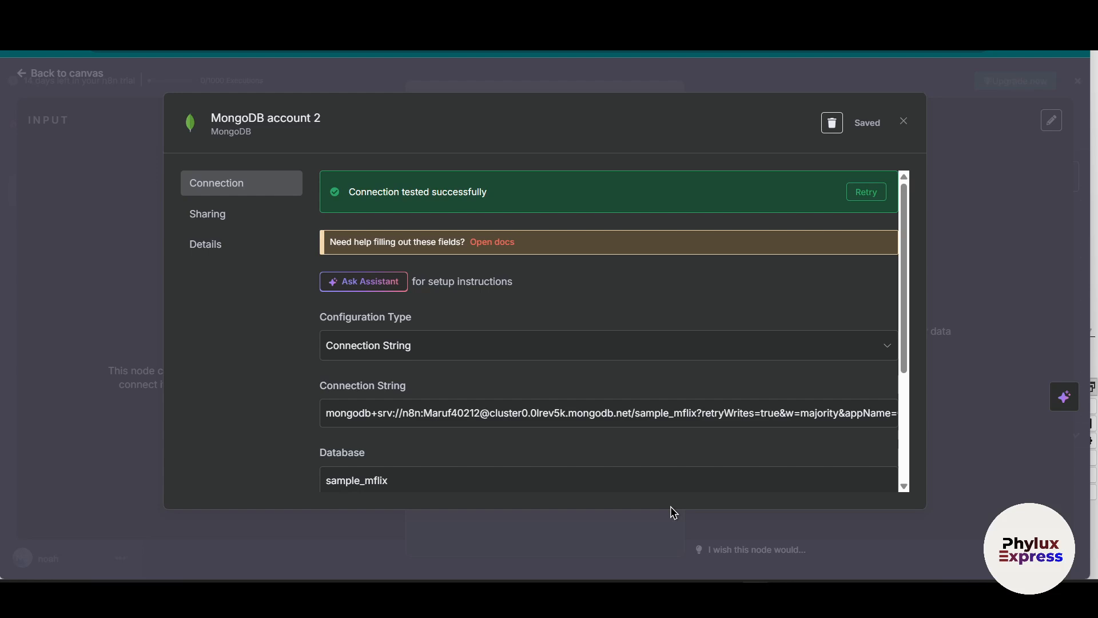
pyautogui.moveTo(822, 449)
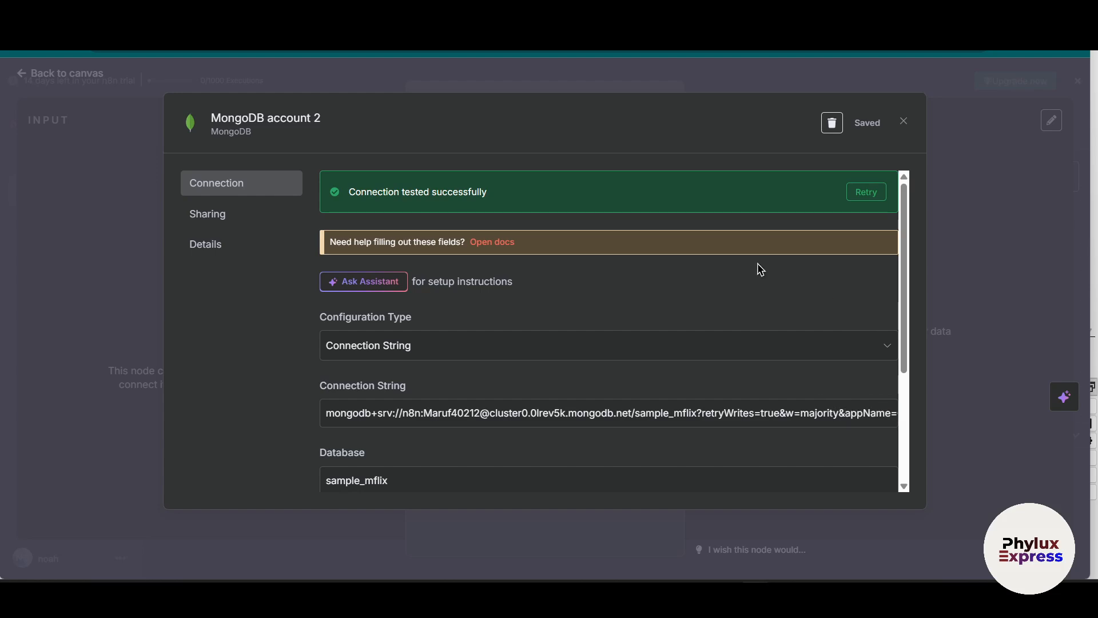
pyautogui.moveTo(914, 124)
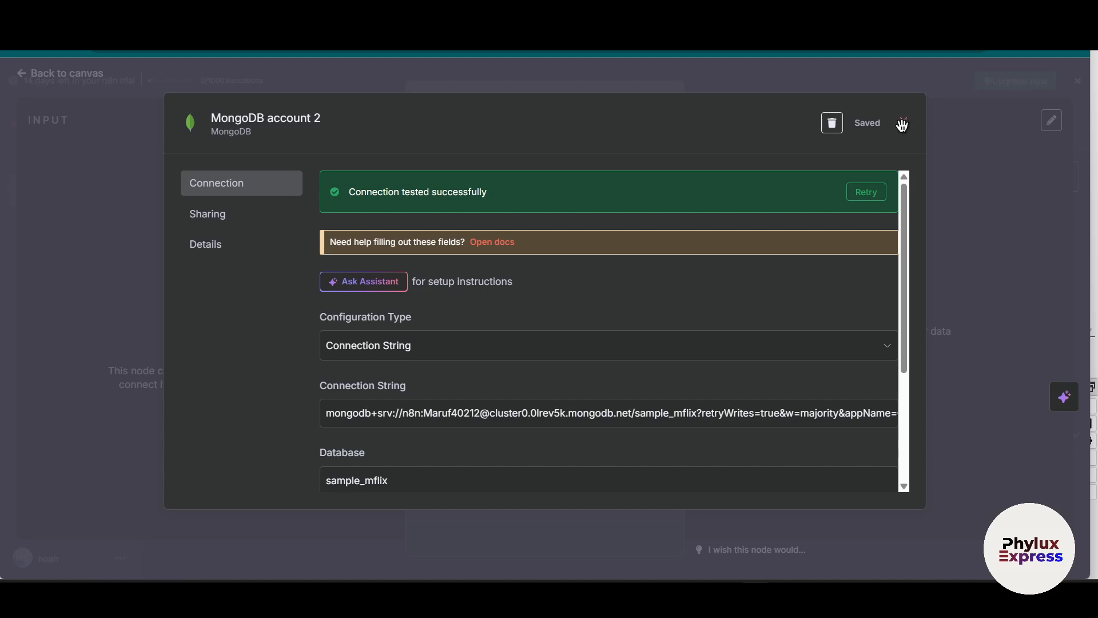
# - Close the saved MongoDB account 2 credential dialog in n8n
pyautogui.click(902, 123)
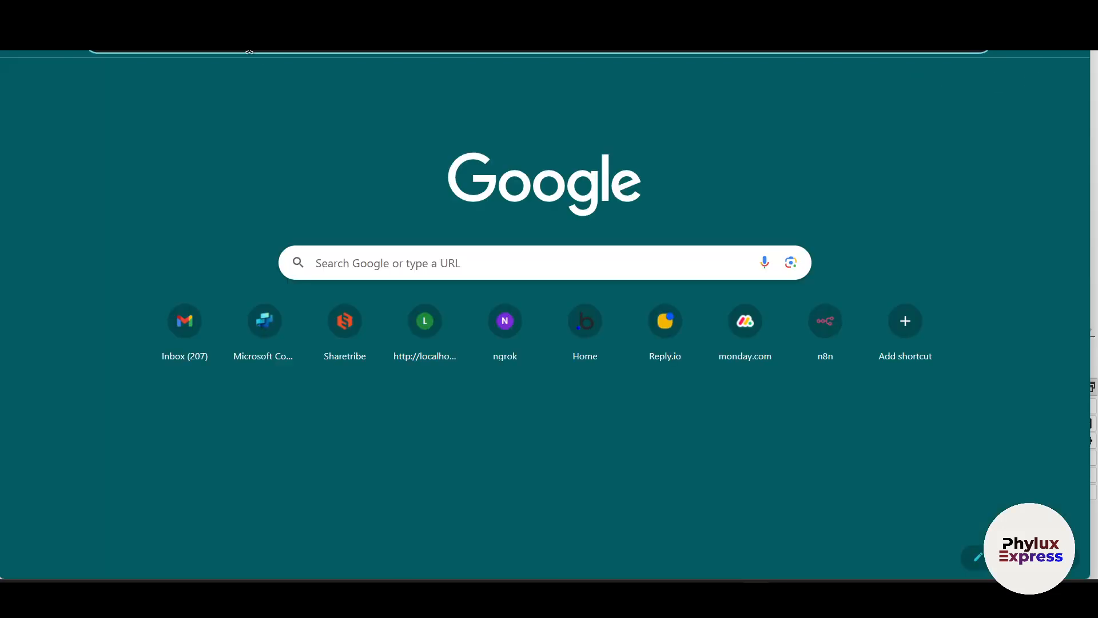
# - Search Google for 'mongodb' and open the official MongoDB.com result
pyautogui.write('mong')
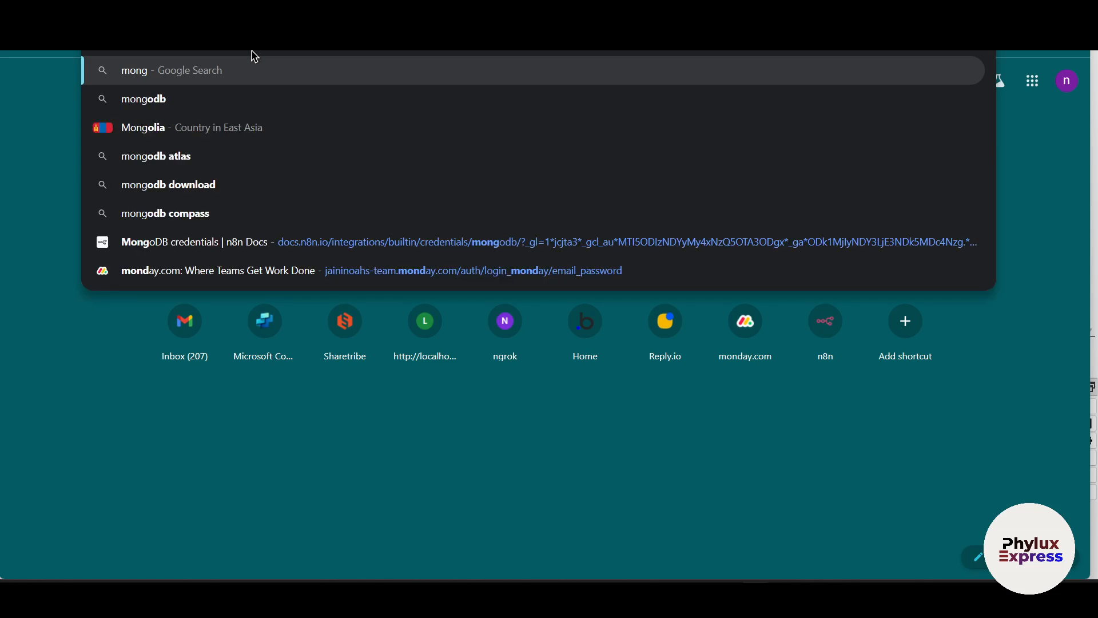
pyautogui.click(143, 99)
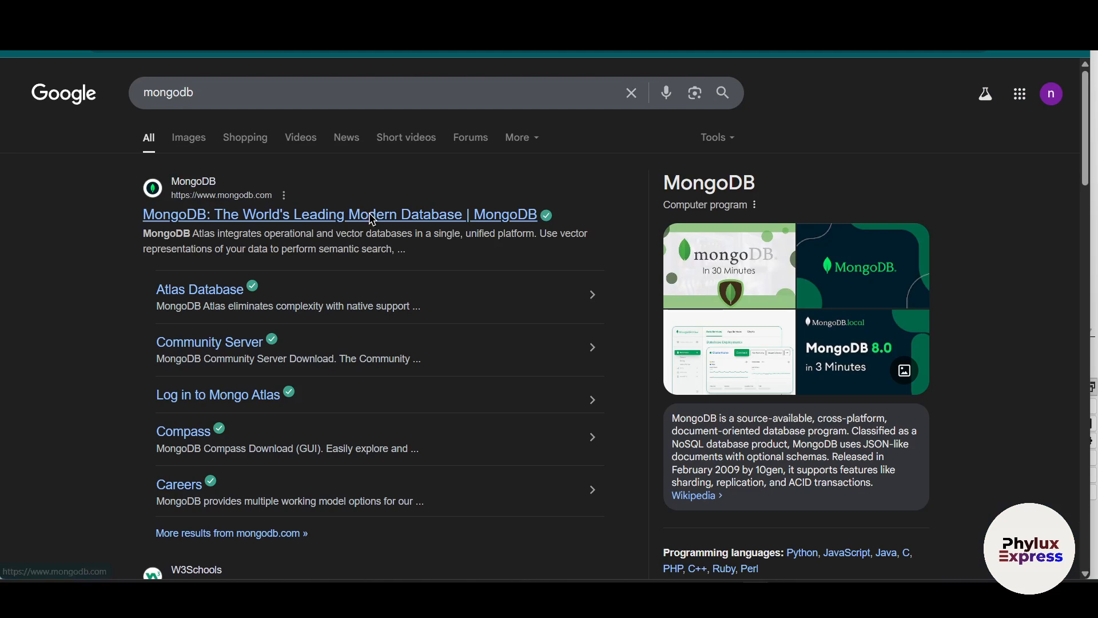
pyautogui.click(340, 214)
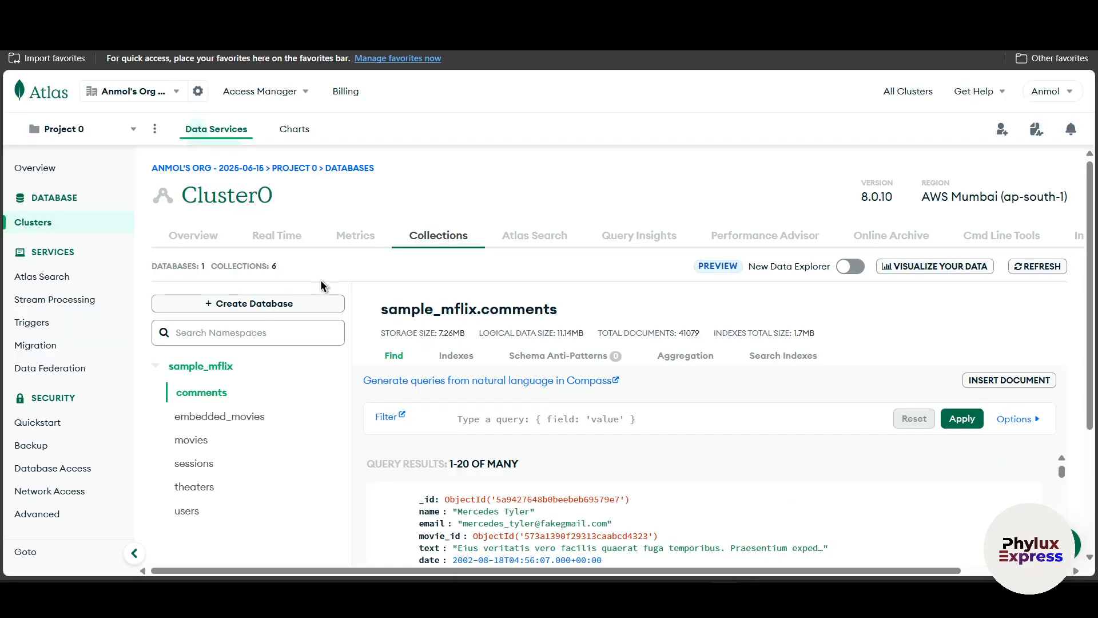
pyautogui.moveTo(616, 164)
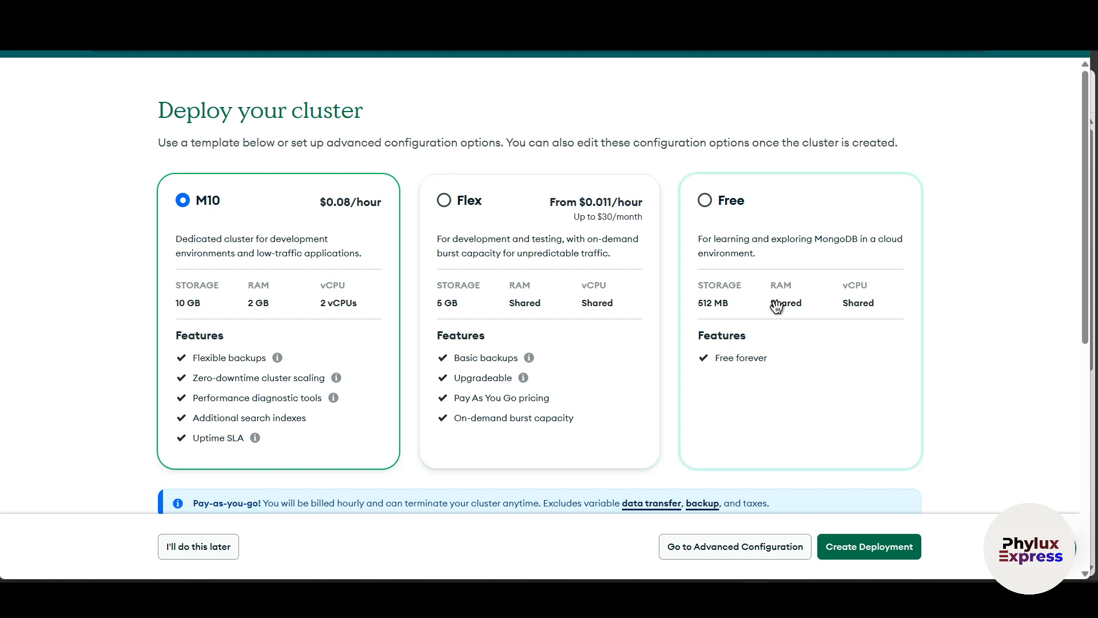
# - Create the Cluster0 deployment on AWS in Mumbai with default configurations
pyautogui.scroll(-3)
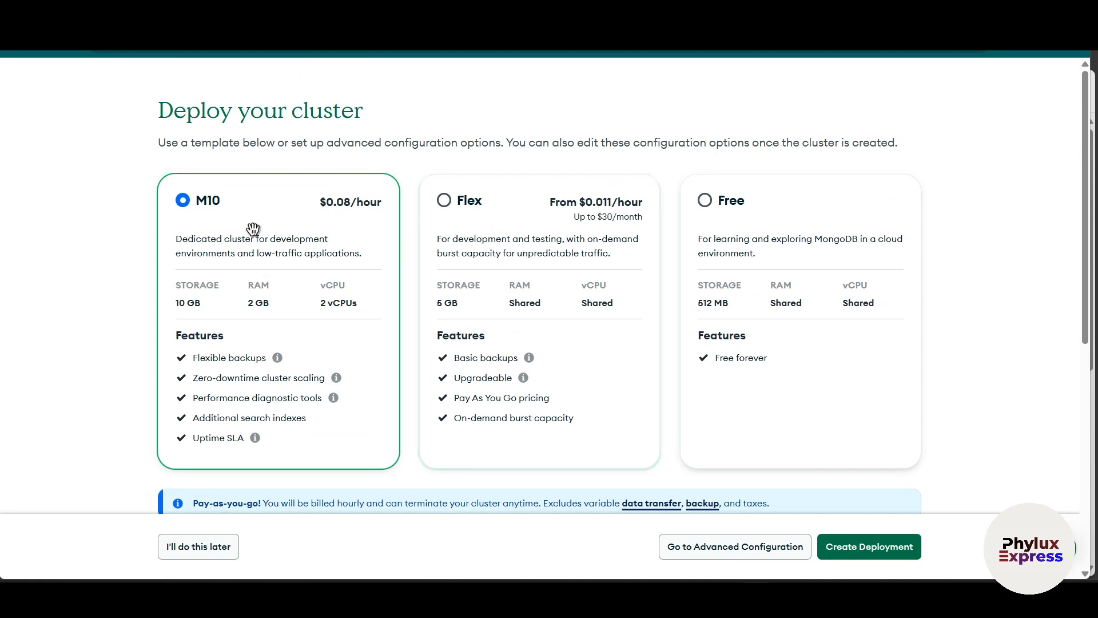
pyautogui.moveTo(762, 276)
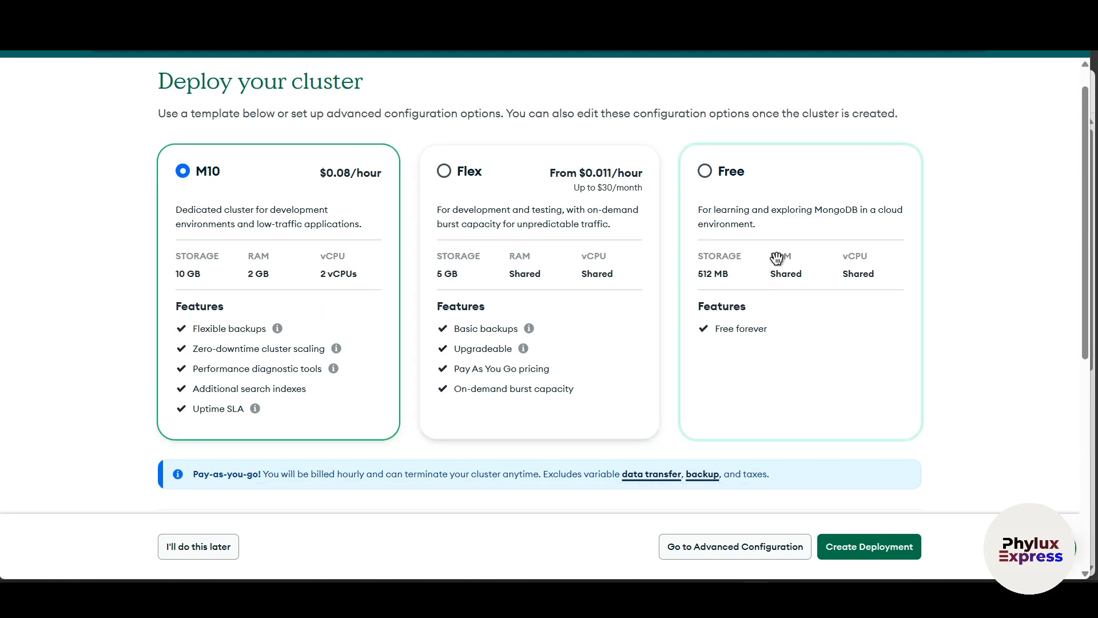
pyautogui.scroll(-3)
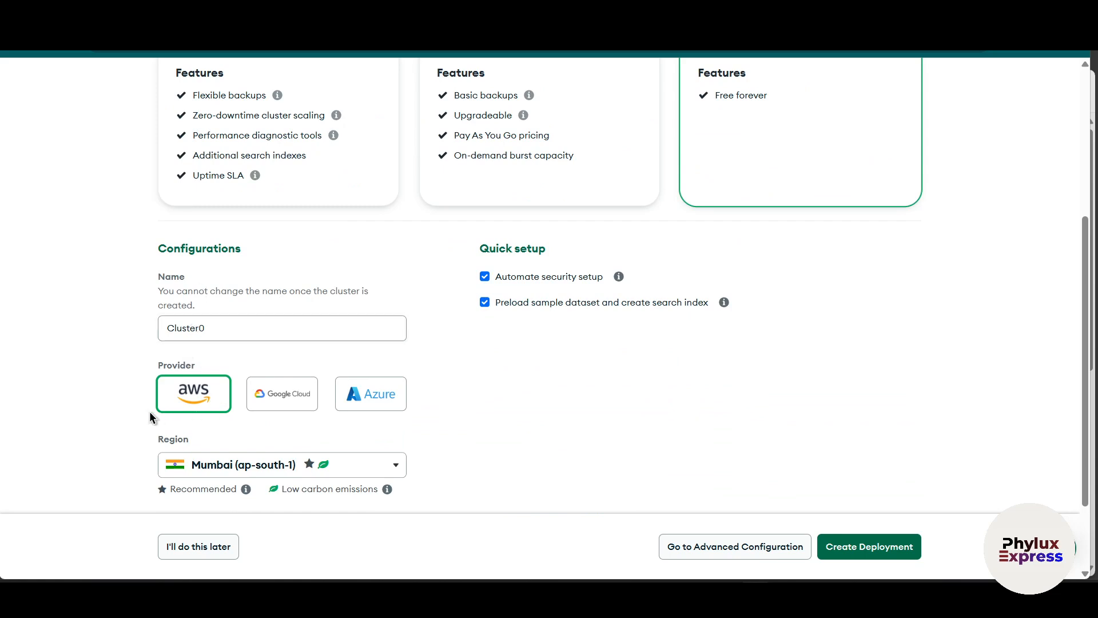
pyautogui.scroll(-3)
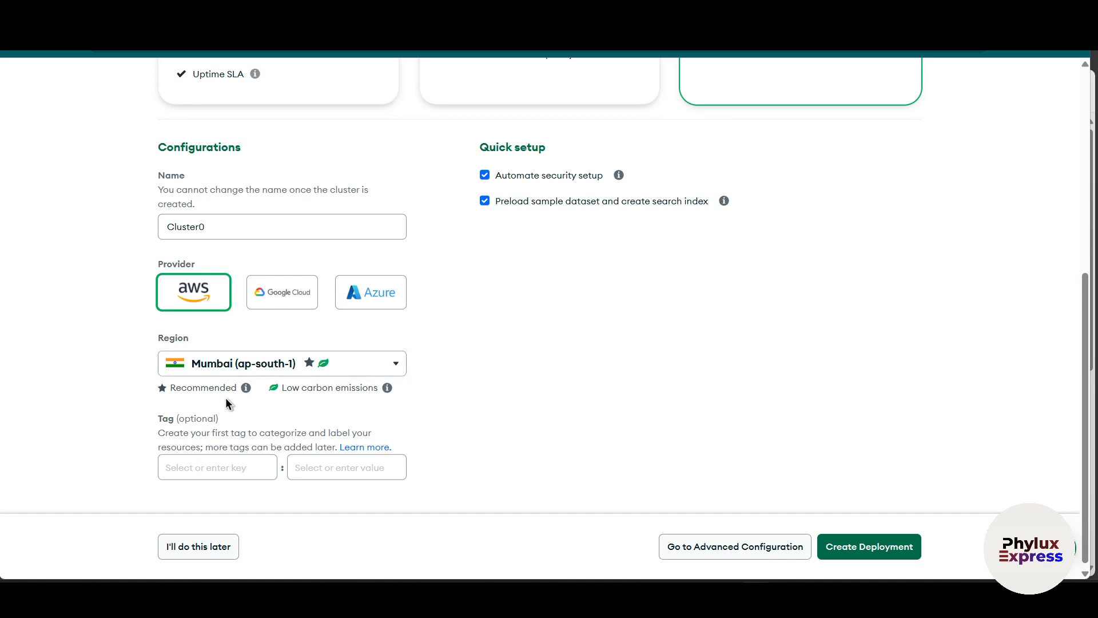
pyautogui.moveTo(895, 559)
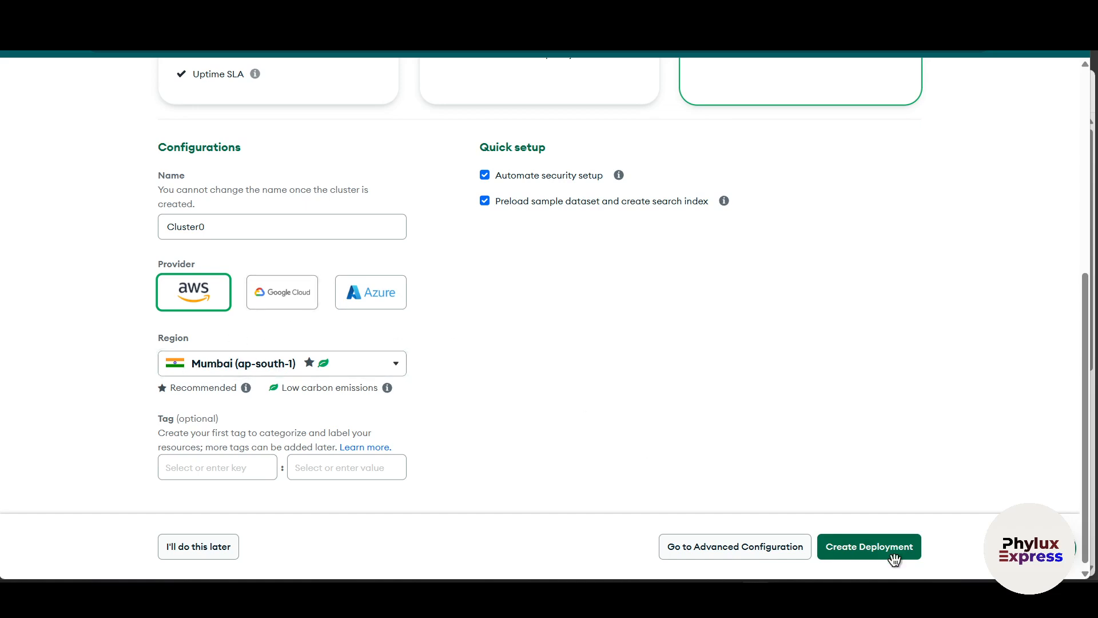
pyautogui.click(869, 547)
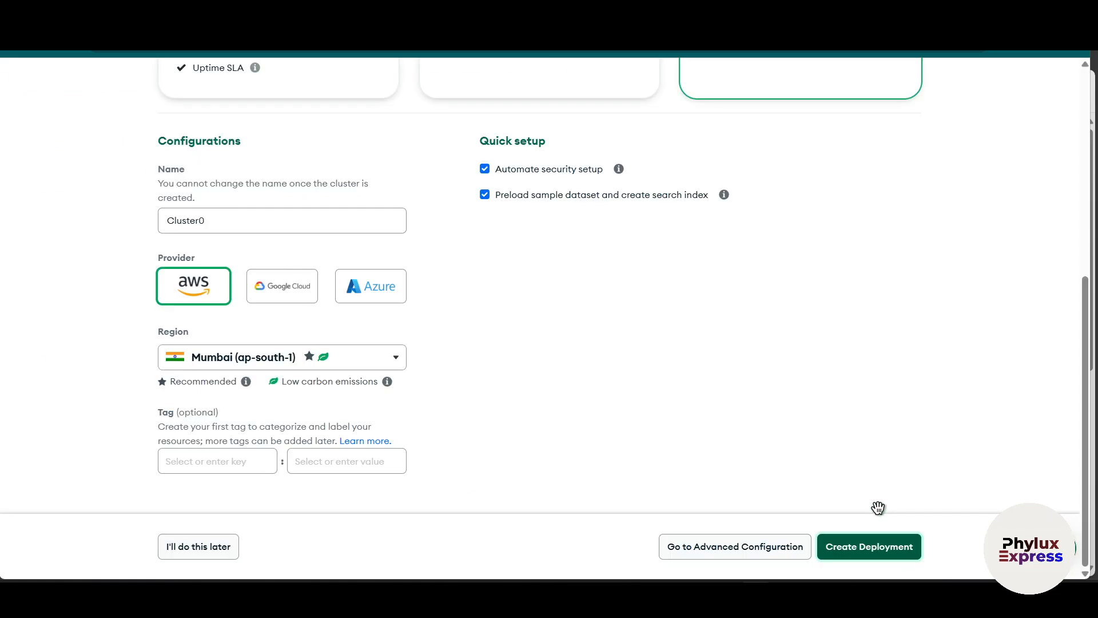
pyautogui.moveTo(823, 375)
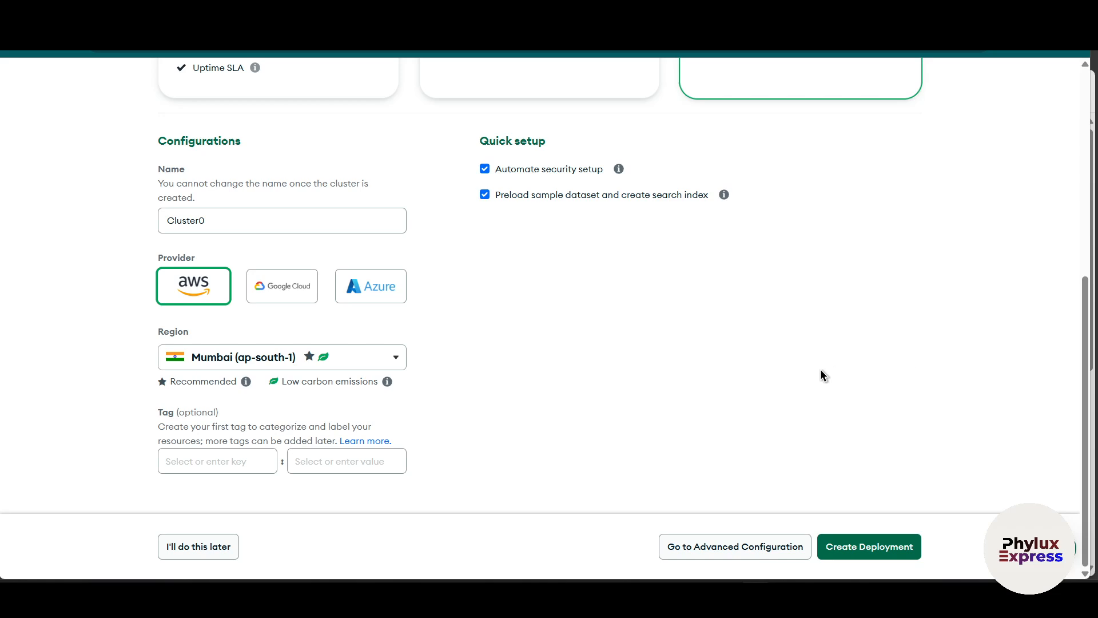
pyautogui.click(868, 546)
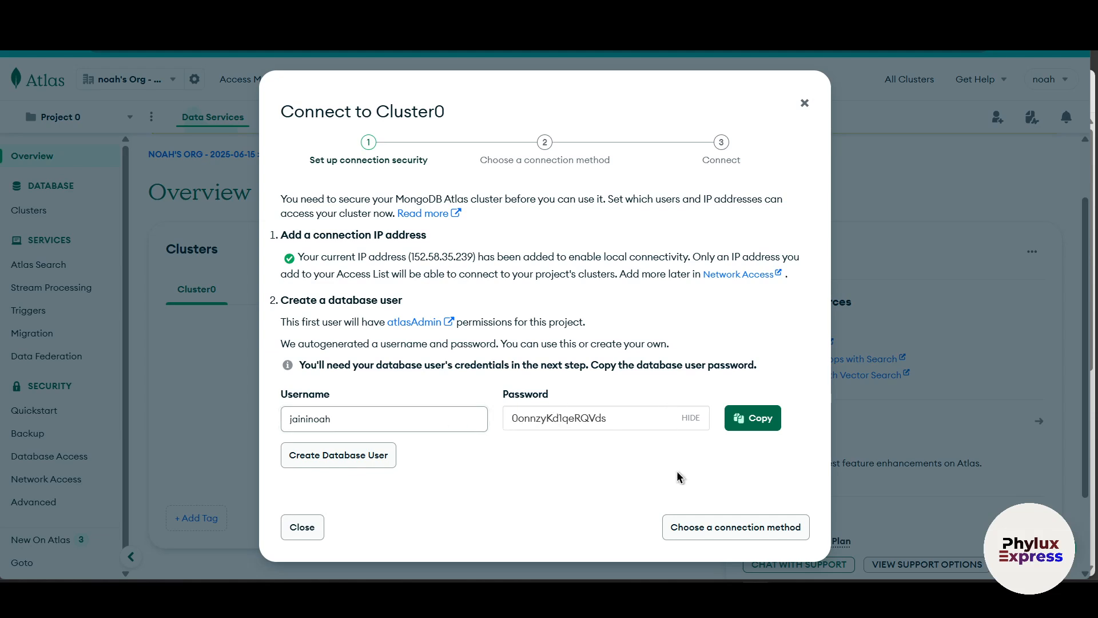
pyautogui.moveTo(804, 106)
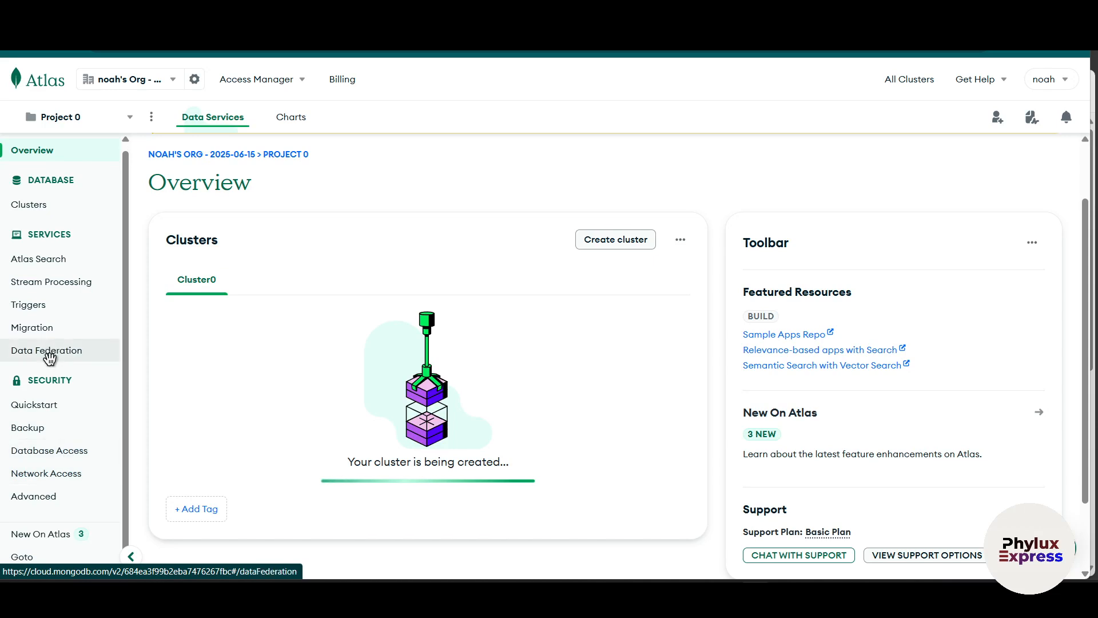
# - Open Network Access under Security to view the IP access list
pyautogui.click(47, 473)
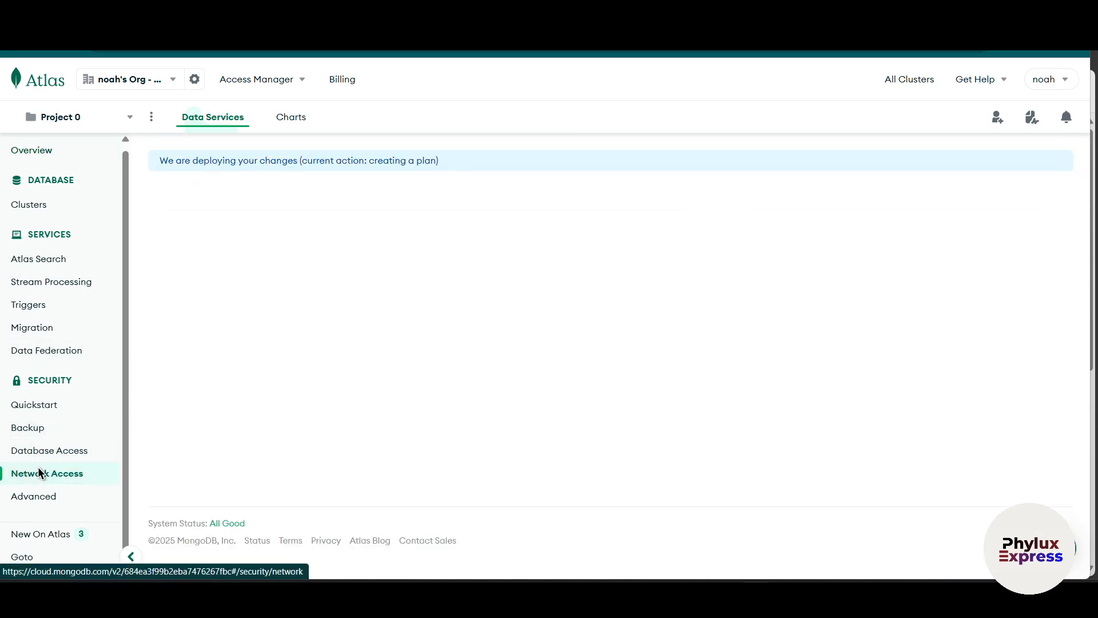
pyautogui.click(47, 473)
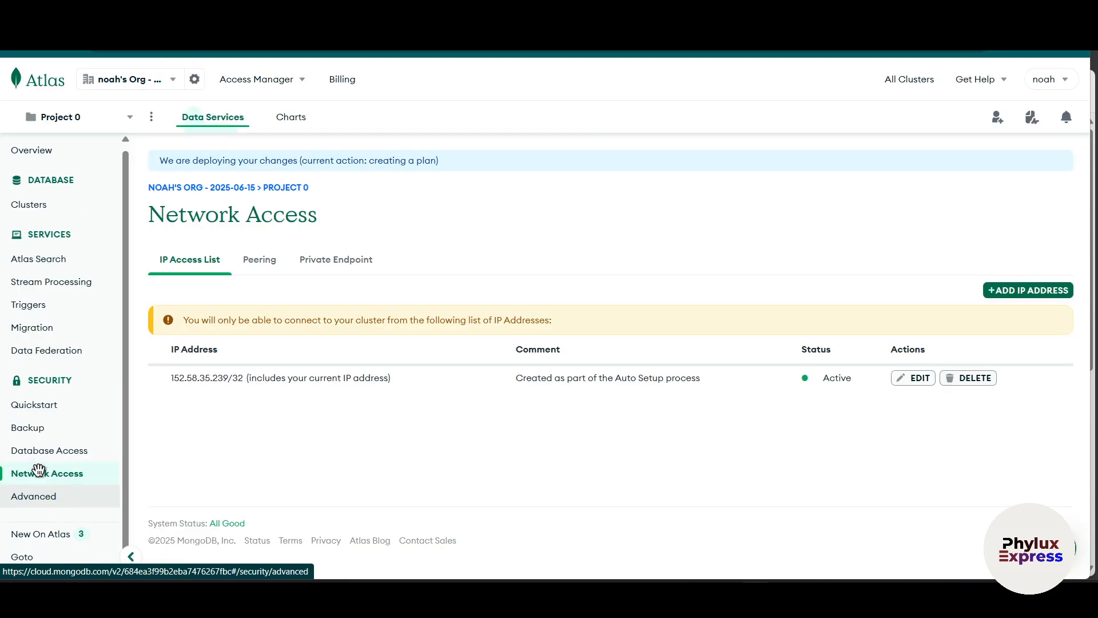
pyautogui.moveTo(446, 397)
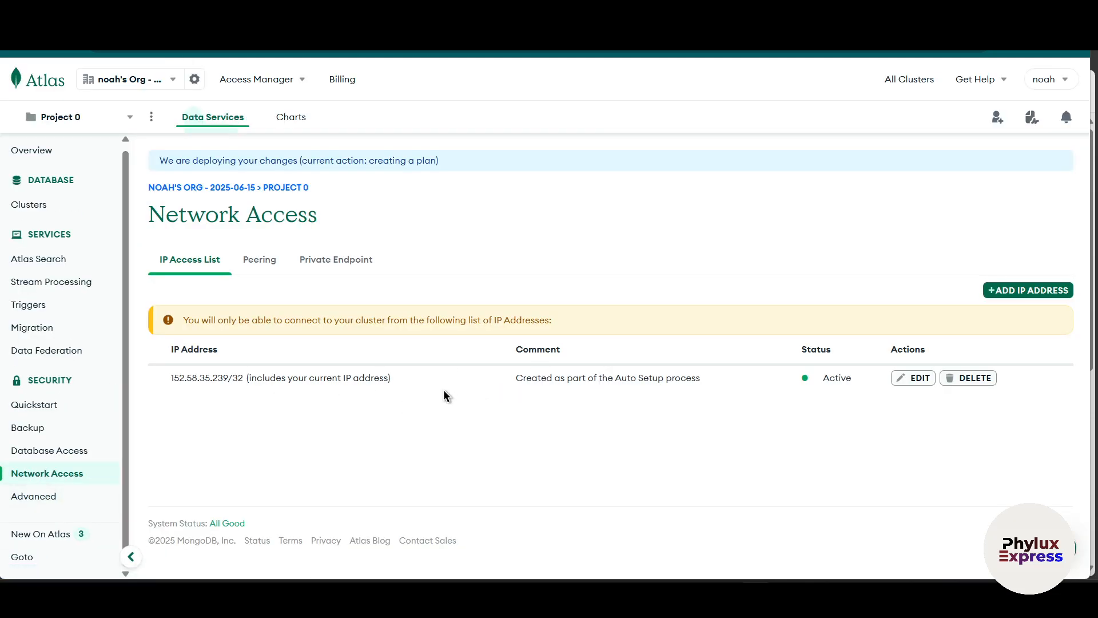
pyautogui.moveTo(517, 384)
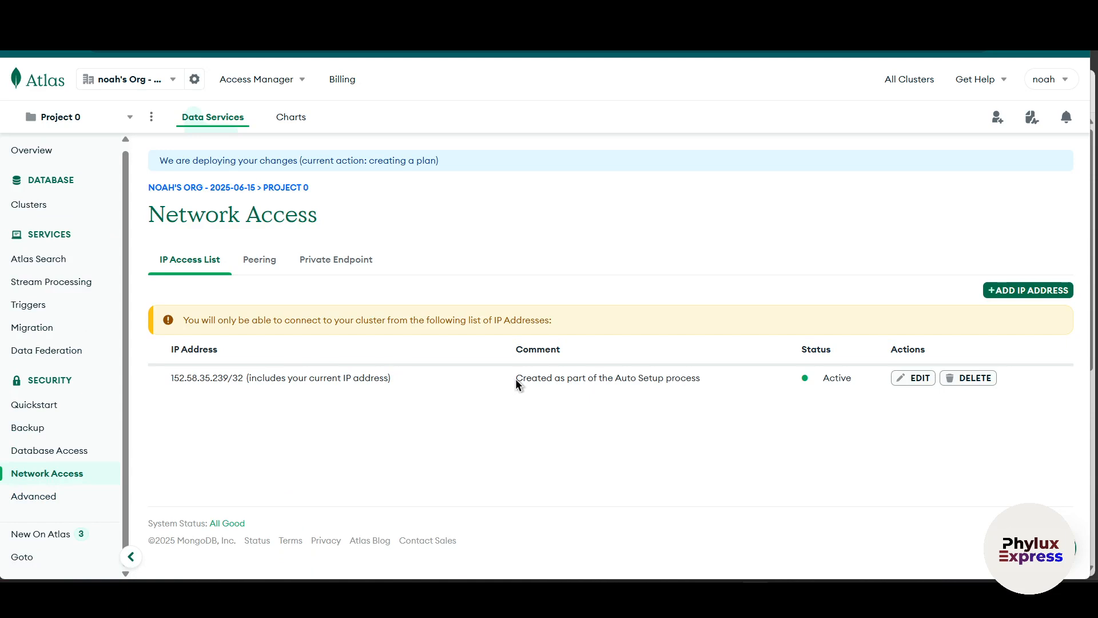
pyautogui.moveTo(1000, 319)
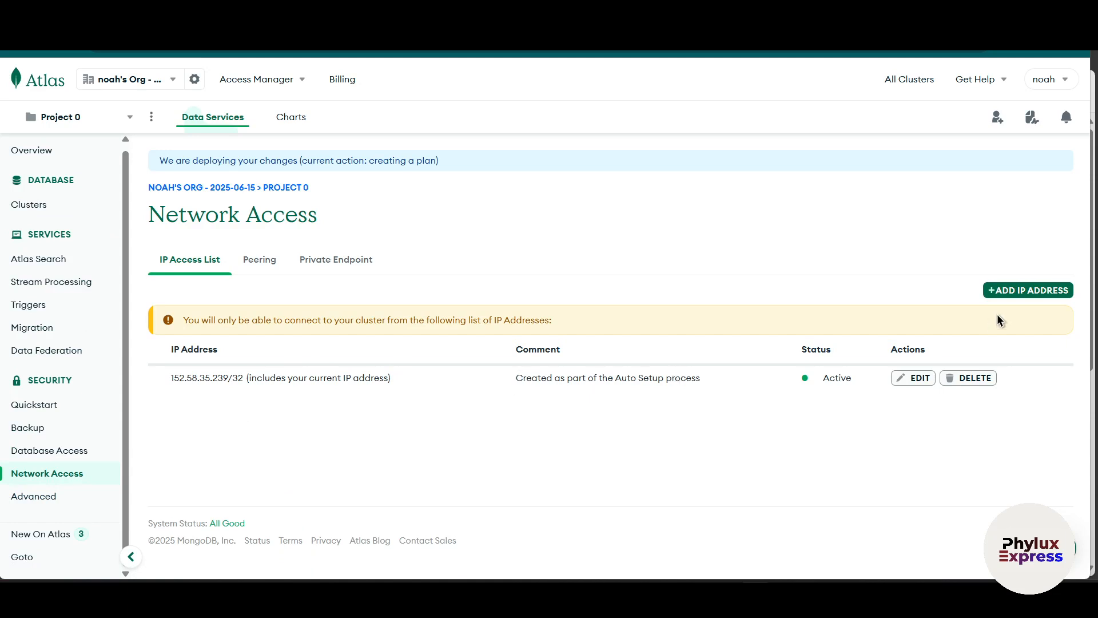
# - Add and confirm a 0.0.0.0/0 access-from-anywhere IP access list entry
pyautogui.click(1027, 290)
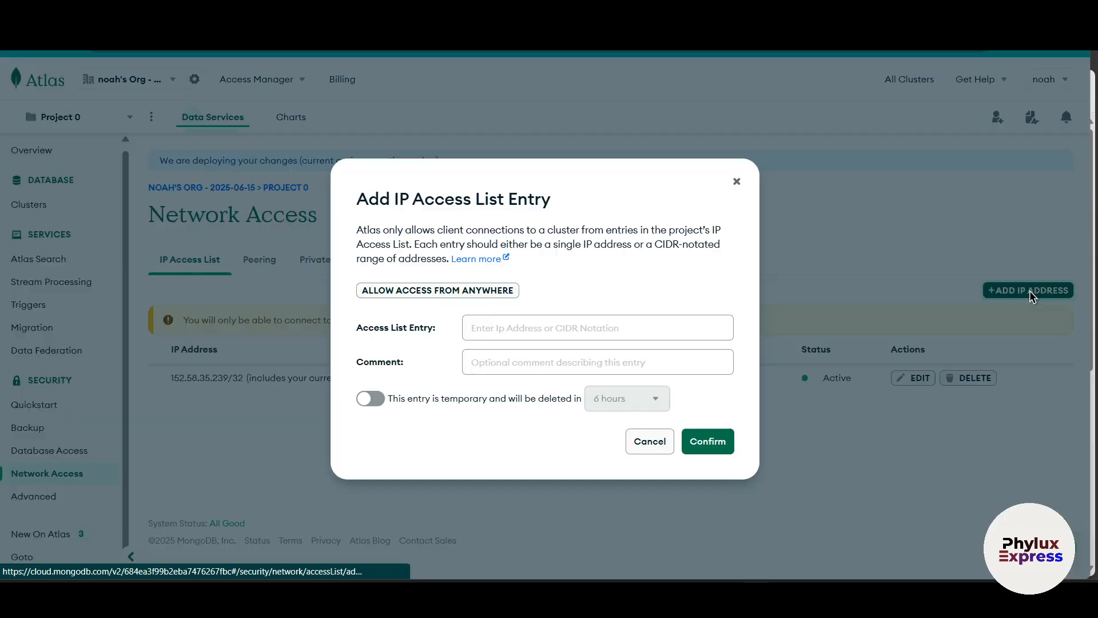
pyautogui.click(707, 441)
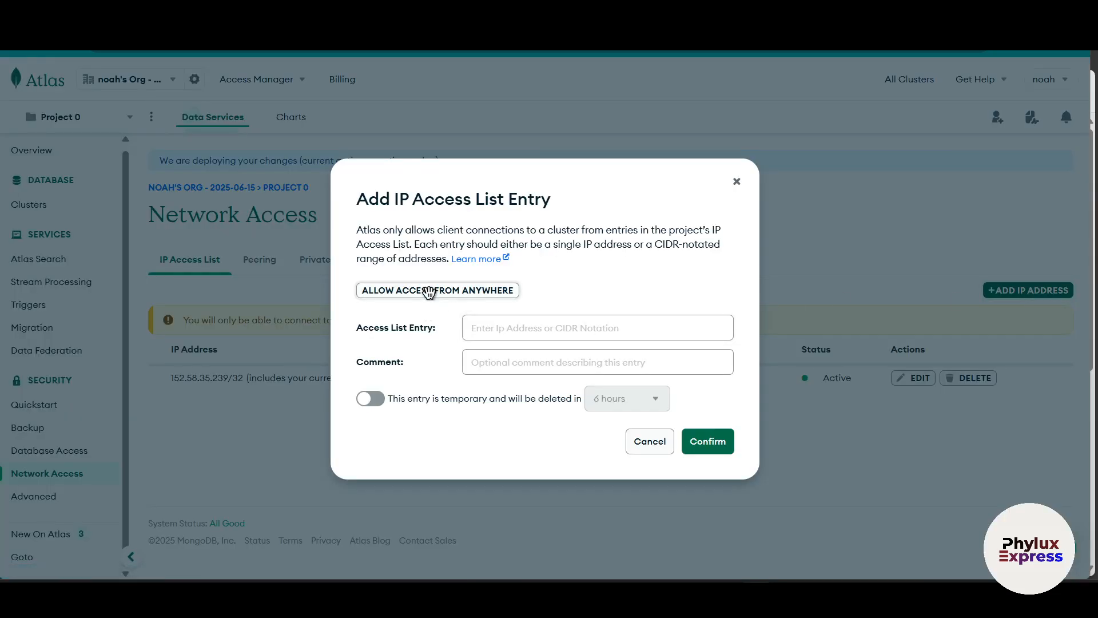
pyautogui.click(437, 290)
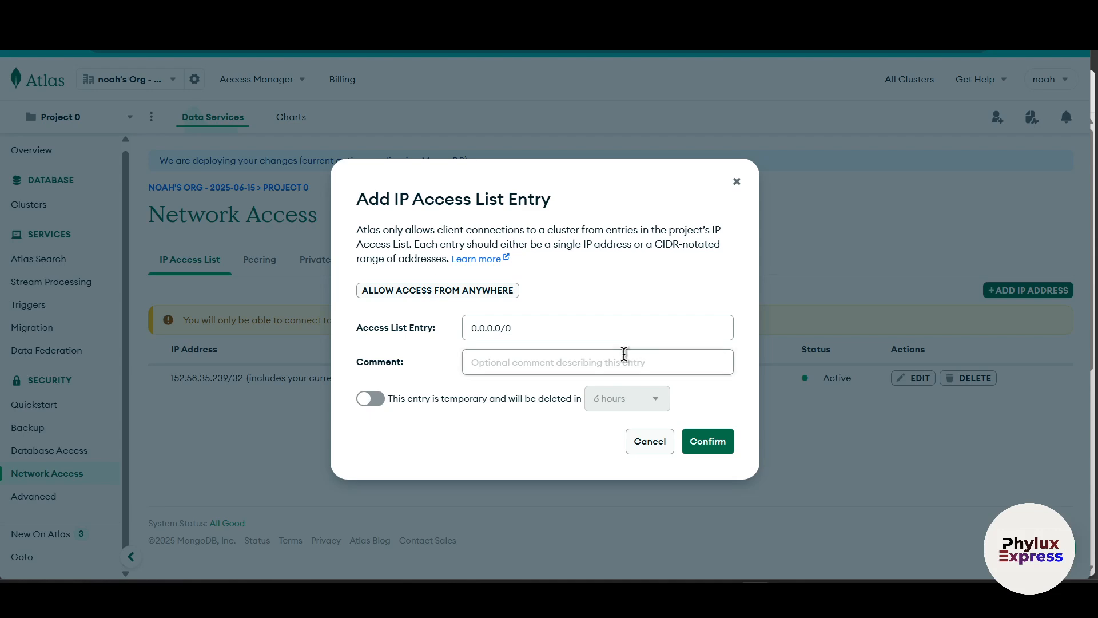
pyautogui.click(707, 441)
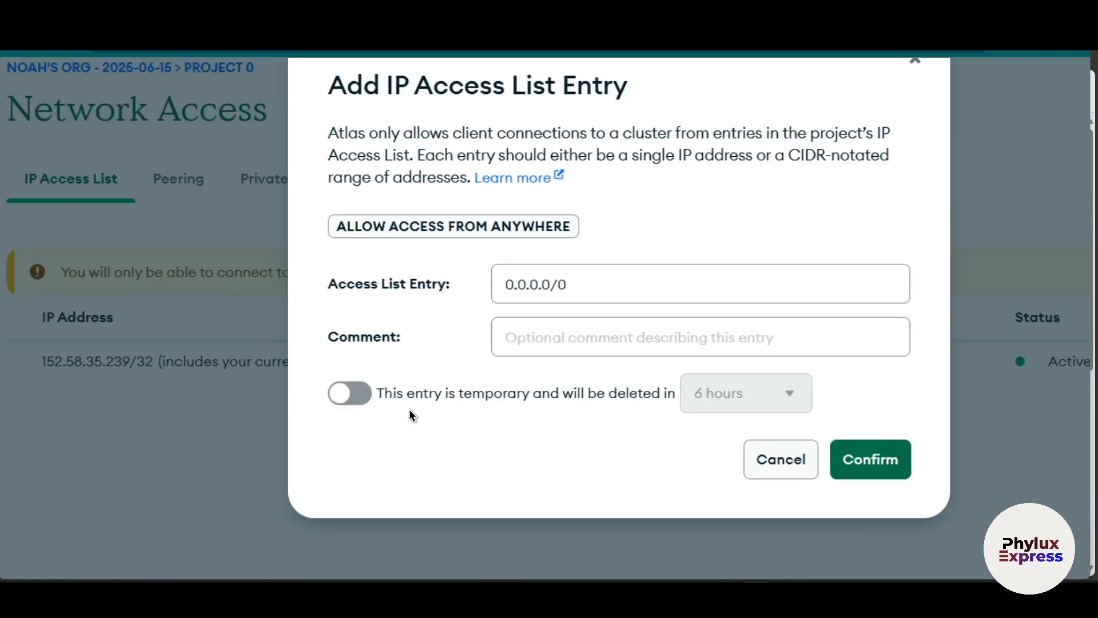
pyautogui.moveTo(533, 428)
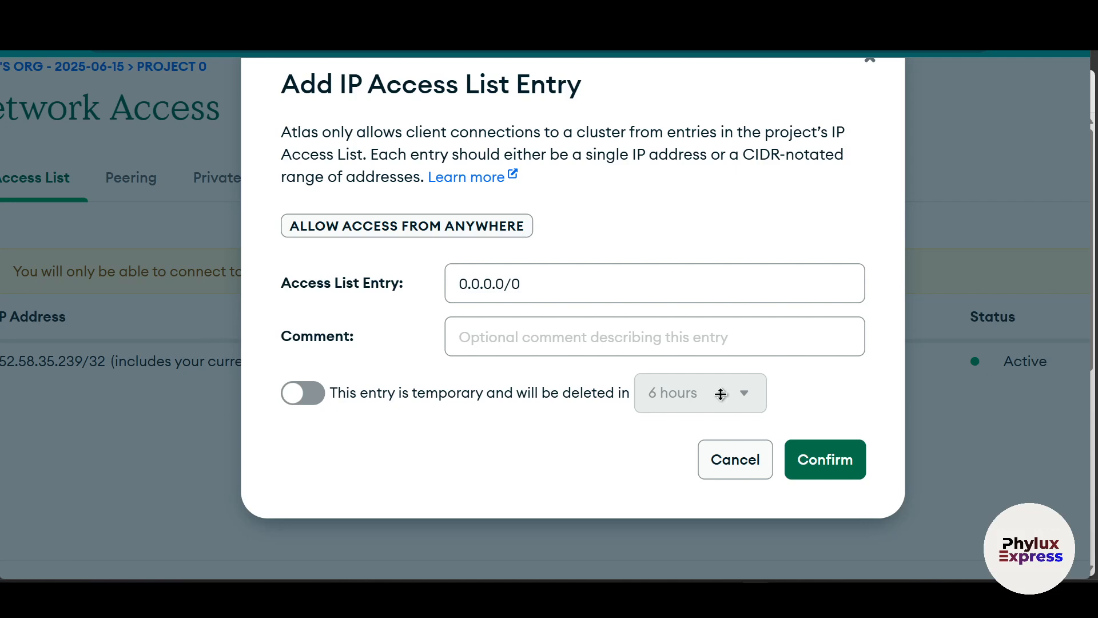
pyautogui.moveTo(442, 429)
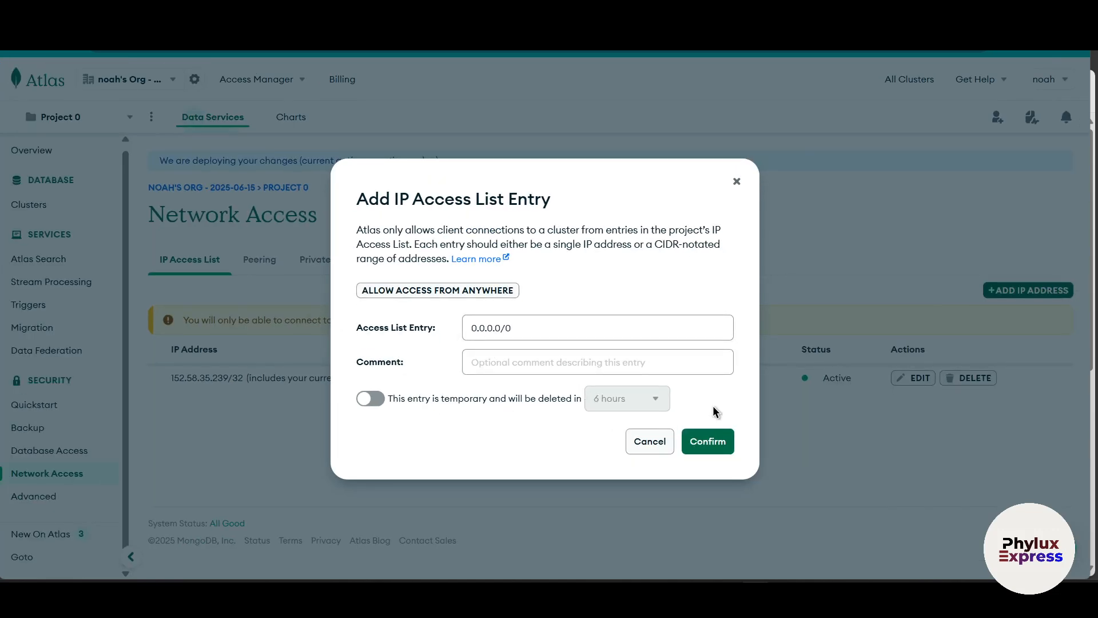
pyautogui.click(707, 441)
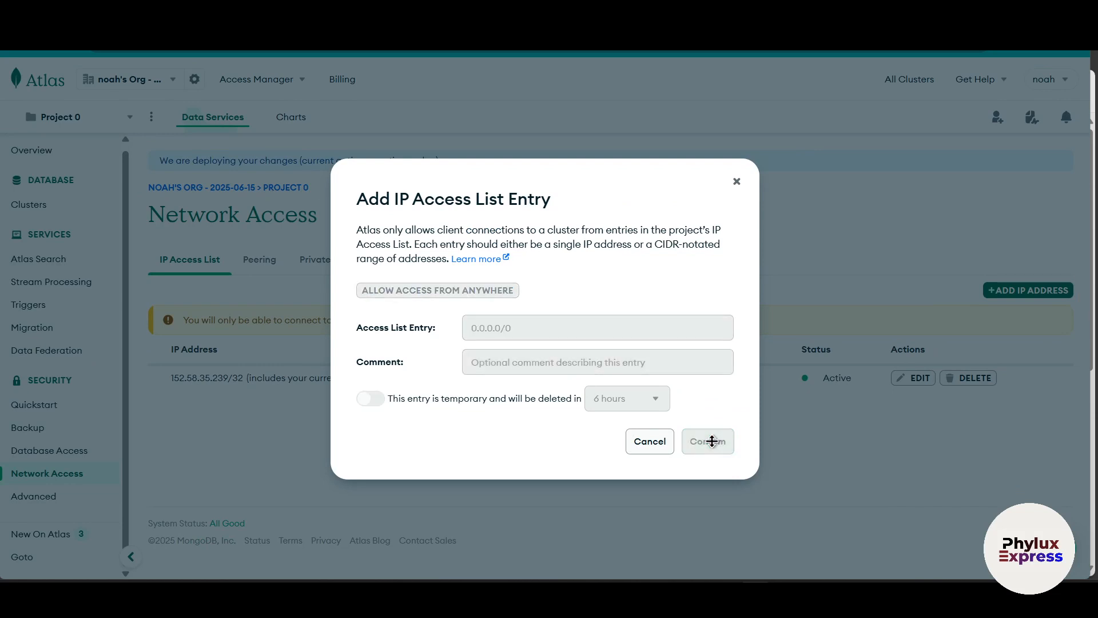
pyautogui.click(707, 441)
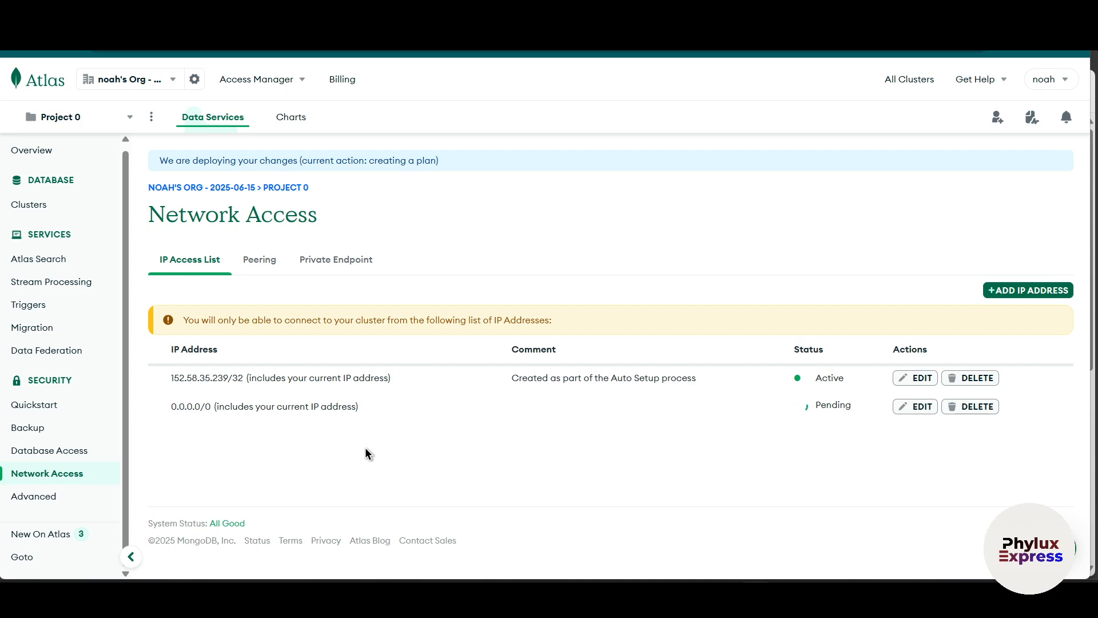
pyautogui.moveTo(838, 432)
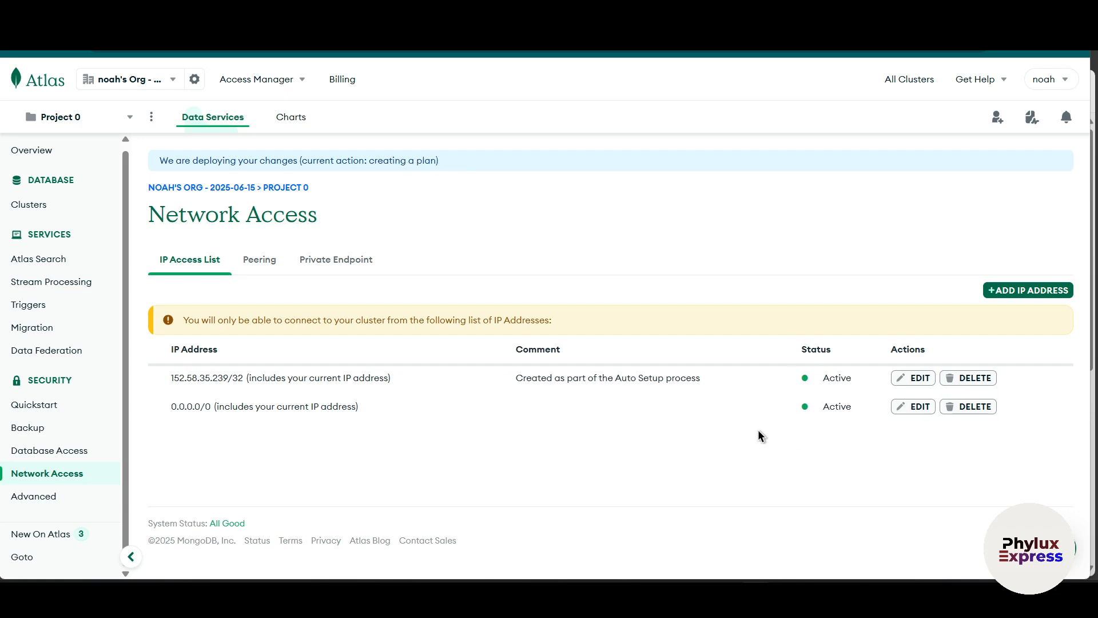
pyautogui.moveTo(49, 450)
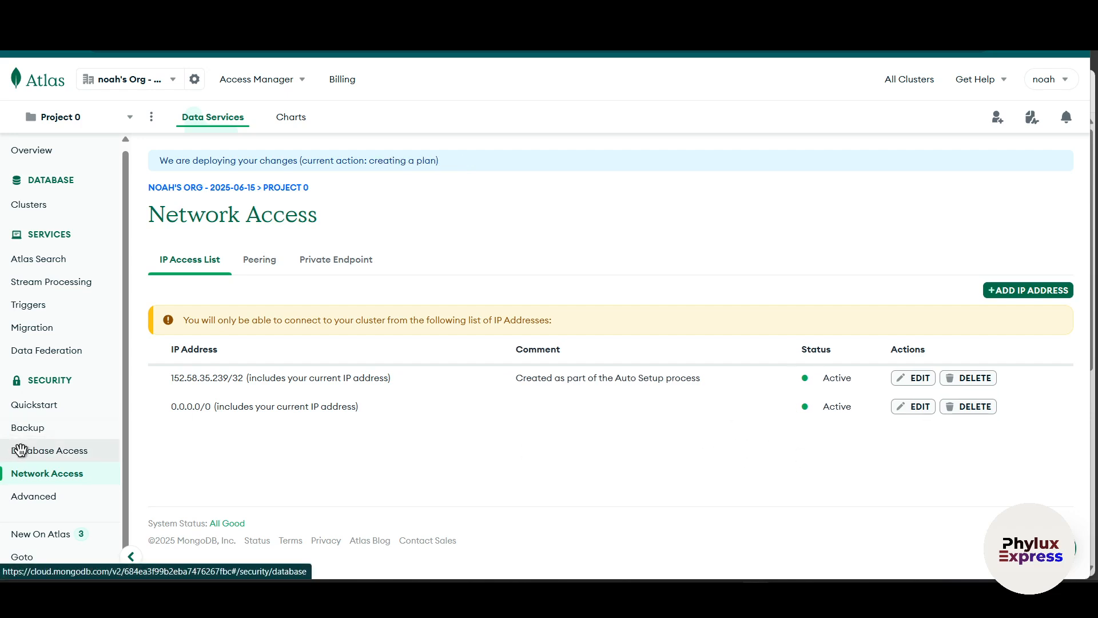
# - Start a new database user named n8nconnection with a self-entered password
pyautogui.click(50, 450)
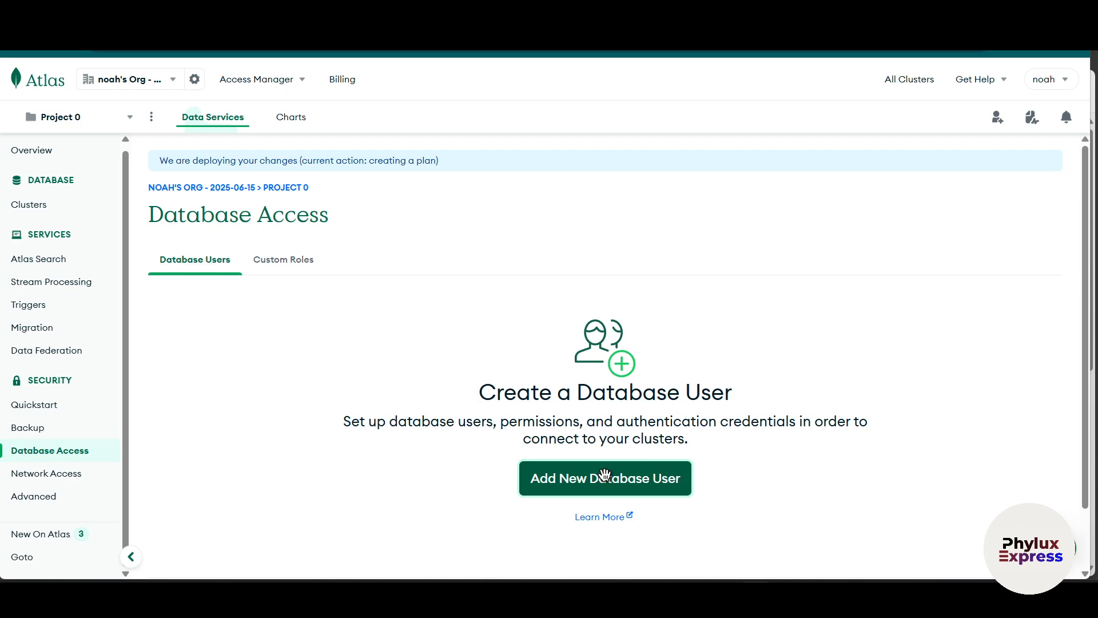
pyautogui.click(604, 477)
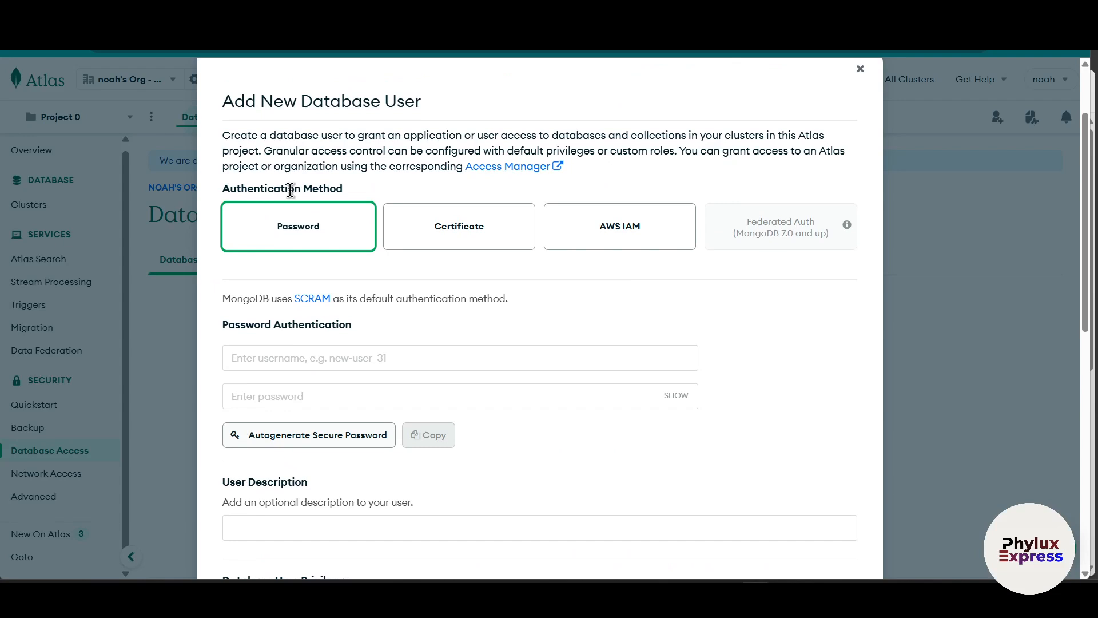
pyautogui.moveTo(298, 225)
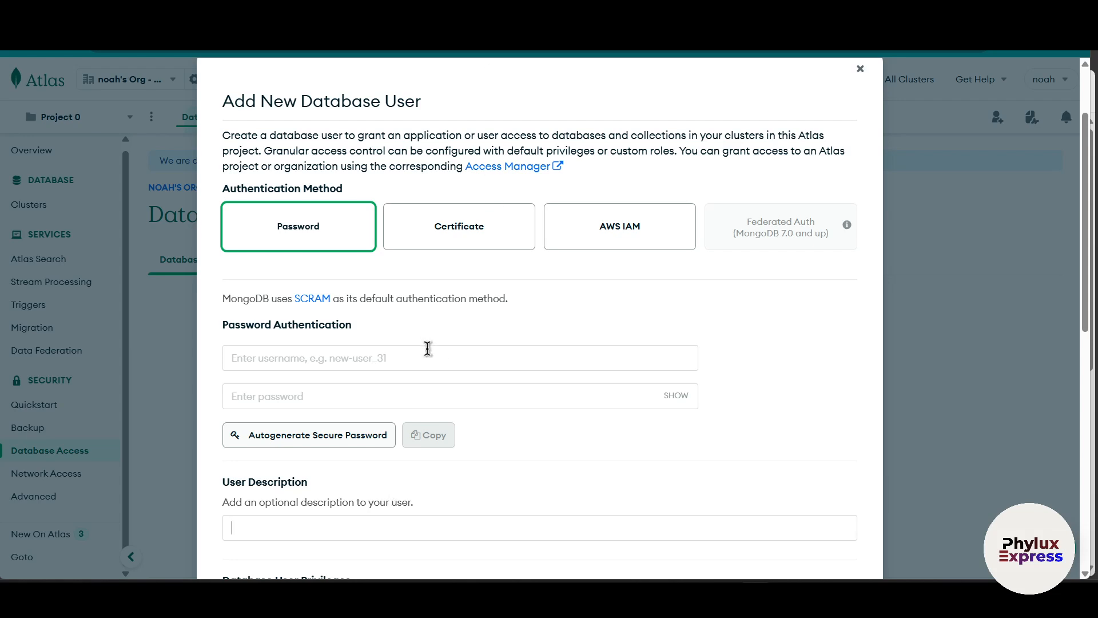
pyautogui.write('n8n')
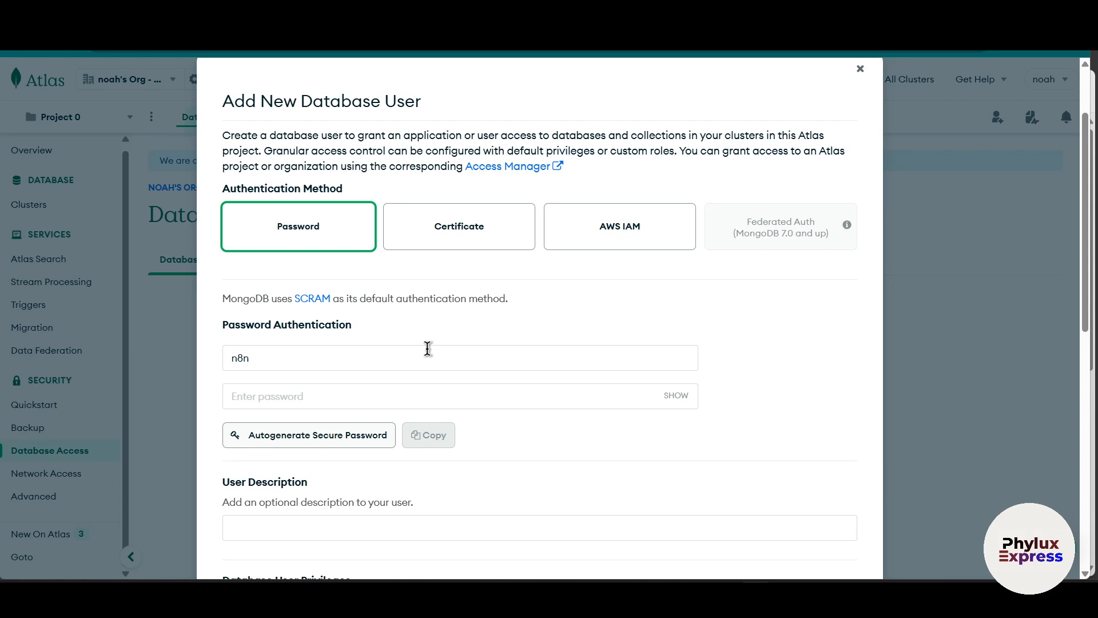
pyautogui.write('conn')
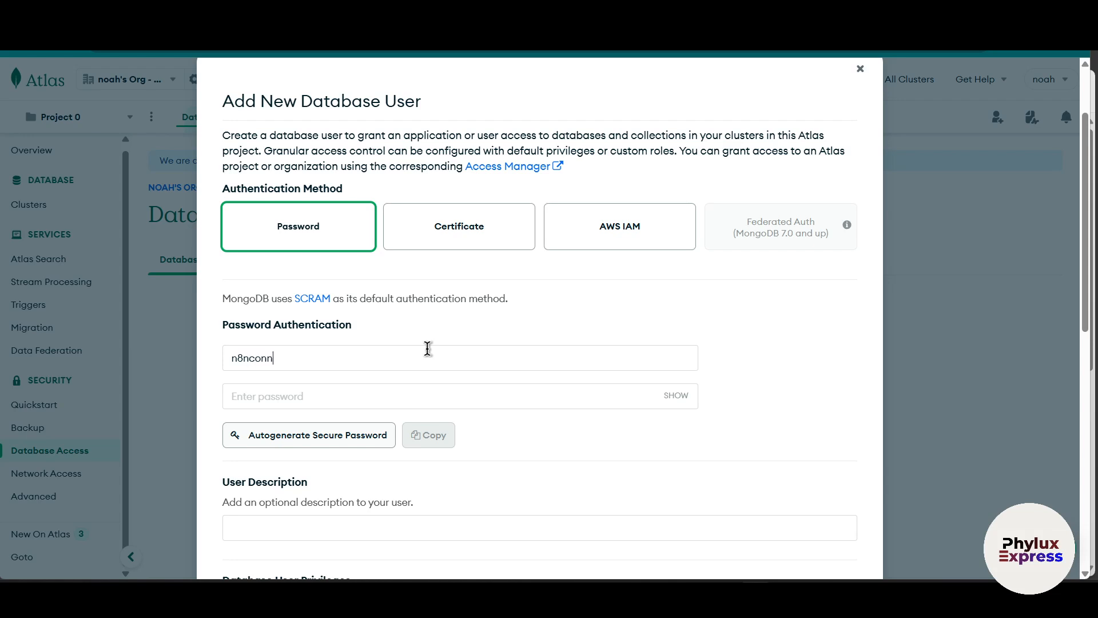
pyautogui.write('ection')
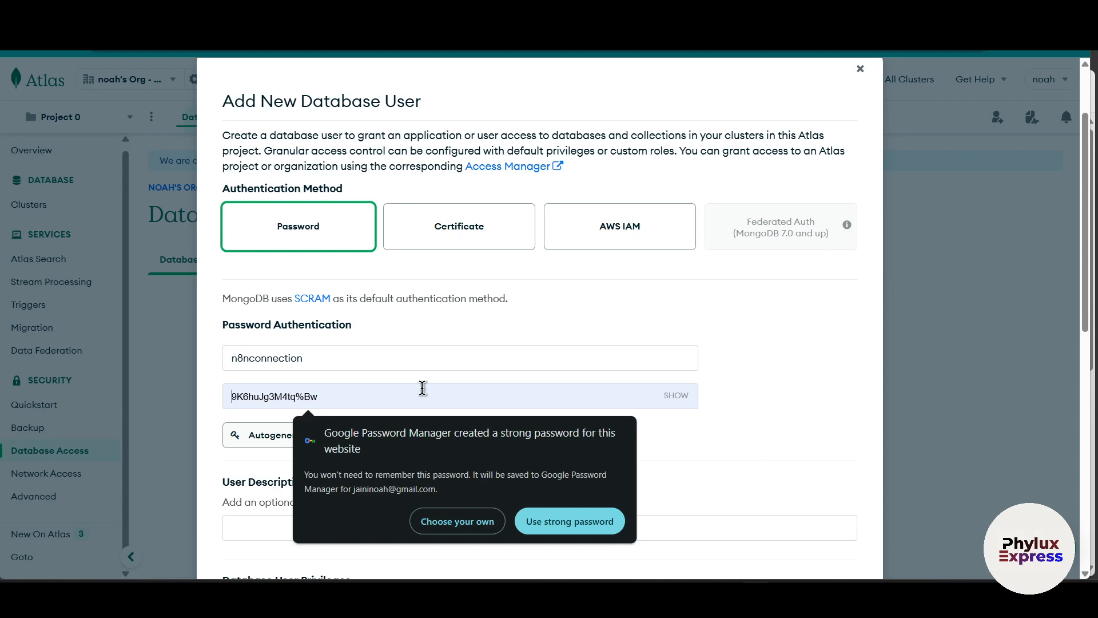
pyautogui.click(456, 520)
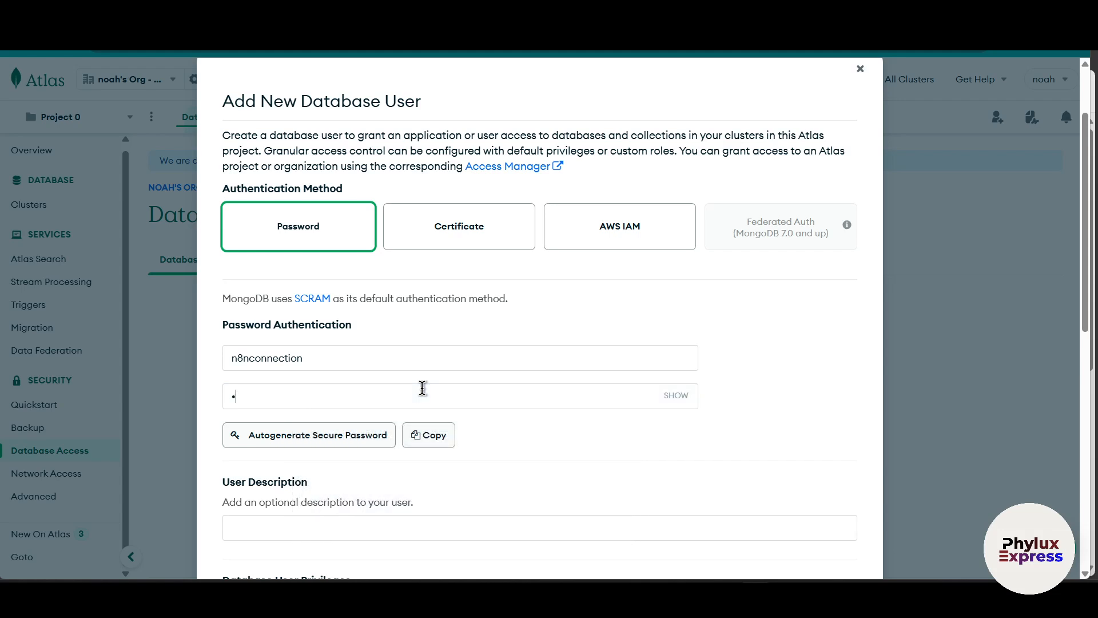
pyautogui.write('•')
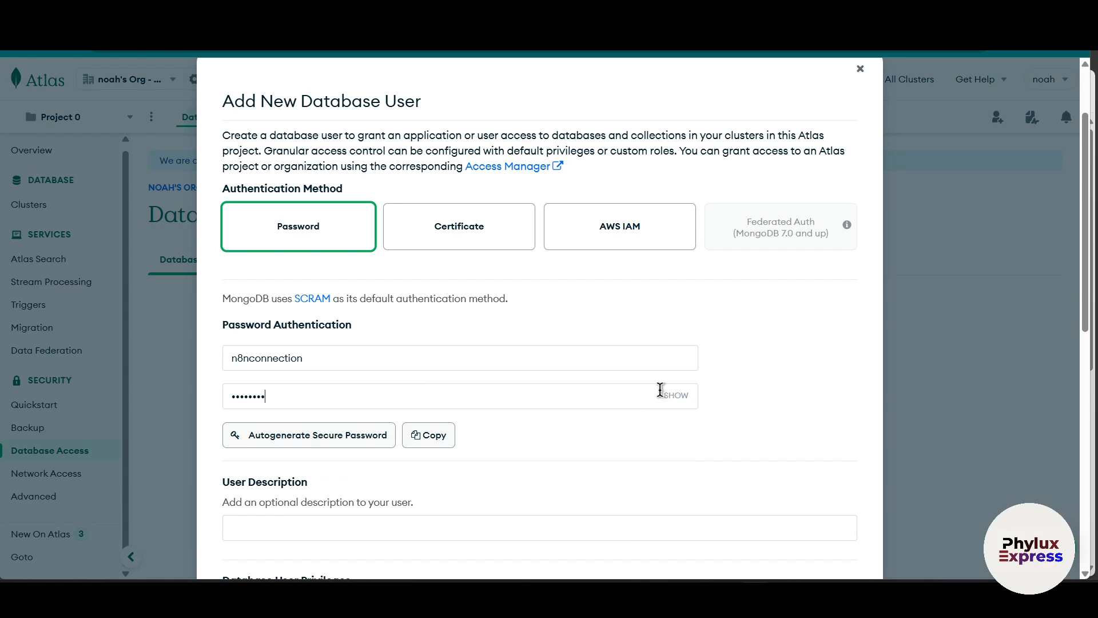
pyautogui.moveTo(463, 398)
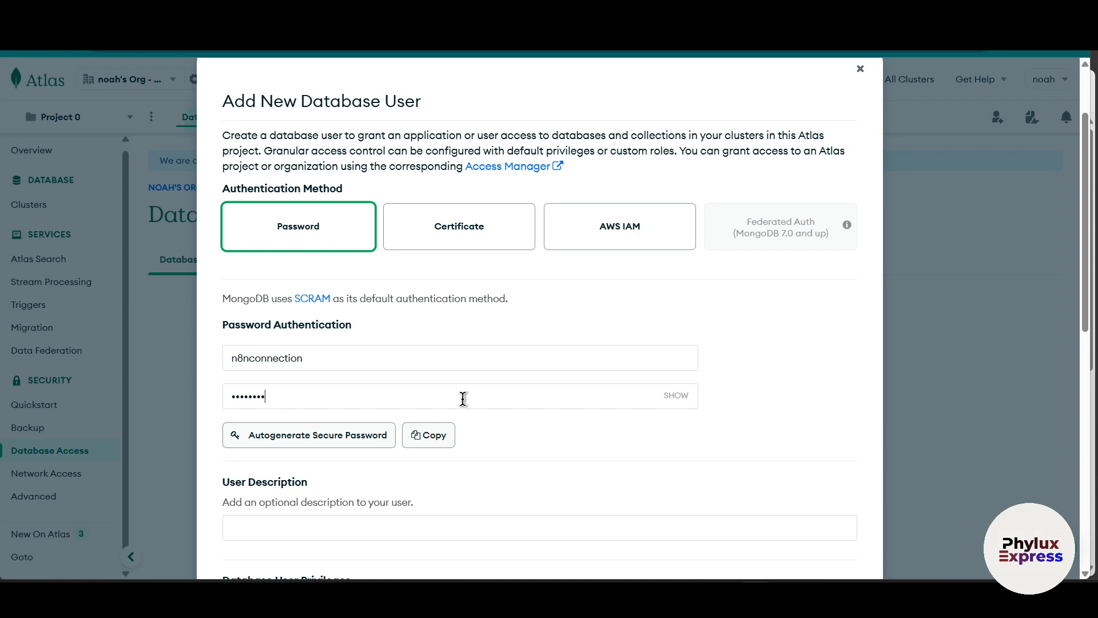
# - Enter the user description 'this for n8n connection'
pyautogui.scroll(-3)
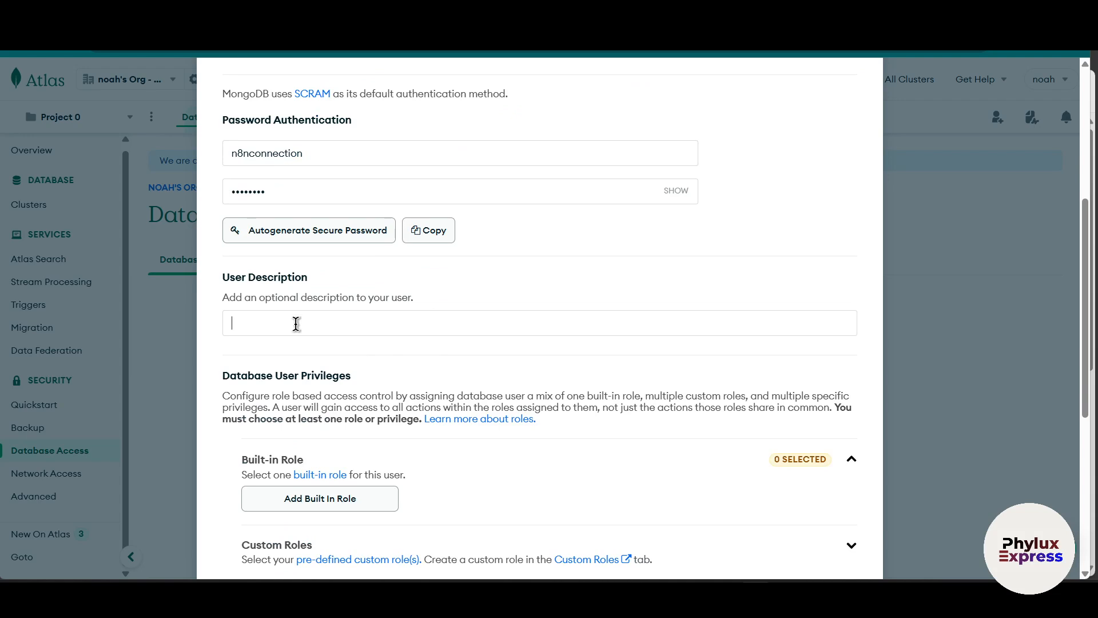
pyautogui.write('this')
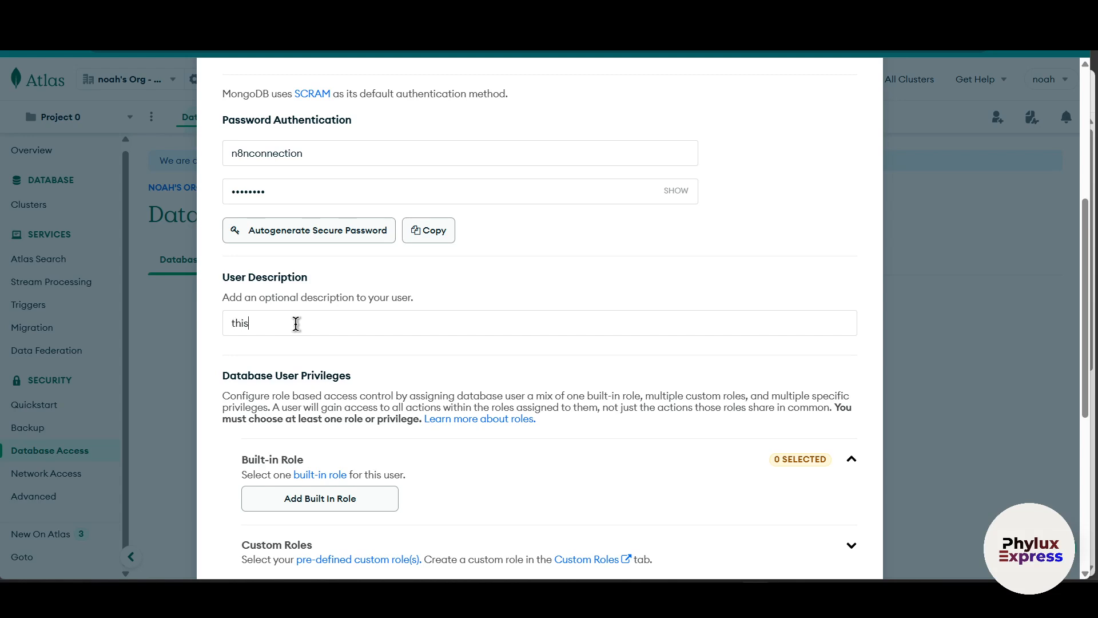
pyautogui.write('for n8n conn')
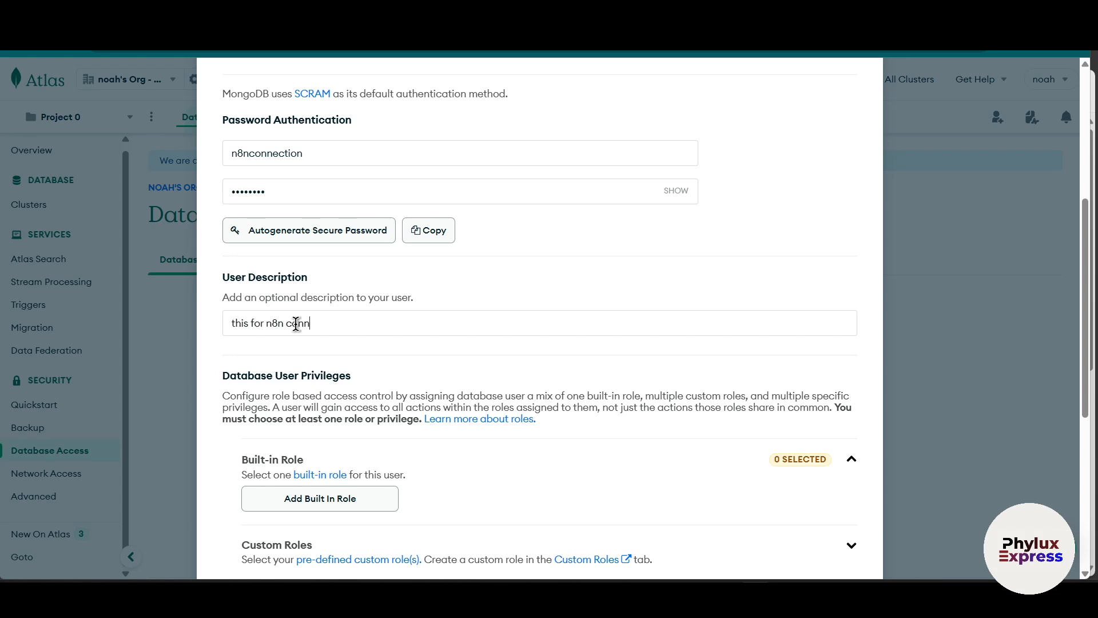
pyautogui.write('onnection')
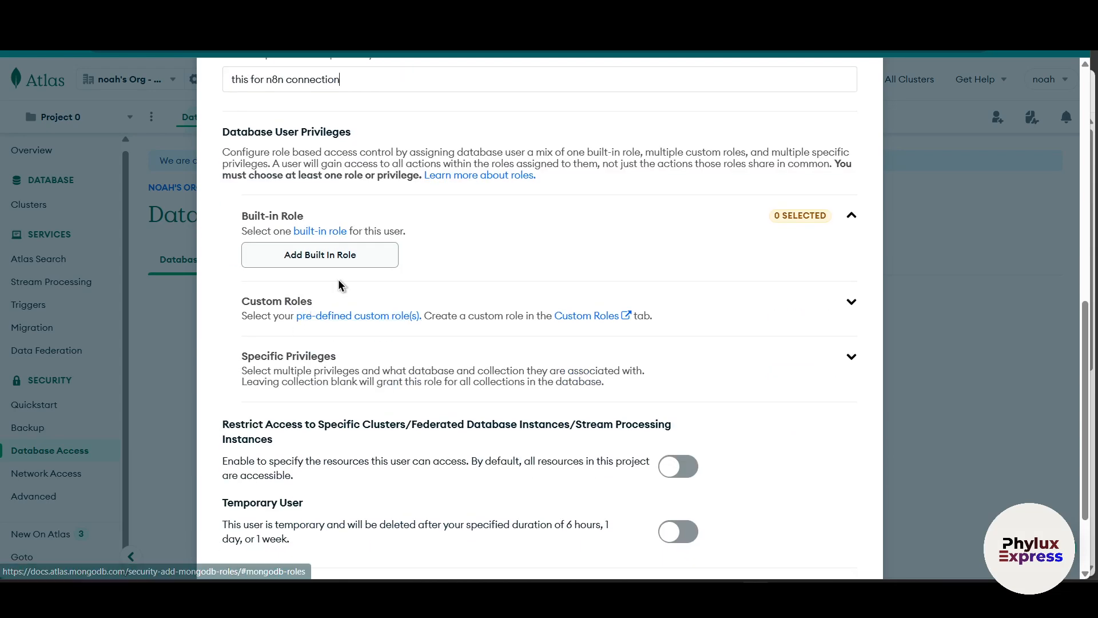
# - Give n8nconnection the 'Only read any database' role, add the user, and save its password in Chrome
pyautogui.click(319, 254)
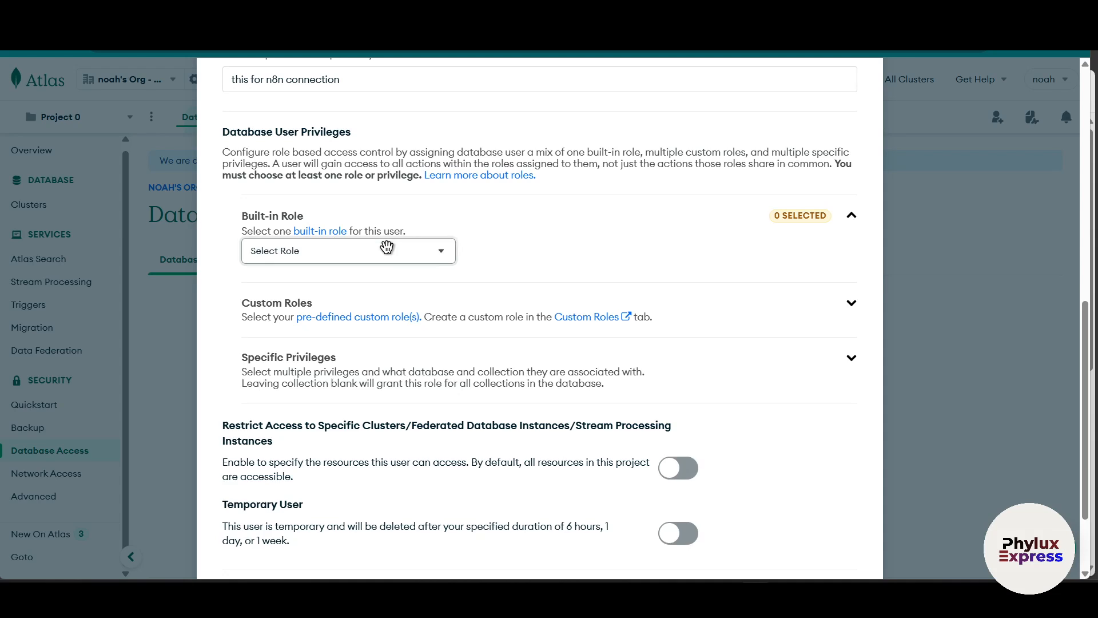
pyautogui.click(348, 250)
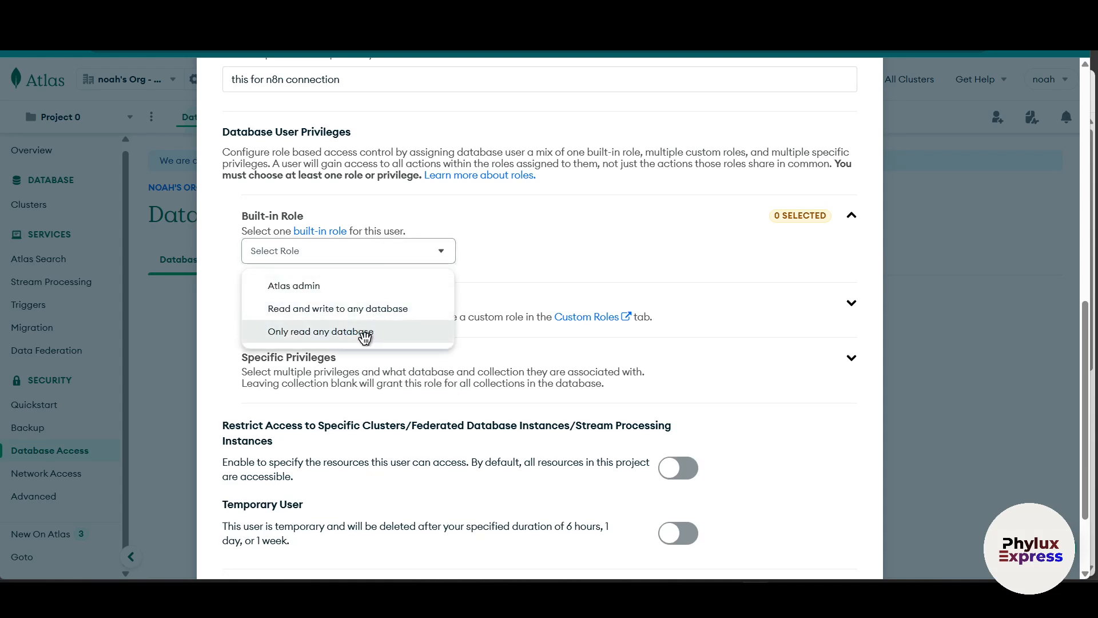
pyautogui.click(319, 330)
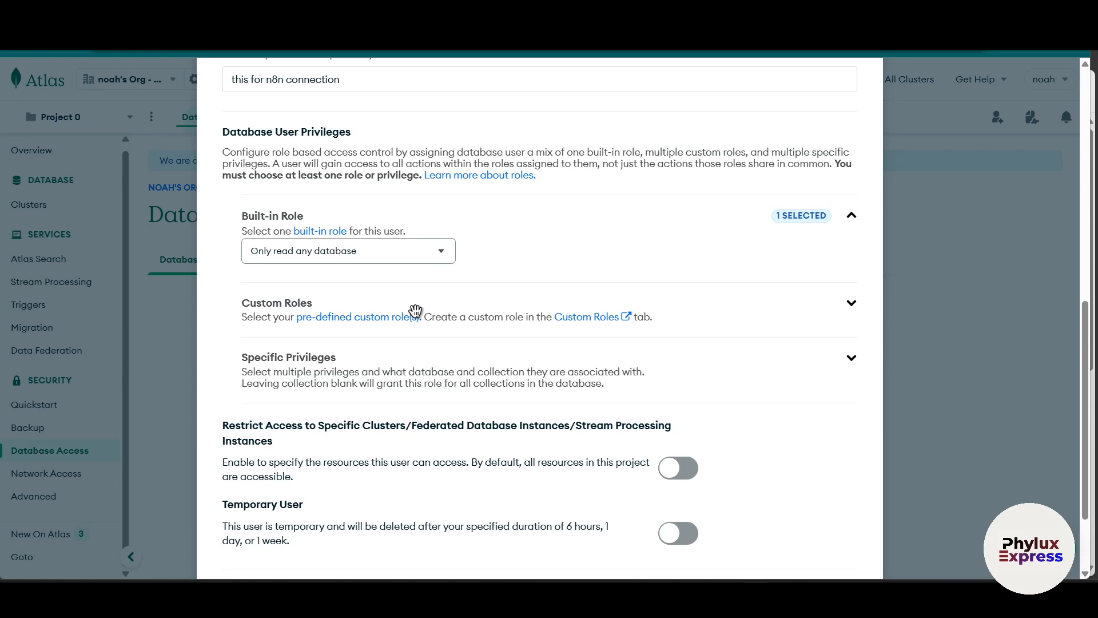
pyautogui.scroll(-3)
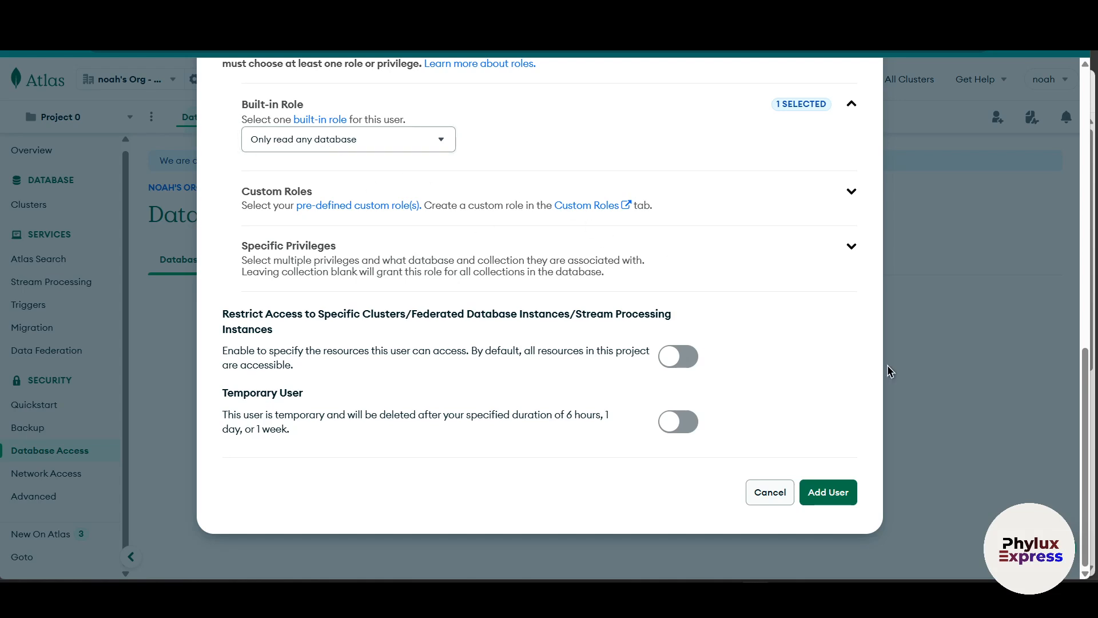
pyautogui.click(827, 492)
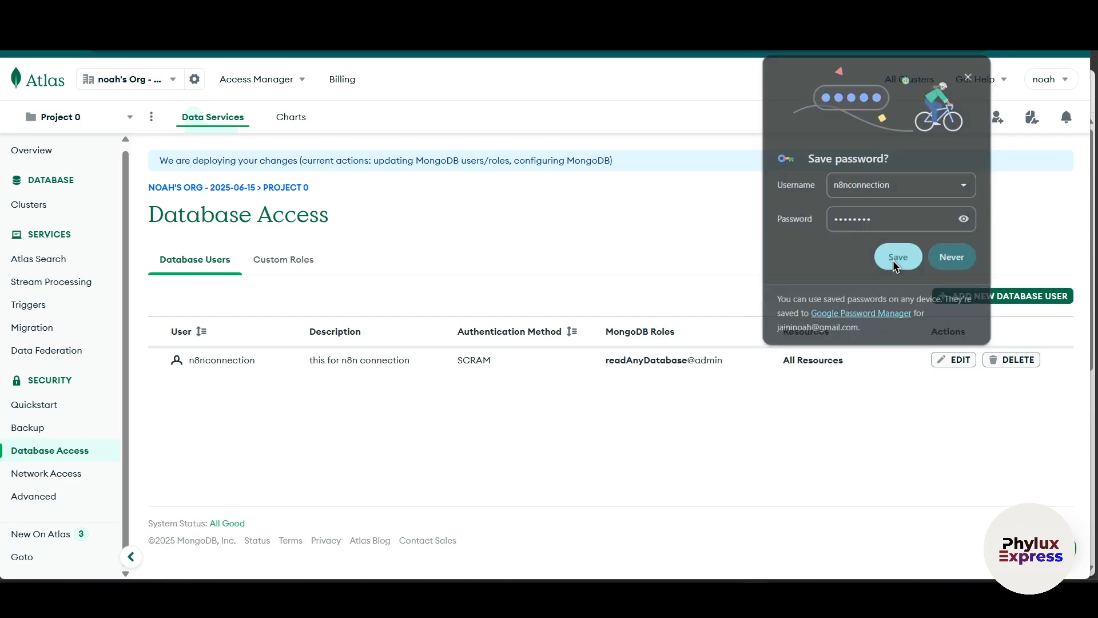
pyautogui.click(897, 256)
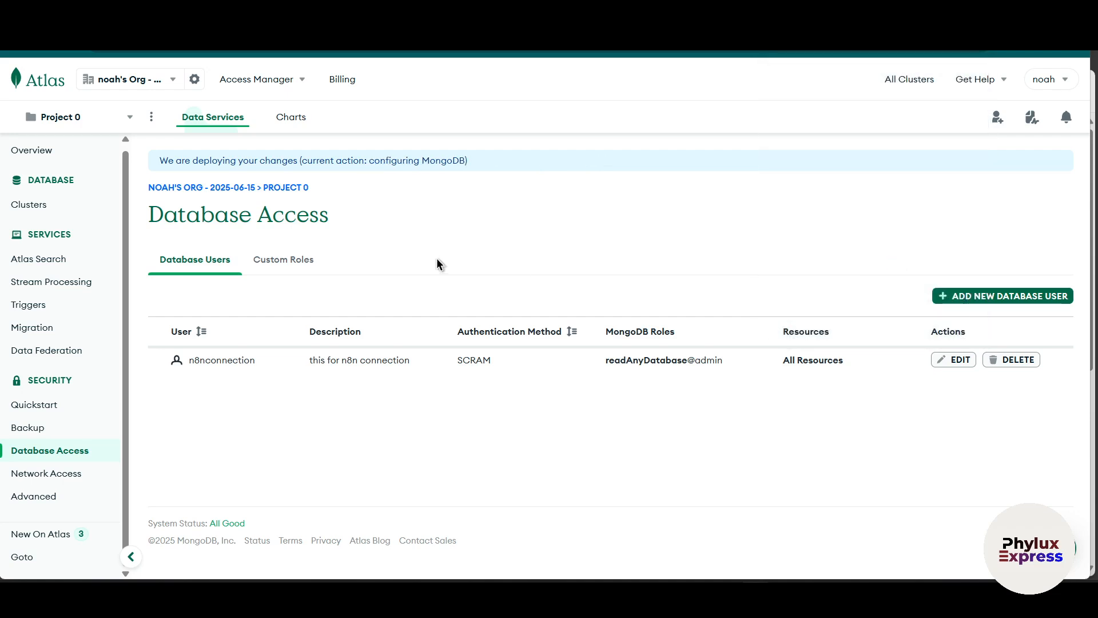
pyautogui.moveTo(29, 205)
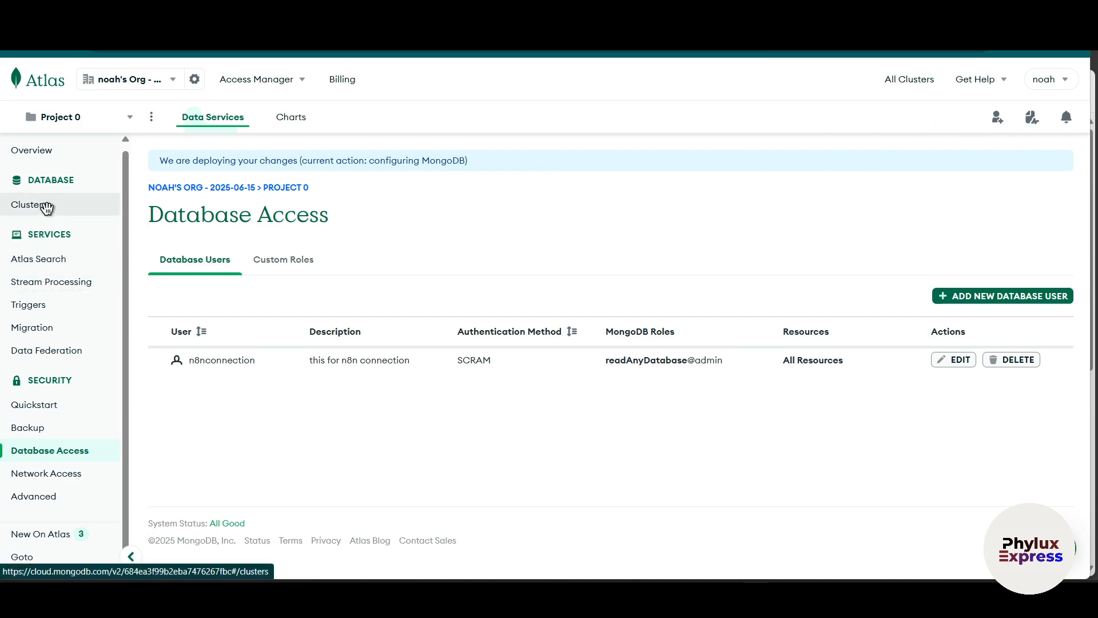
# - Go to the Clusters overview and open Cluster0's Connect wizard
pyautogui.click(30, 205)
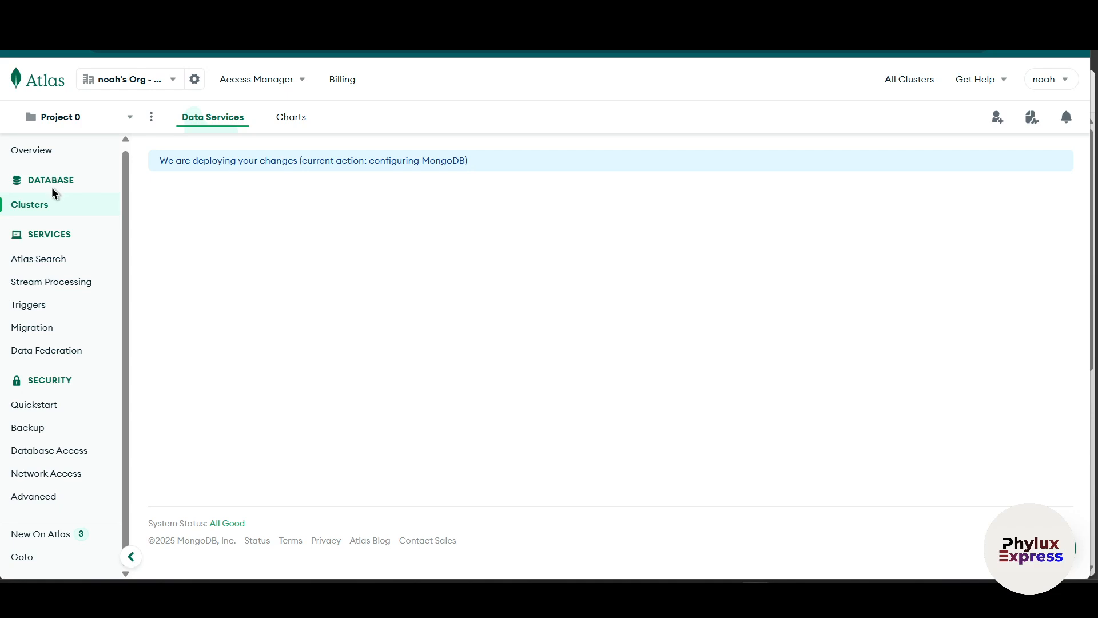
pyautogui.click(29, 205)
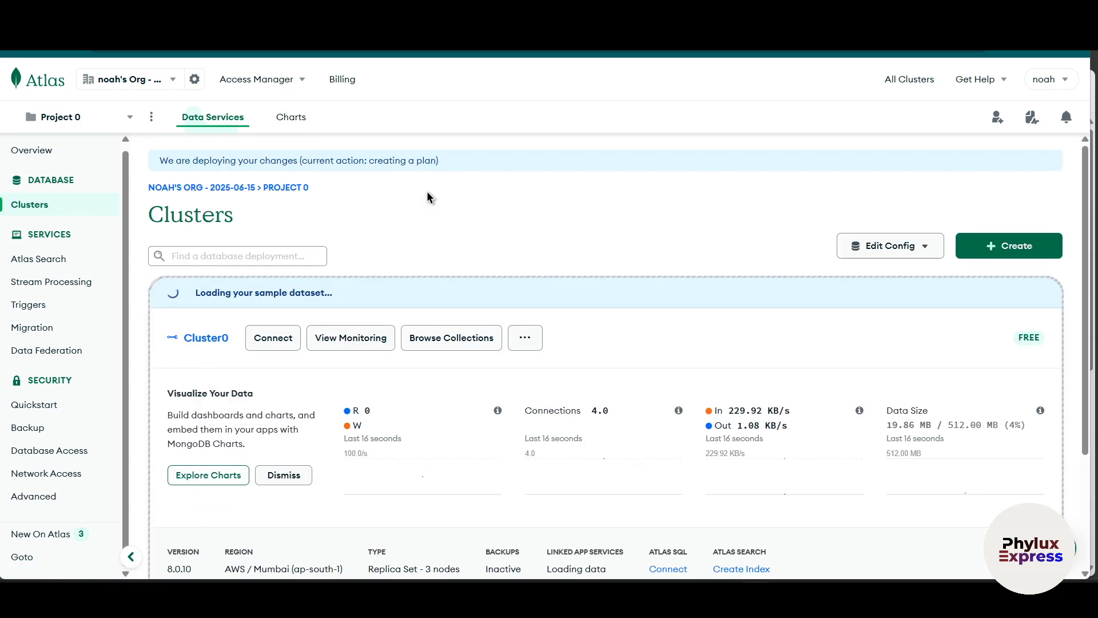
pyautogui.moveTo(561, 250)
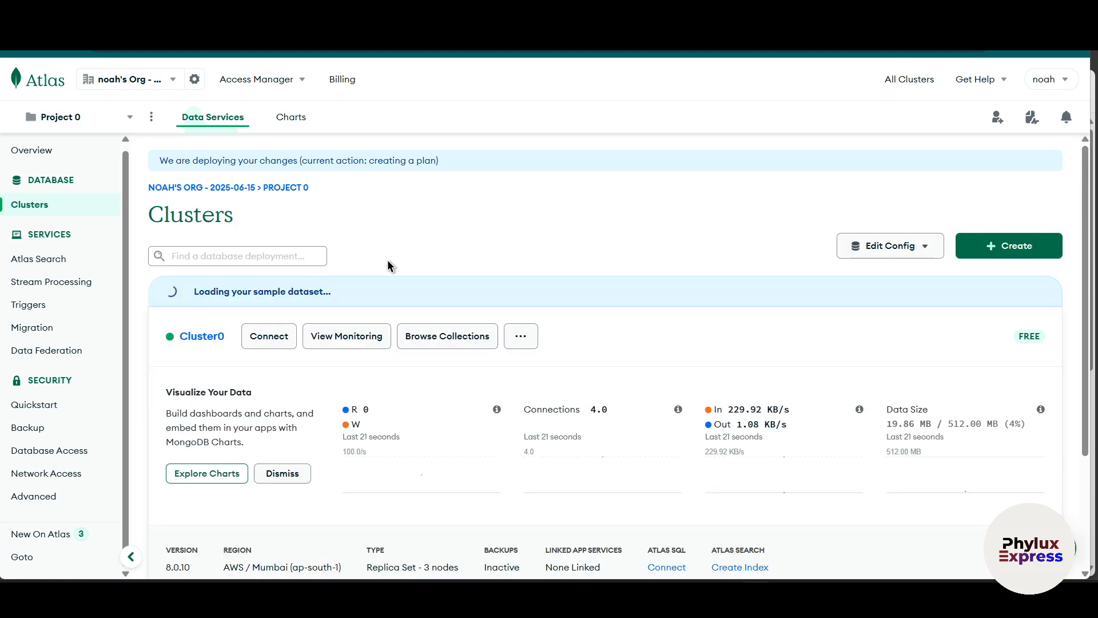
pyautogui.click(268, 336)
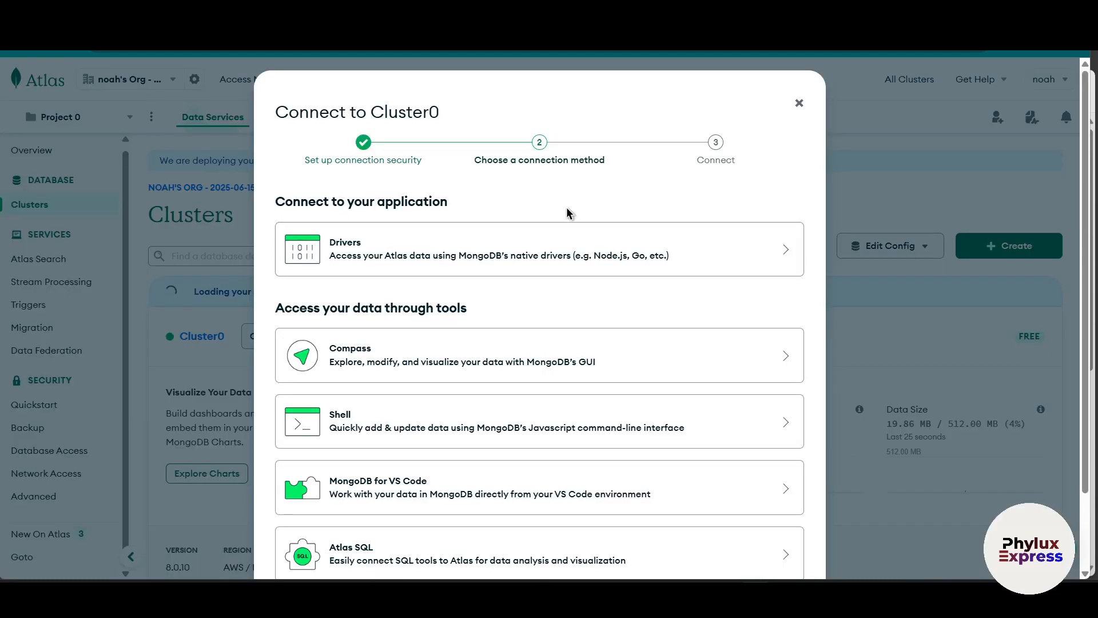
# - Choose Drivers, view the Node.js connection string, and finish with Done
pyautogui.click(539, 249)
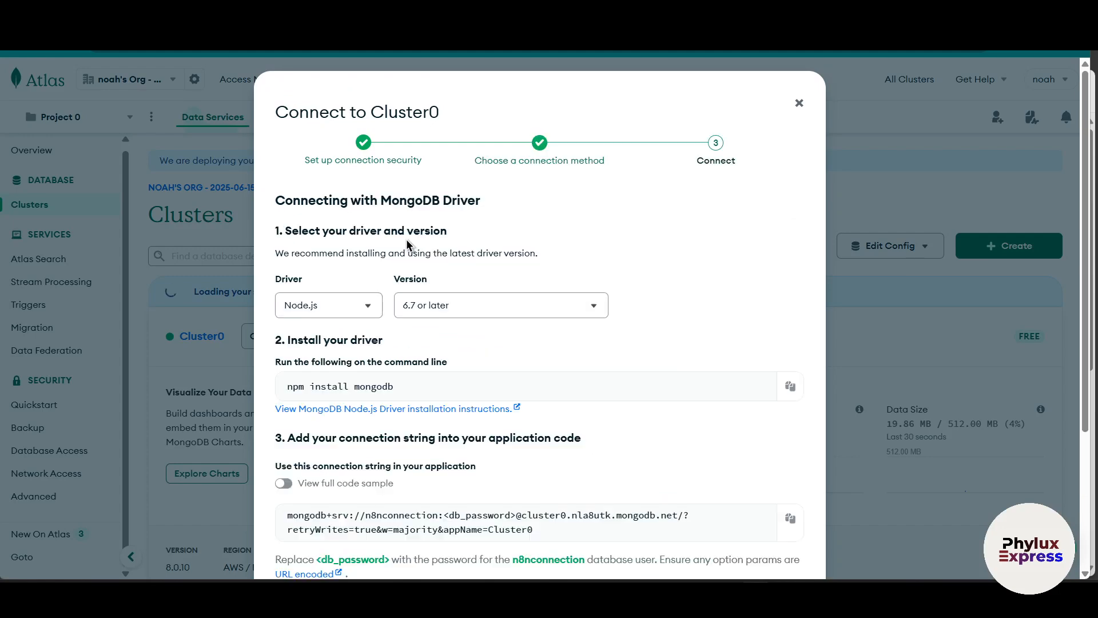
pyautogui.scroll(-3)
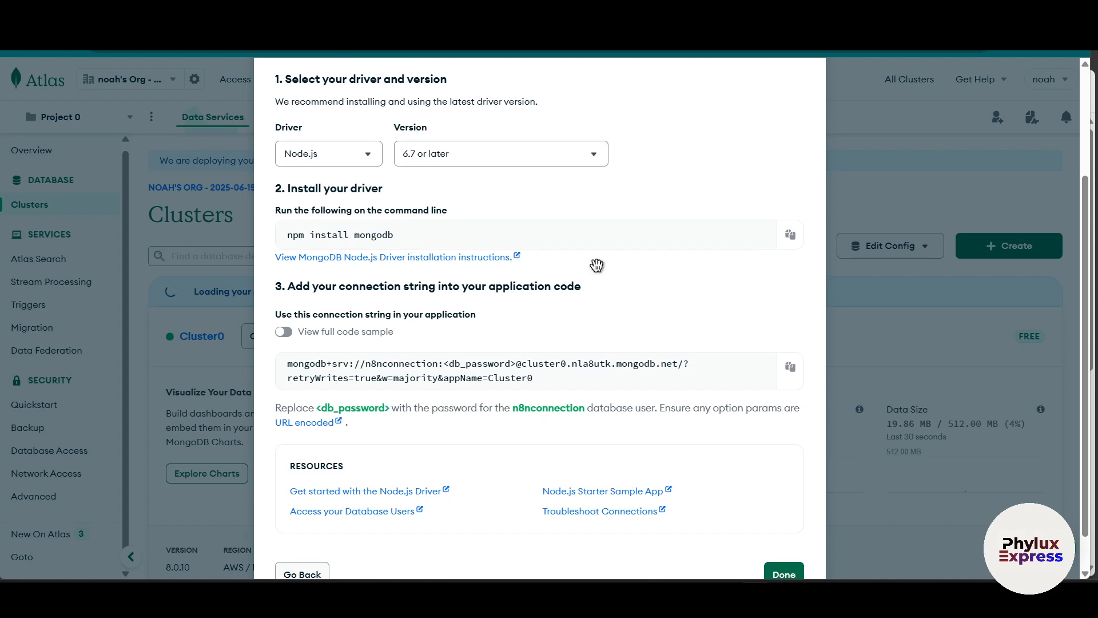
pyautogui.scroll(-3)
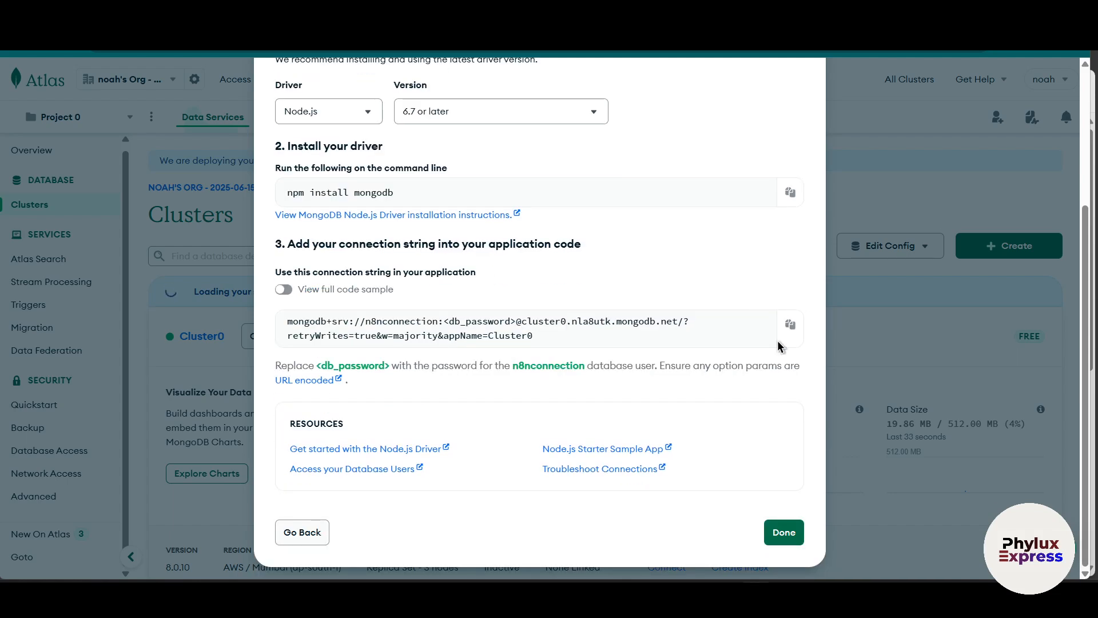
pyautogui.moveTo(790, 325)
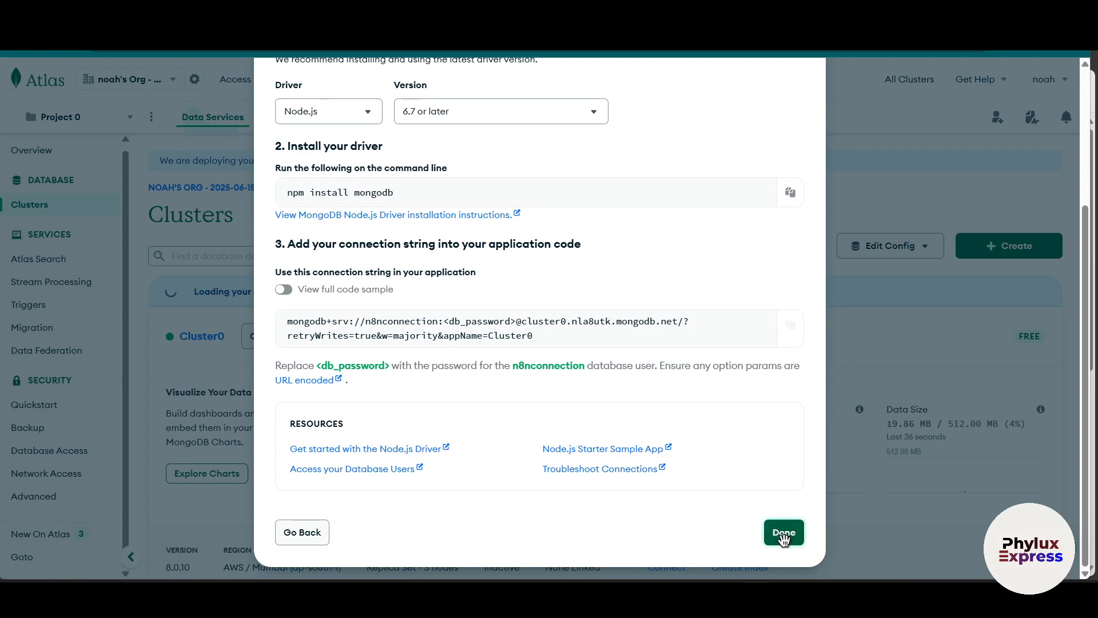
pyautogui.click(783, 533)
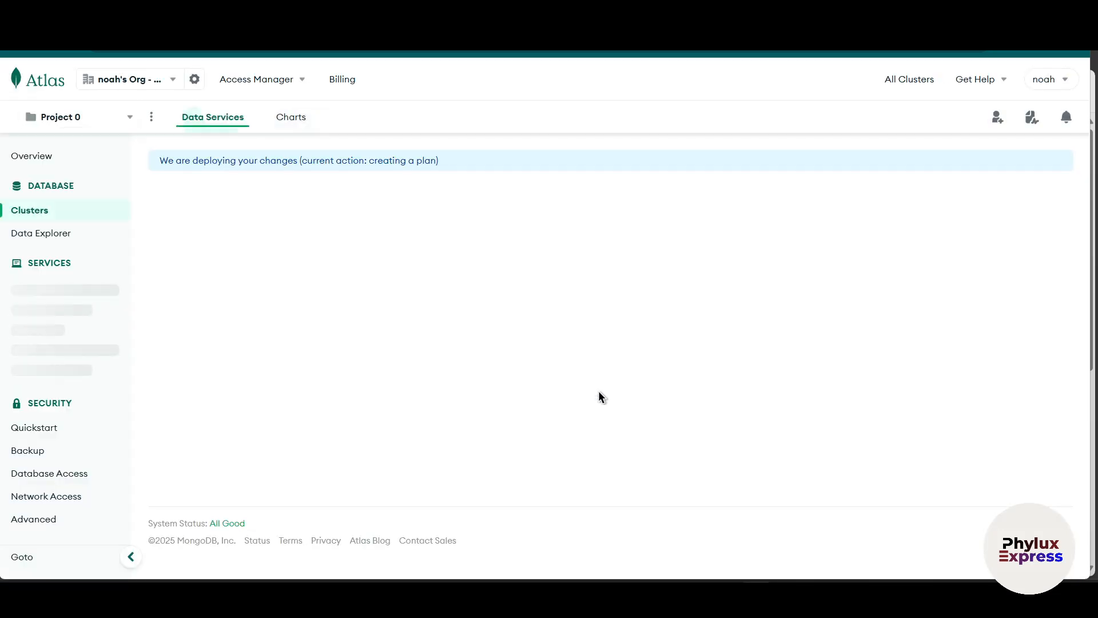
# - Open Cluster0's Data Explorer and start a new Create Database form
pyautogui.click(40, 233)
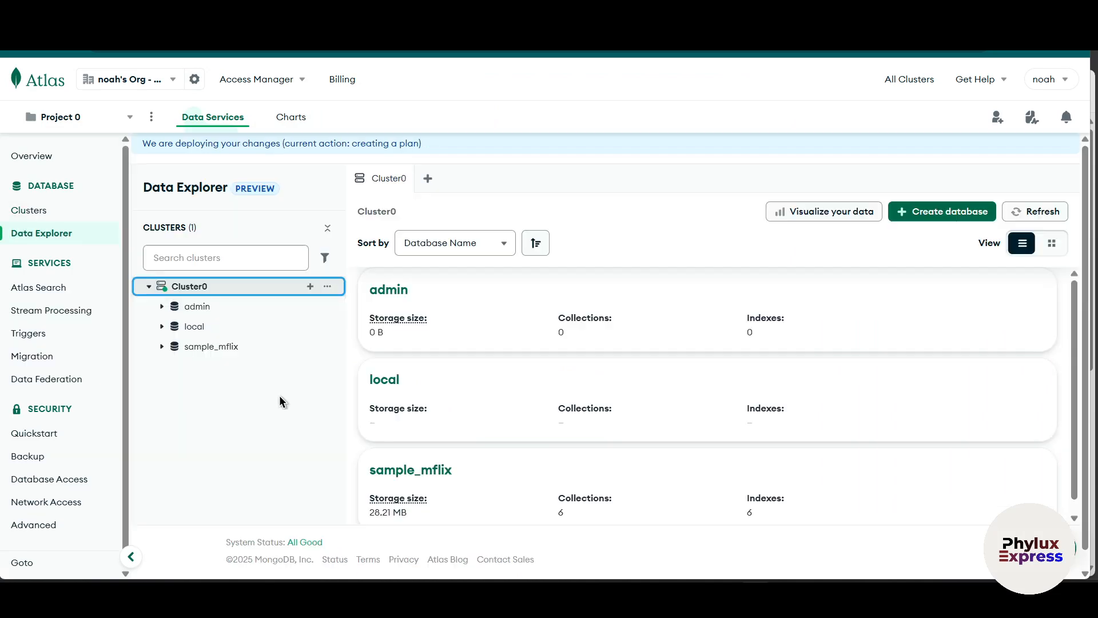
pyautogui.moveTo(949, 211)
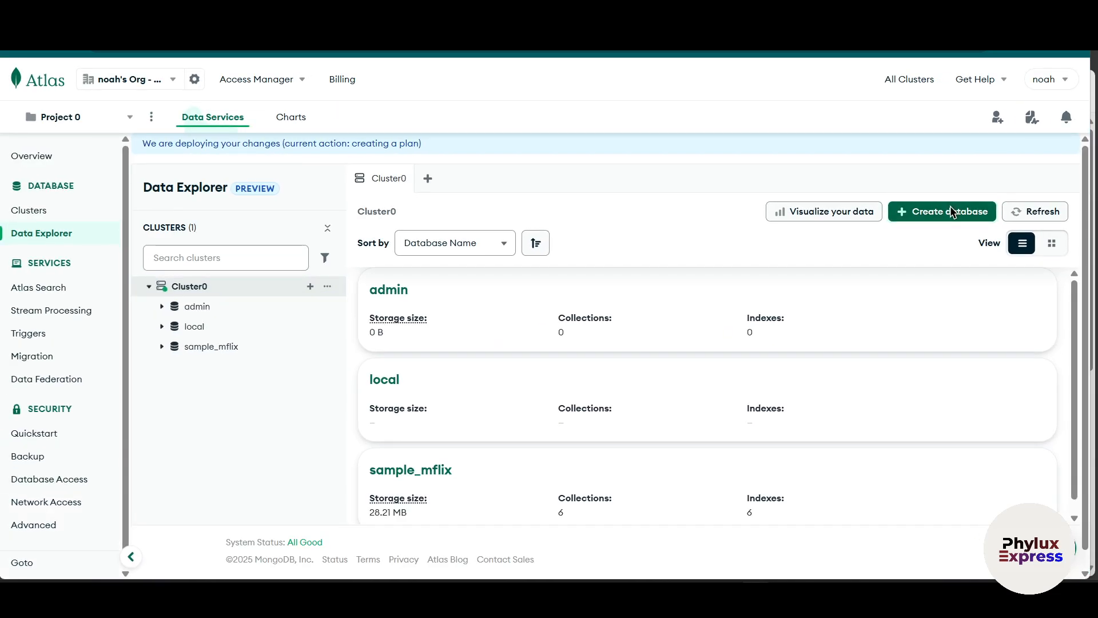
pyautogui.click(942, 211)
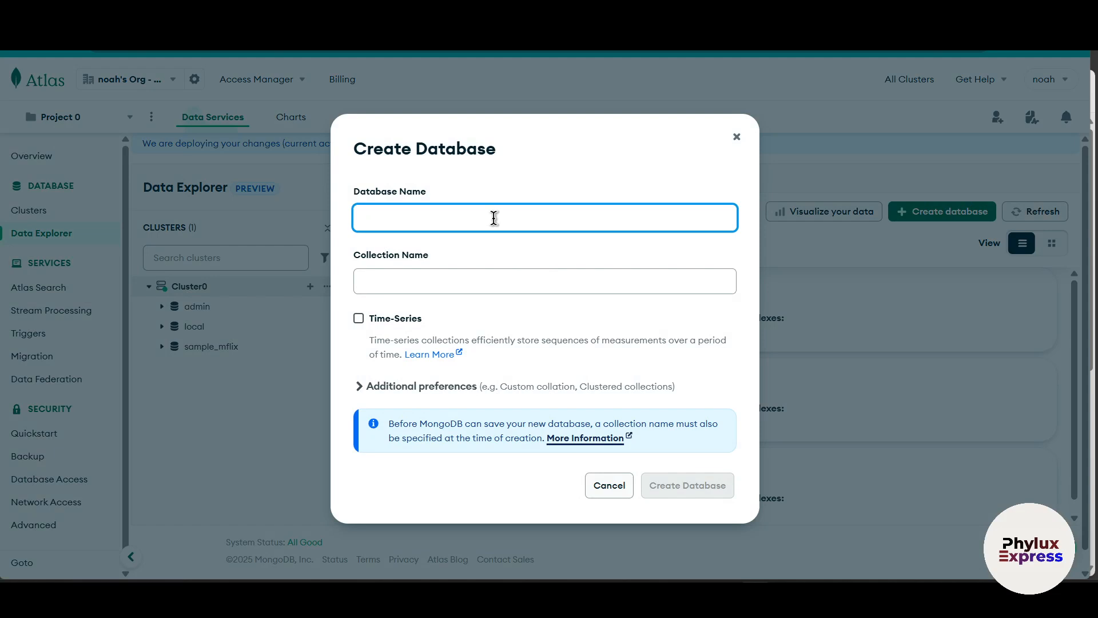
# - Create database 'first' with collection 'datebase.firstdatebase', resubmitting after the namespace error
pyautogui.write('n')
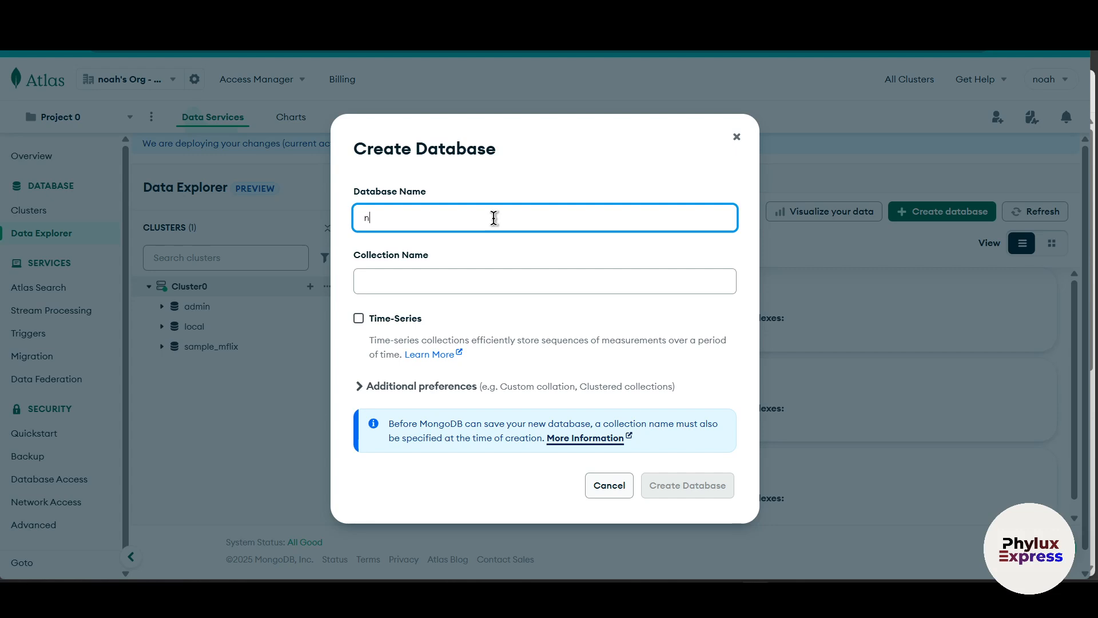
pyautogui.write('8')
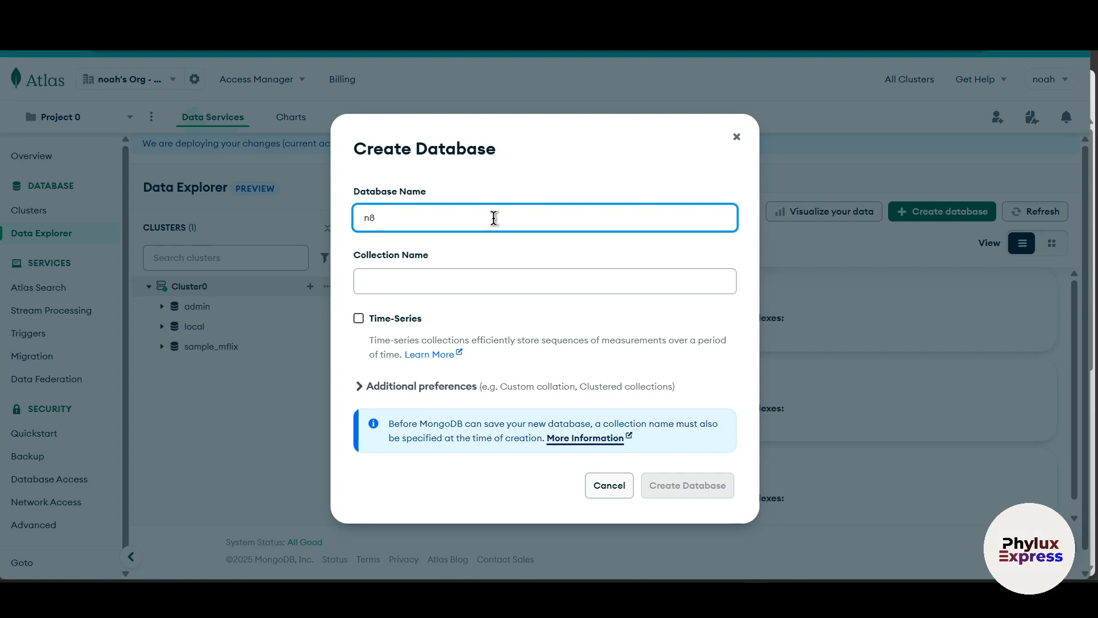
pyautogui.write('first dateb')
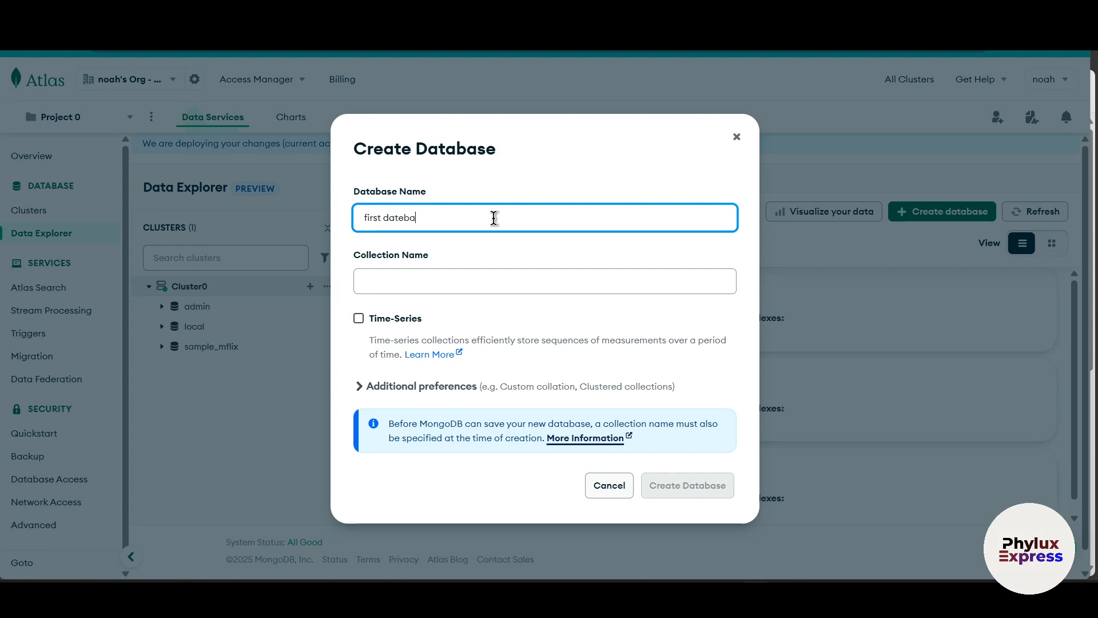
pyautogui.write('ase')
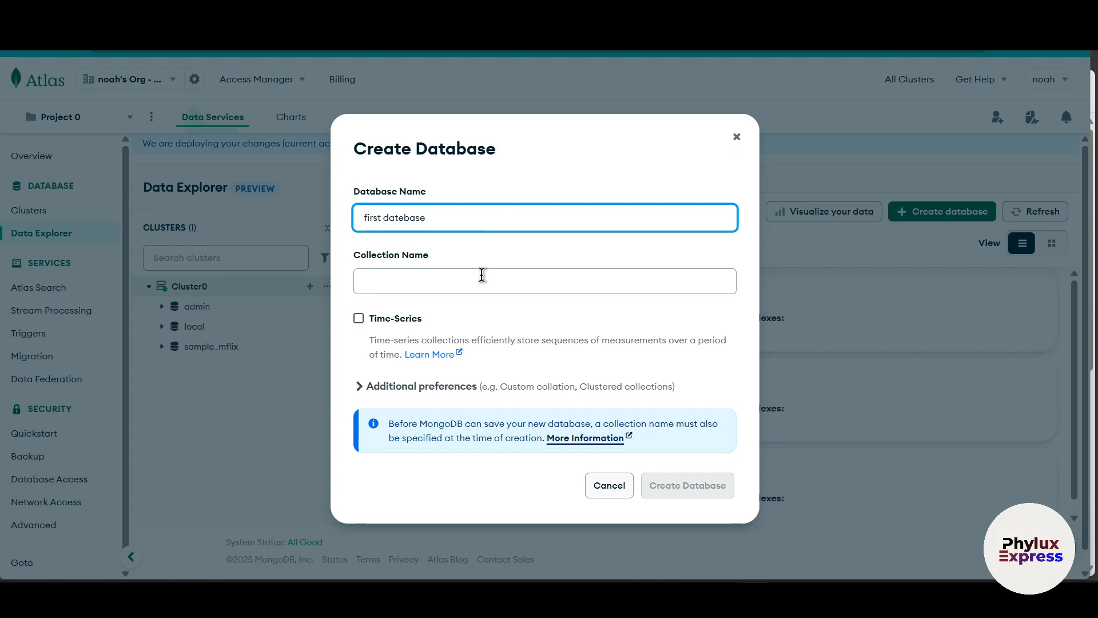
pyautogui.write('firstdatebase')
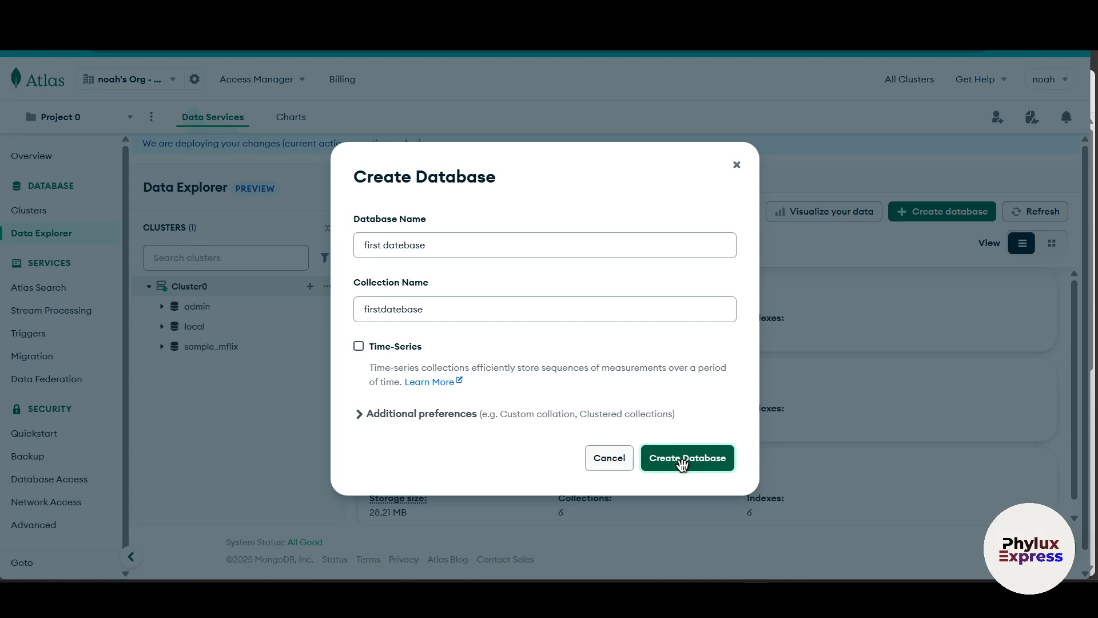
pyautogui.moveTo(795, 406)
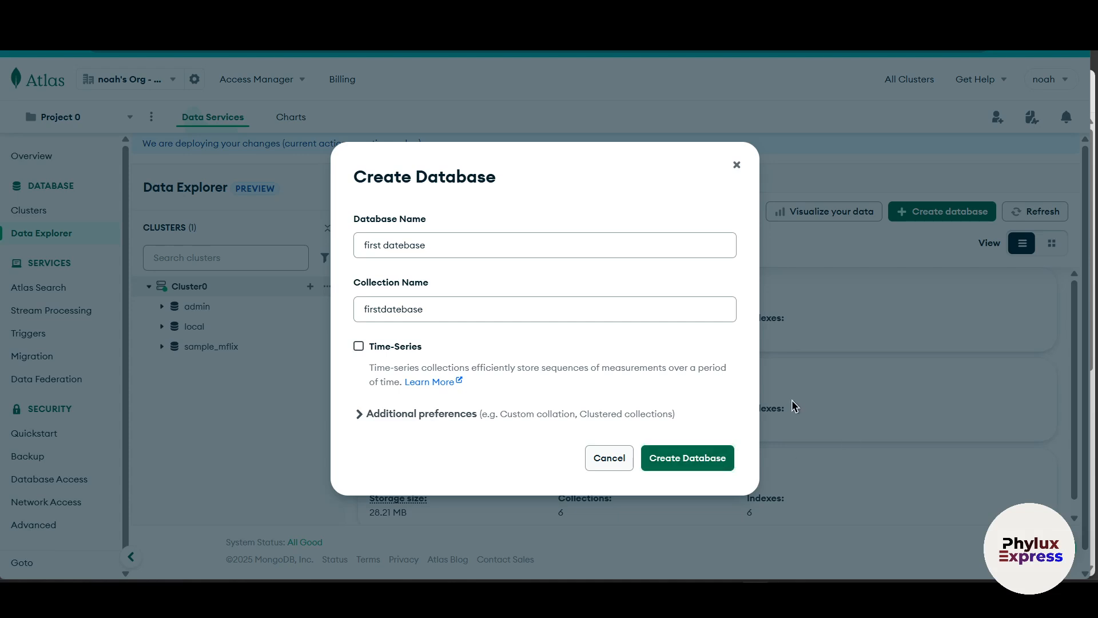
pyautogui.click(686, 457)
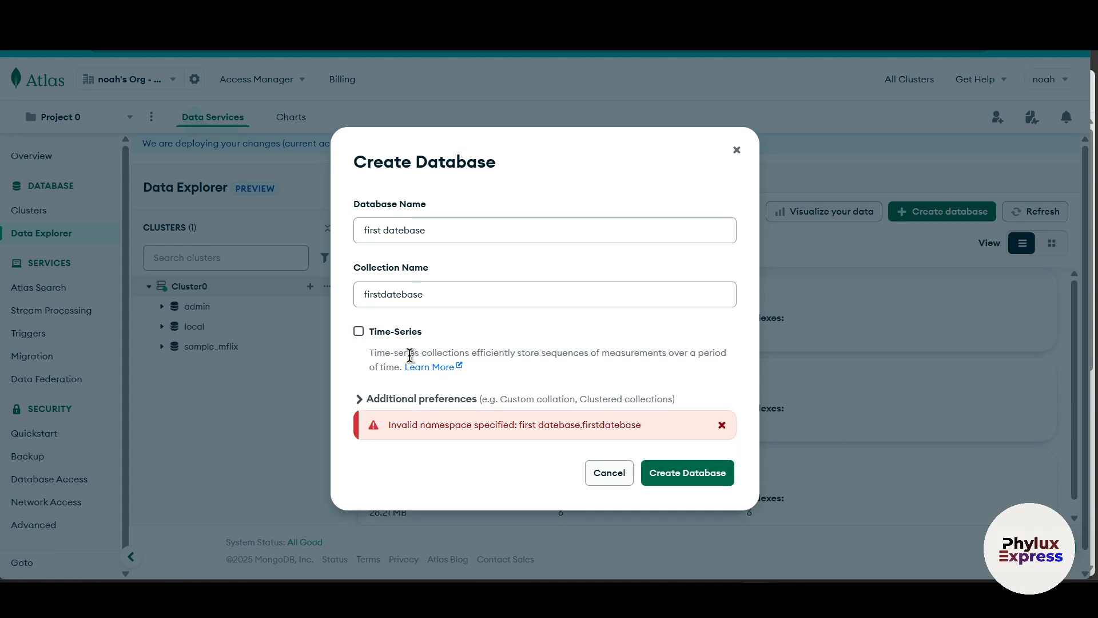
pyautogui.click(686, 472)
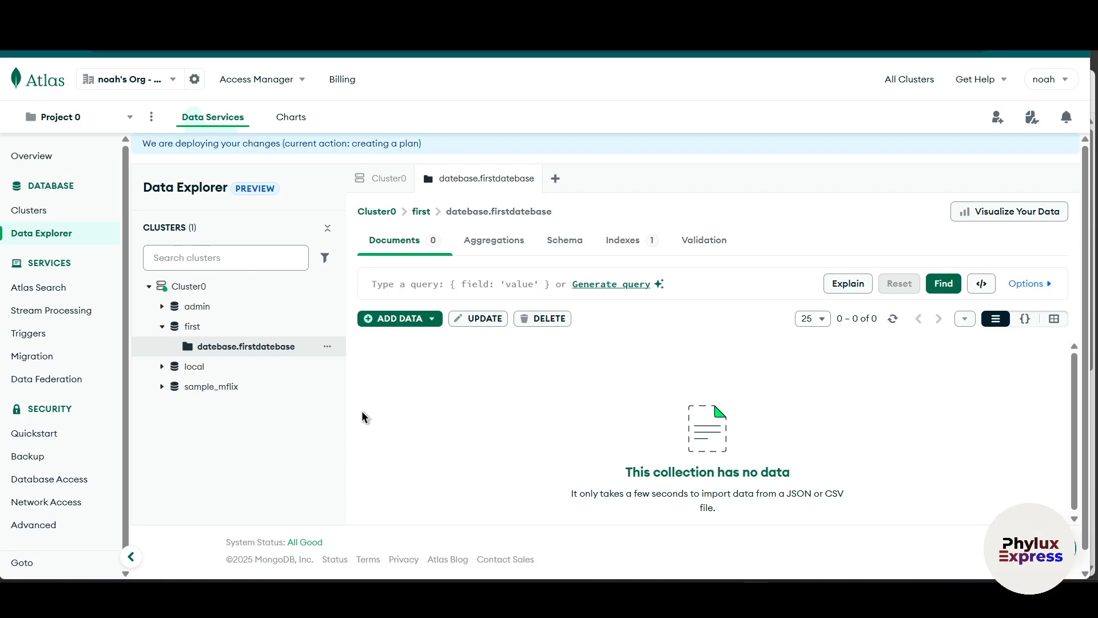
pyautogui.moveTo(206, 351)
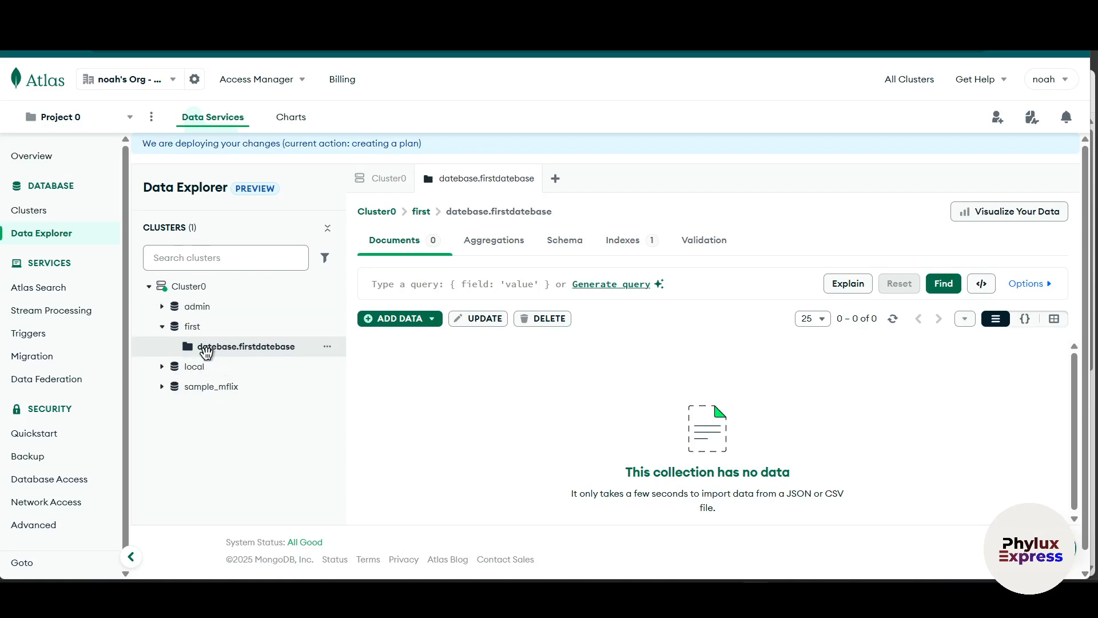
# - Expand sample_mflix in Data Explorer to list its collections and select its name
pyautogui.click(212, 387)
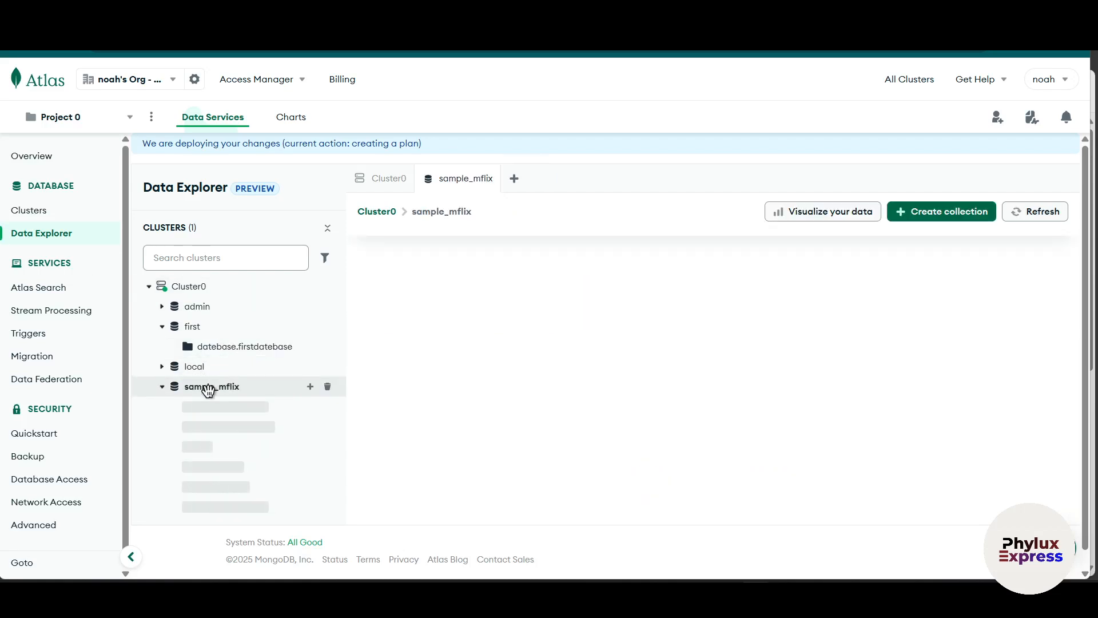
pyautogui.click(211, 386)
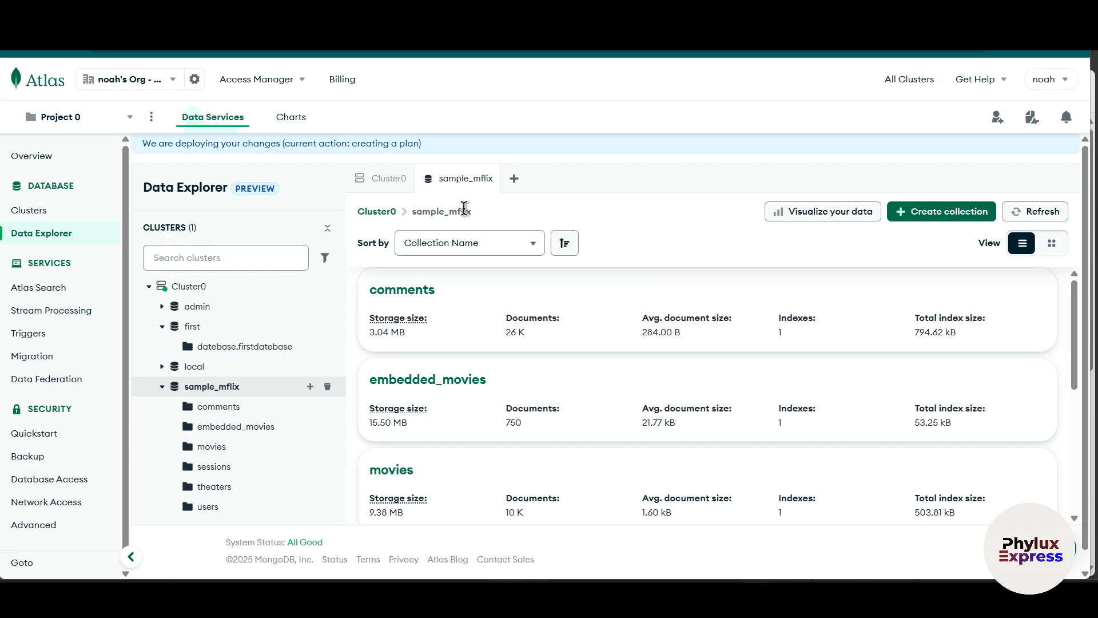
pyautogui.doubleClick(439, 211)
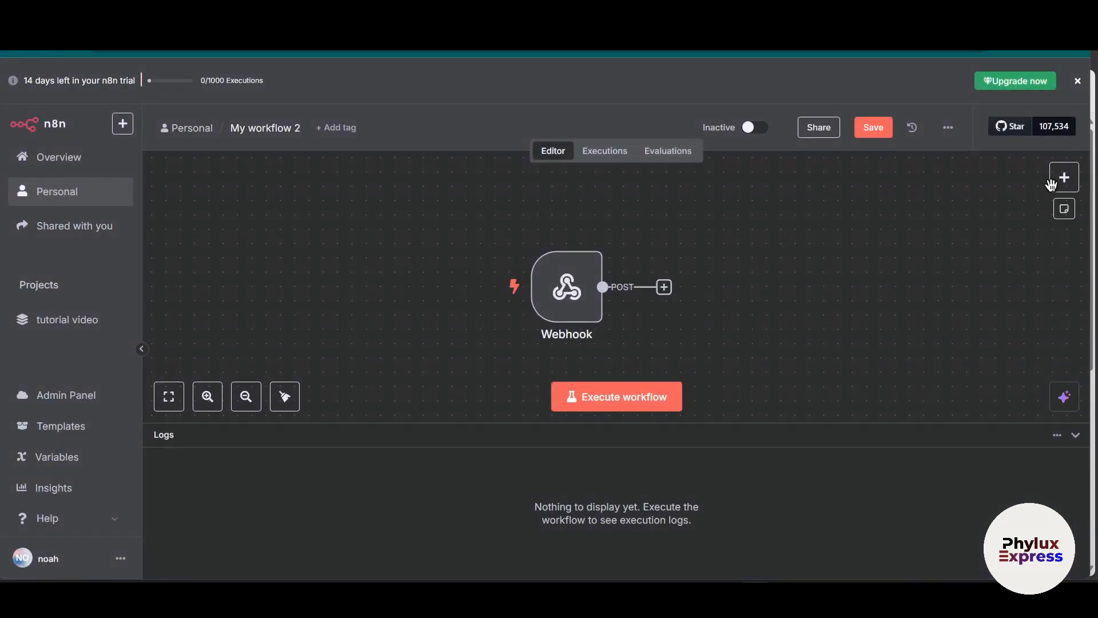
# - Add a MongoDB node with the Insert documents action after the Webhook
pyautogui.click(1063, 176)
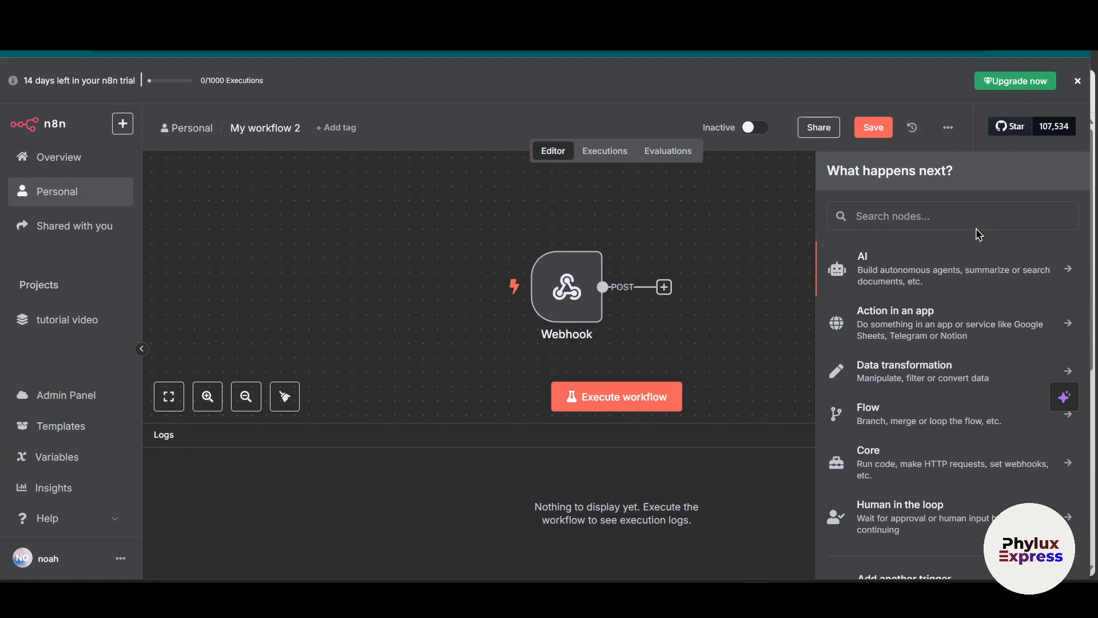
pyautogui.click(953, 215)
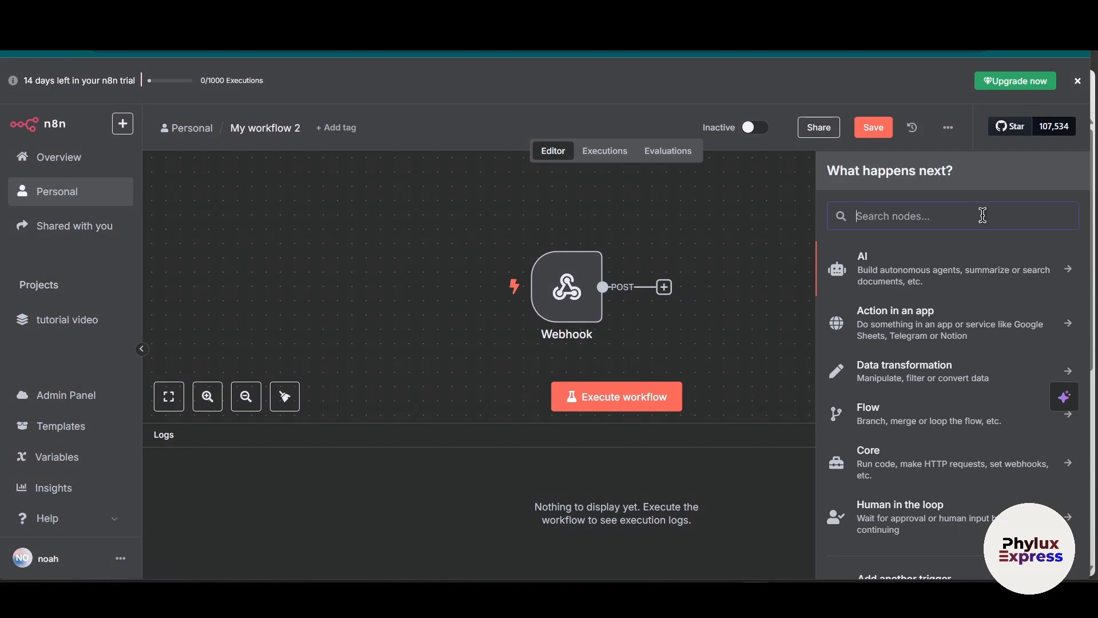
pyautogui.write('da')
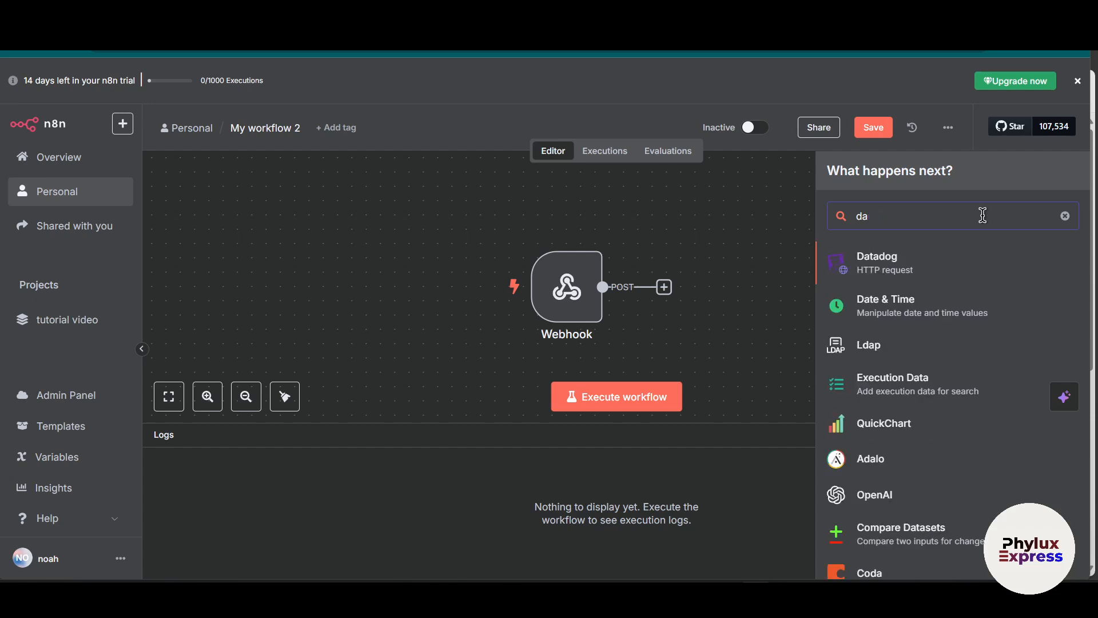
pyautogui.write('mongo')
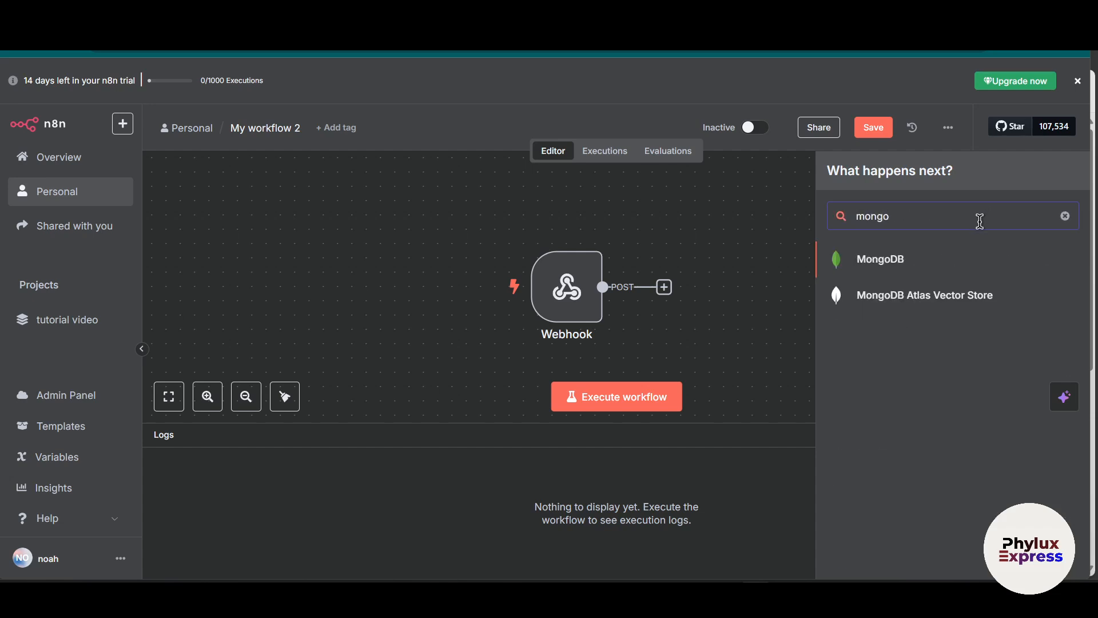
pyautogui.click(880, 258)
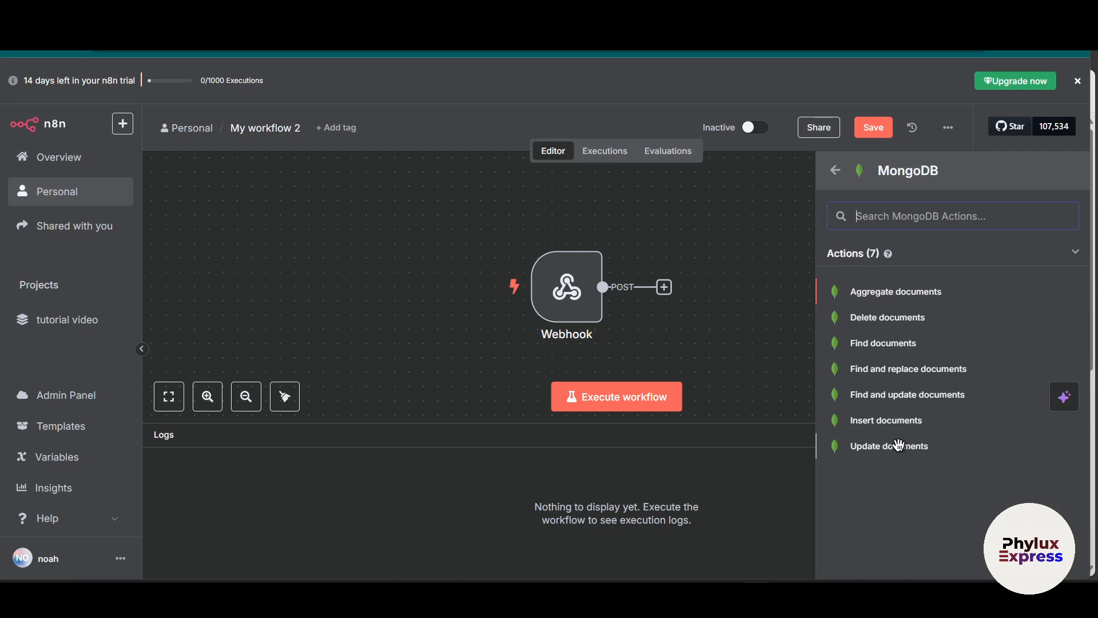
pyautogui.moveTo(921, 303)
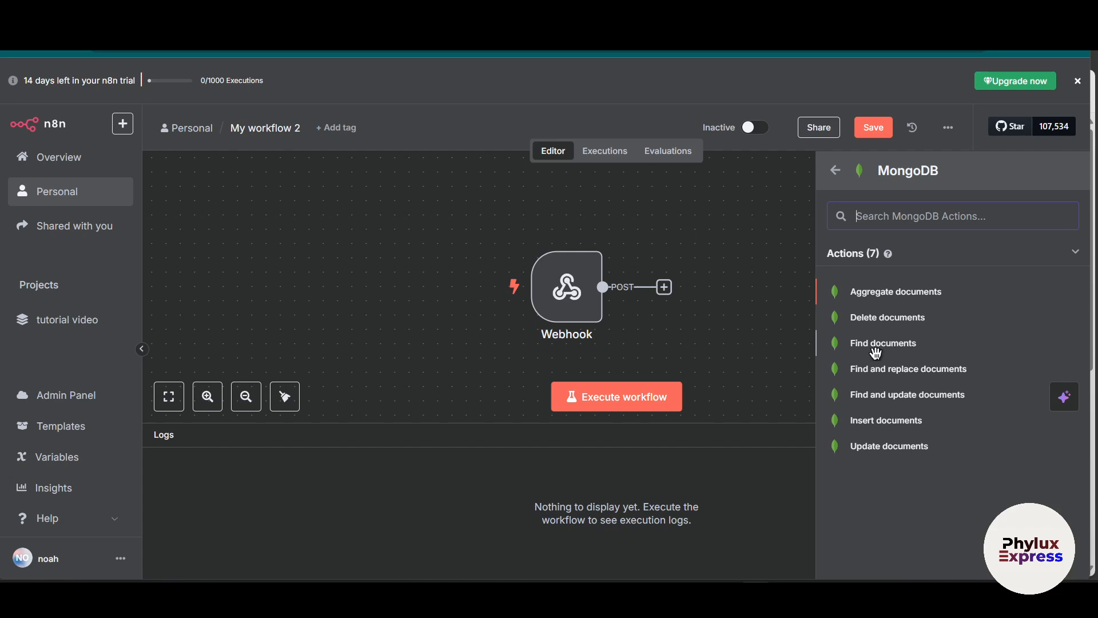
pyautogui.click(886, 419)
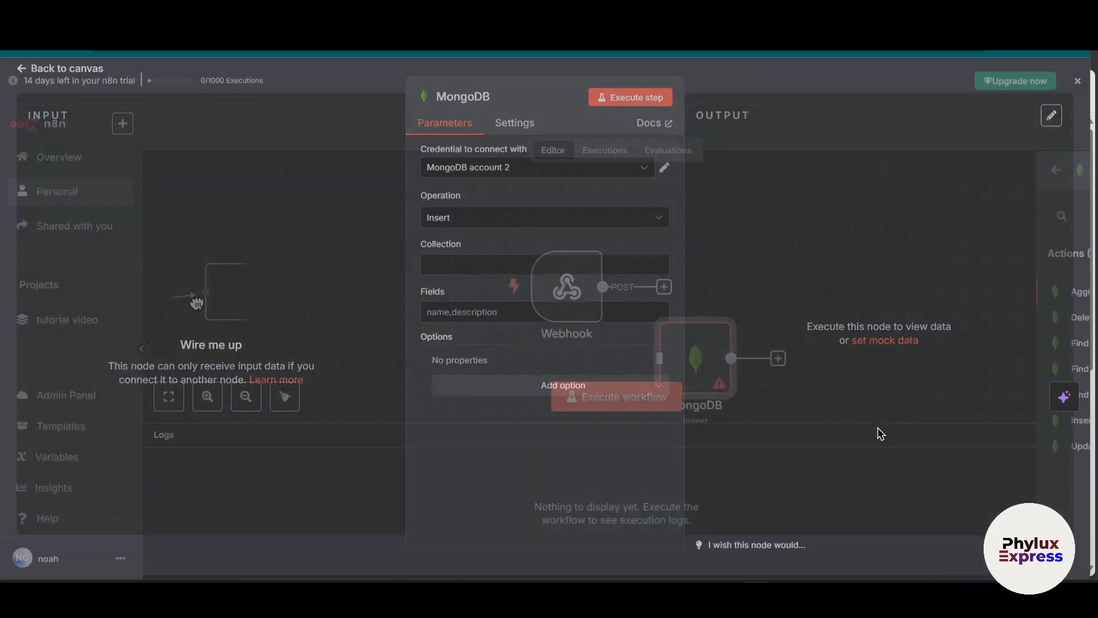
# - Start new MongoDB credential 'MongoDB account 3' with Connection String configuration type
pyautogui.click(537, 167)
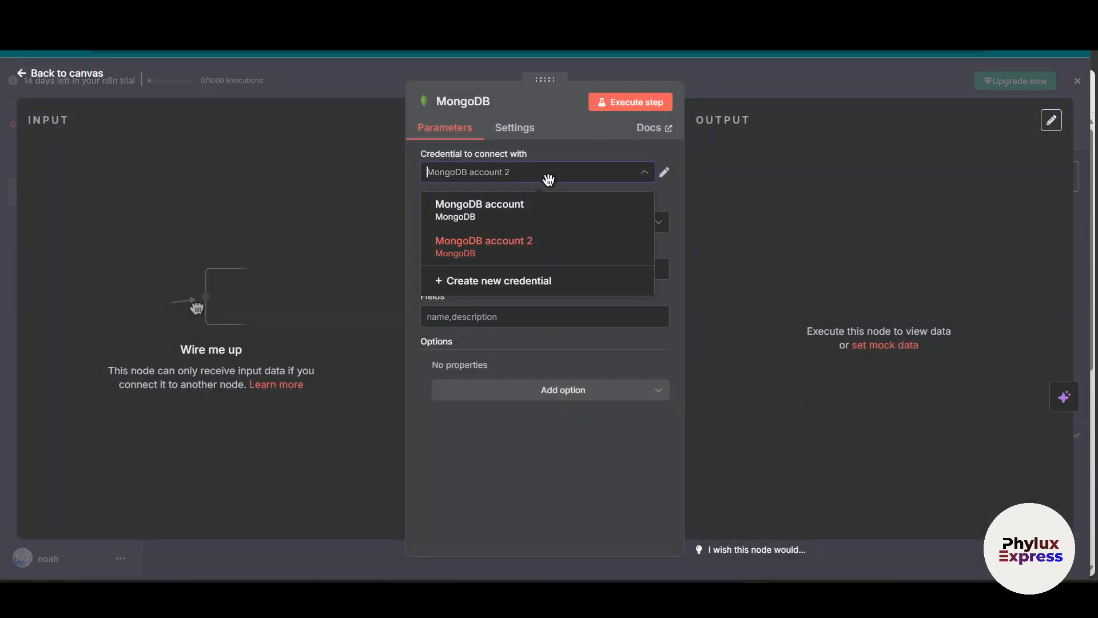
pyautogui.moveTo(511, 210)
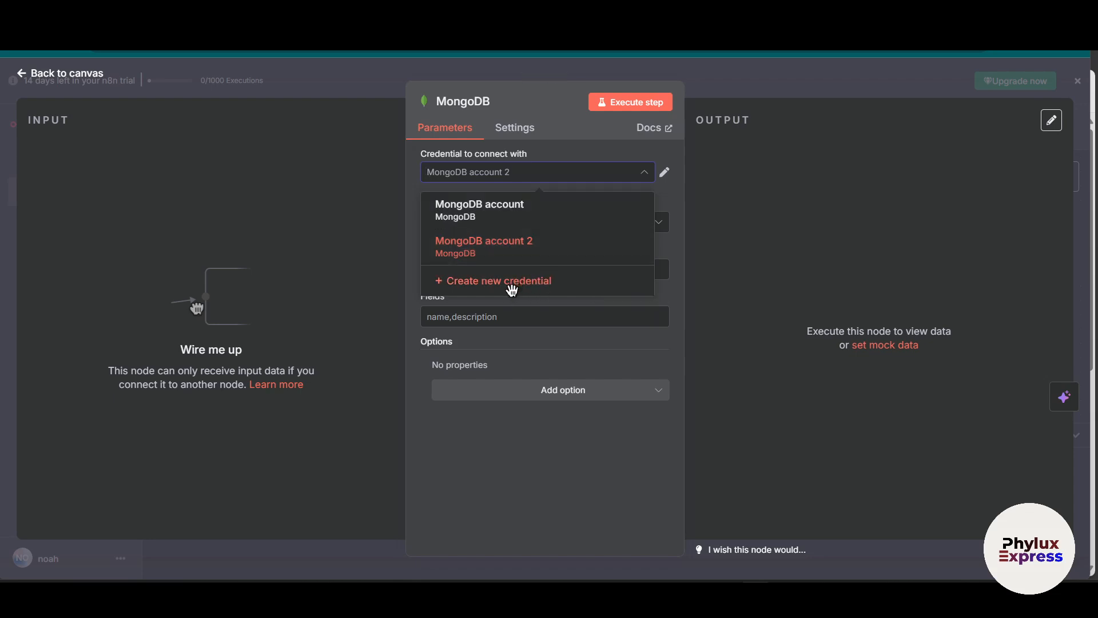
pyautogui.click(499, 280)
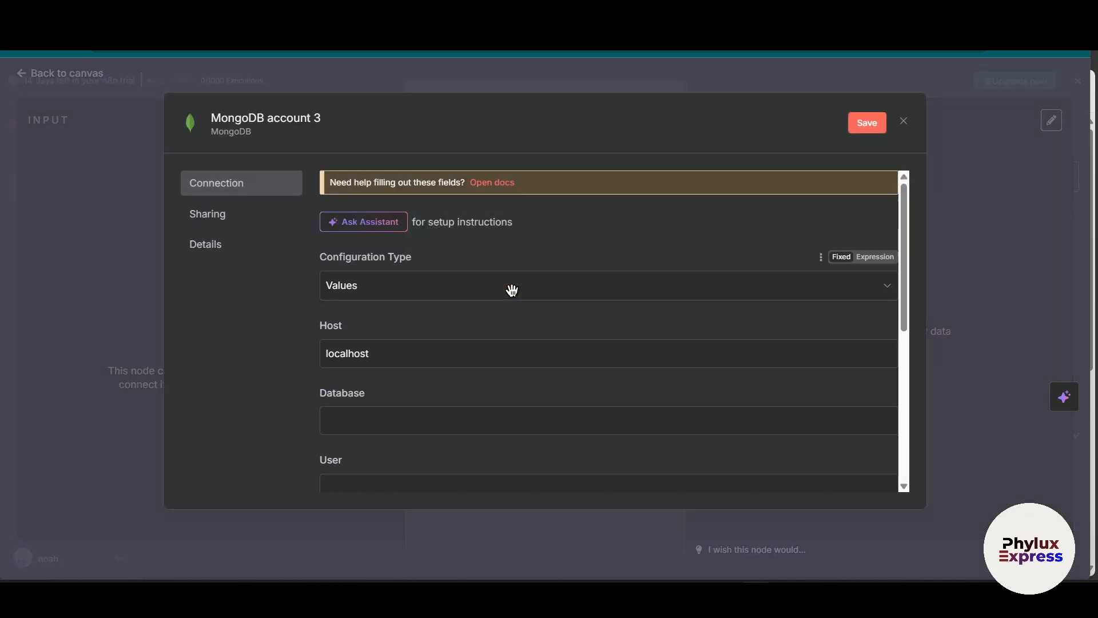
pyautogui.moveTo(512, 288)
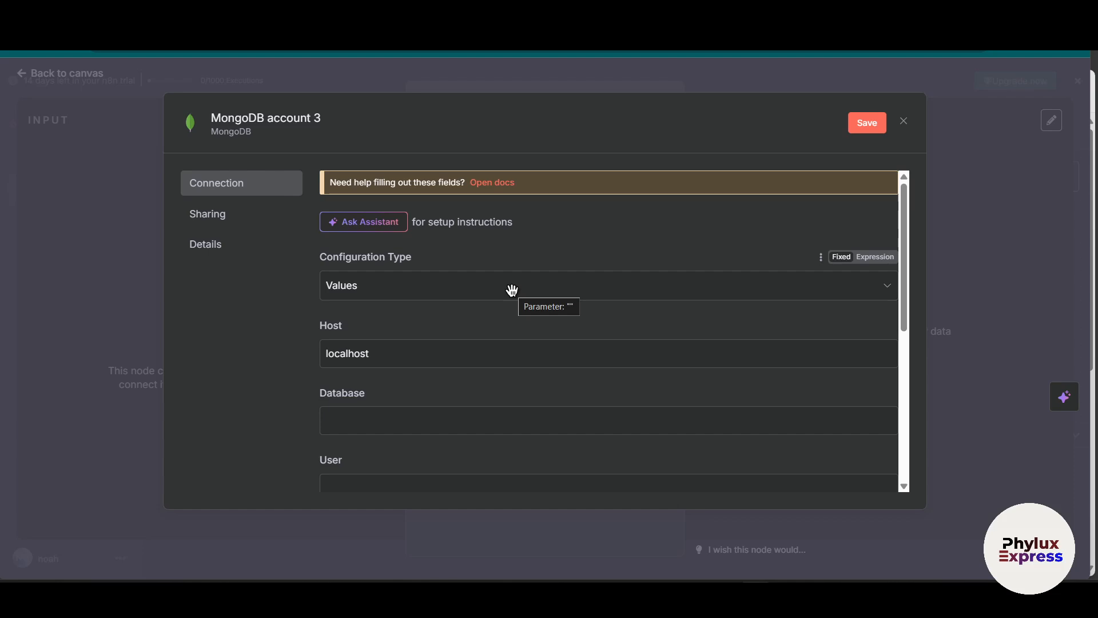
pyautogui.click(608, 285)
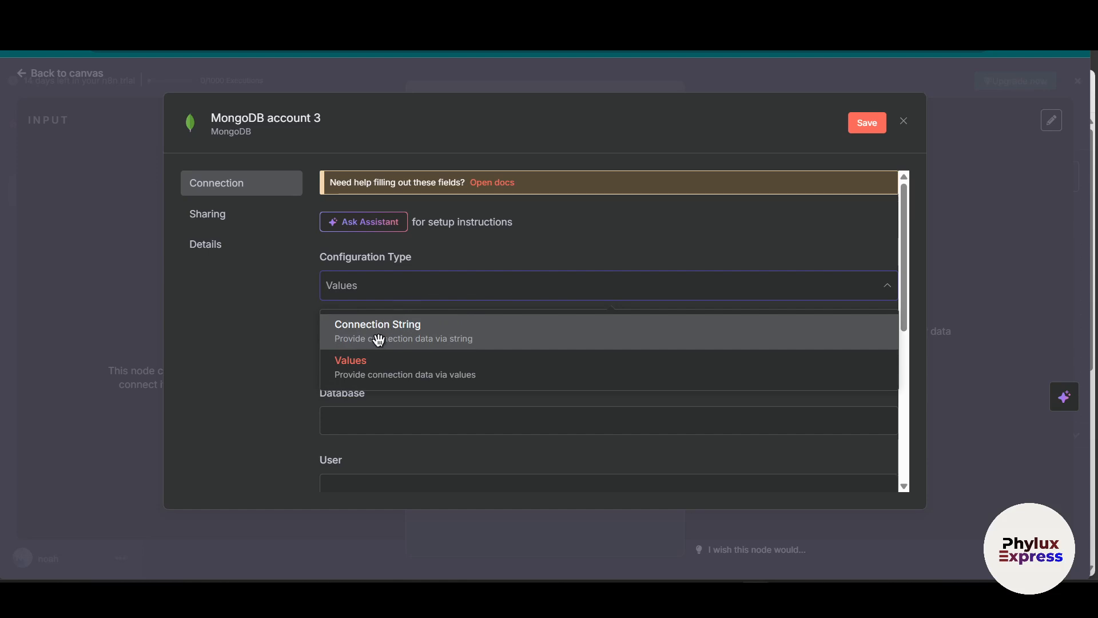
pyautogui.click(377, 324)
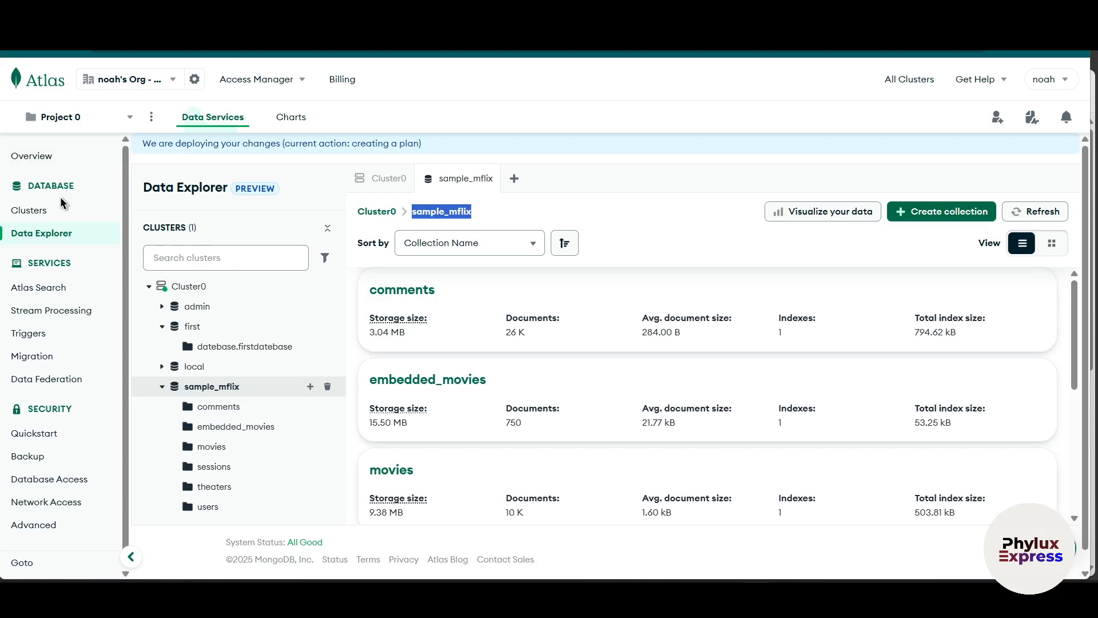
pyautogui.moveTo(240, 215)
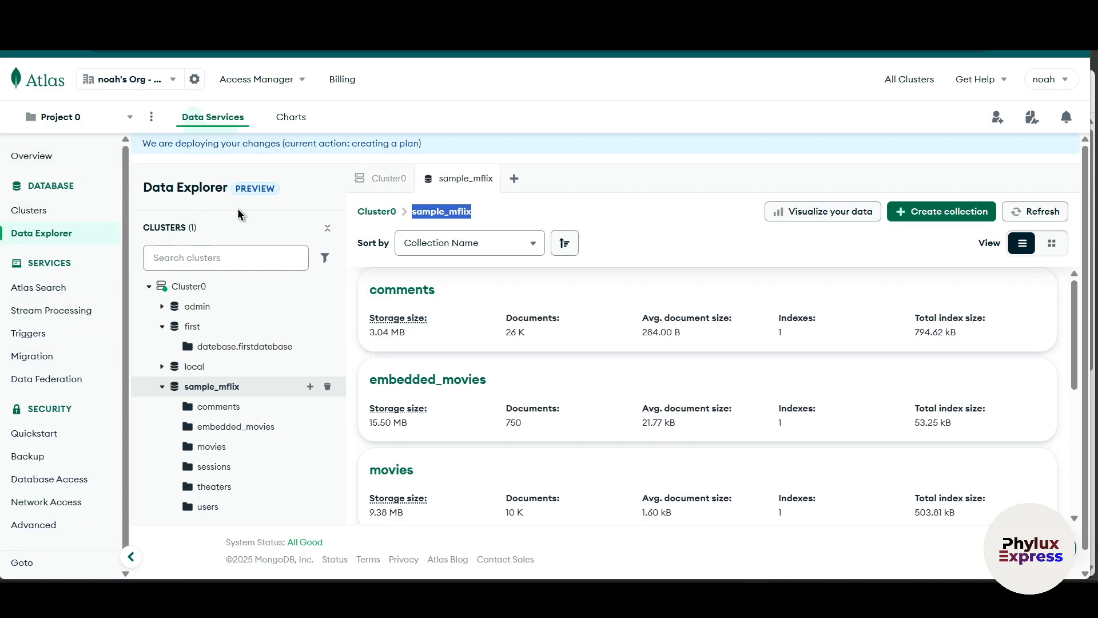
# - Copy Cluster0's Node.js driver connection string from the Atlas Connect dialog
pyautogui.click(31, 156)
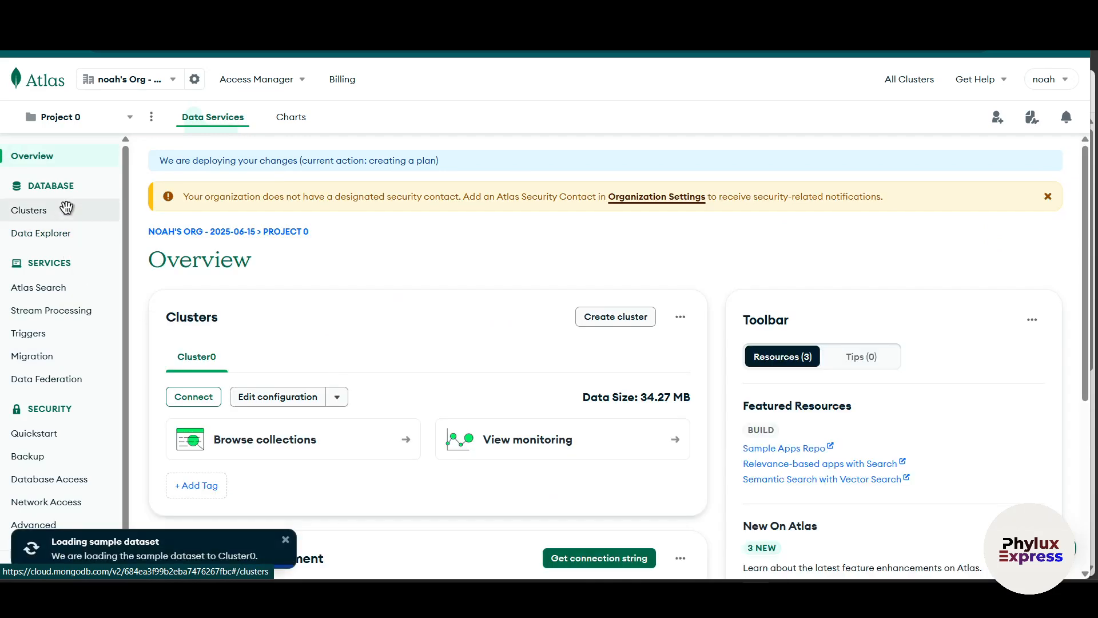
pyautogui.click(29, 210)
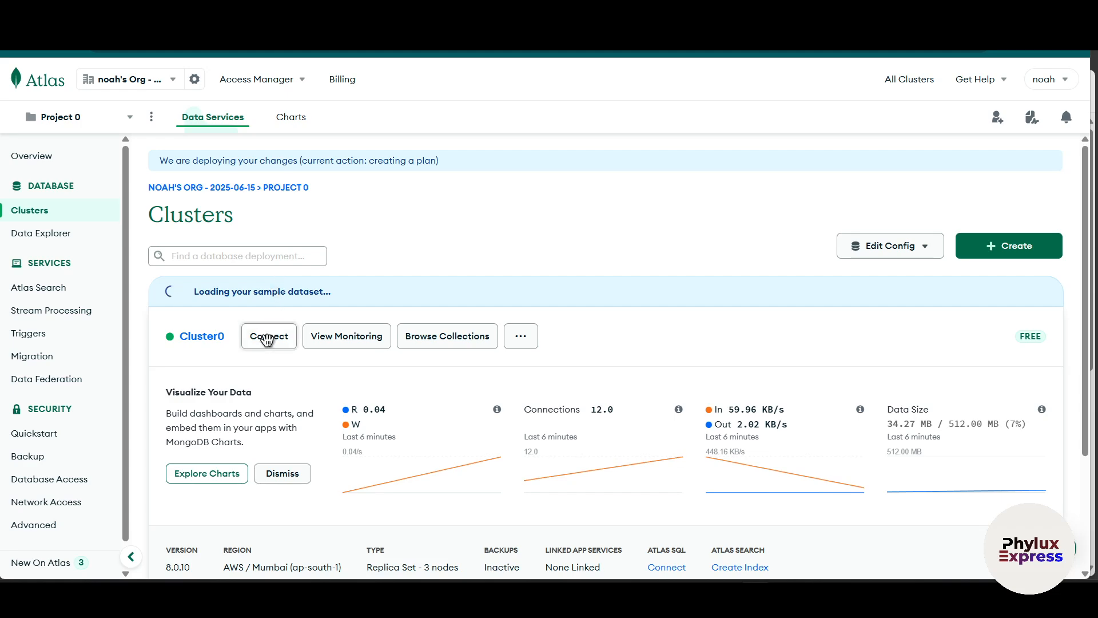
pyautogui.click(268, 336)
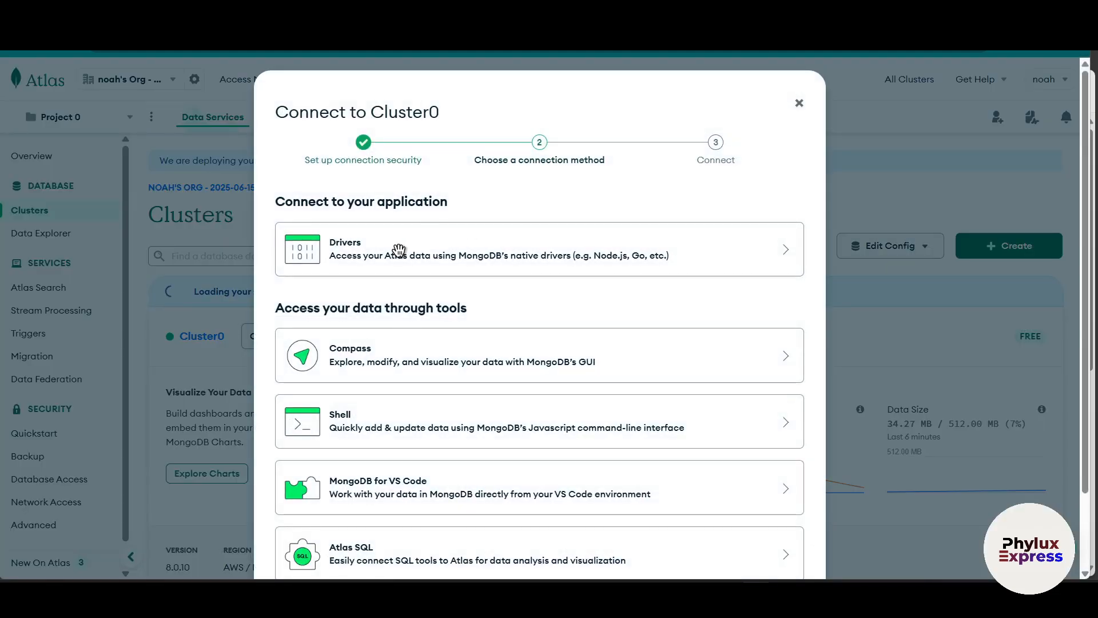
pyautogui.click(539, 249)
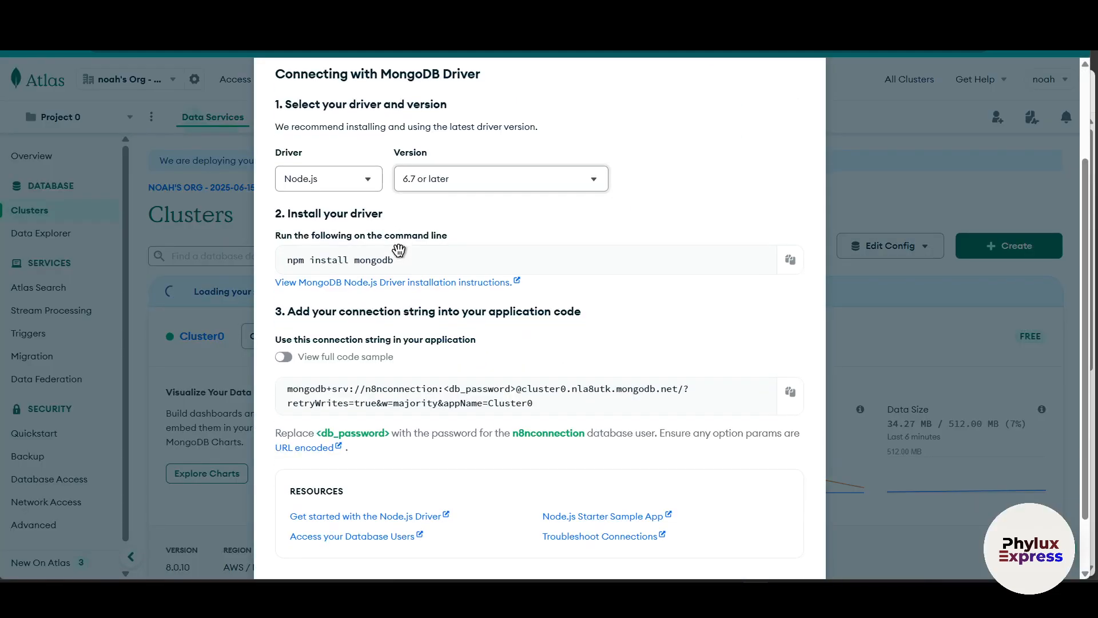
pyautogui.click(789, 384)
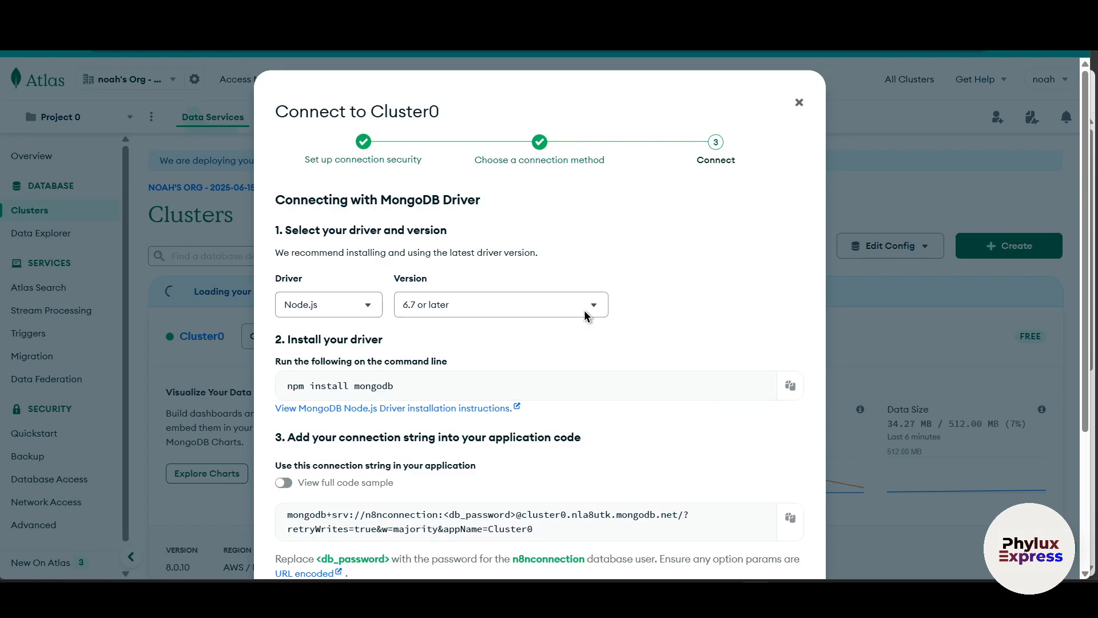
pyautogui.click(799, 103)
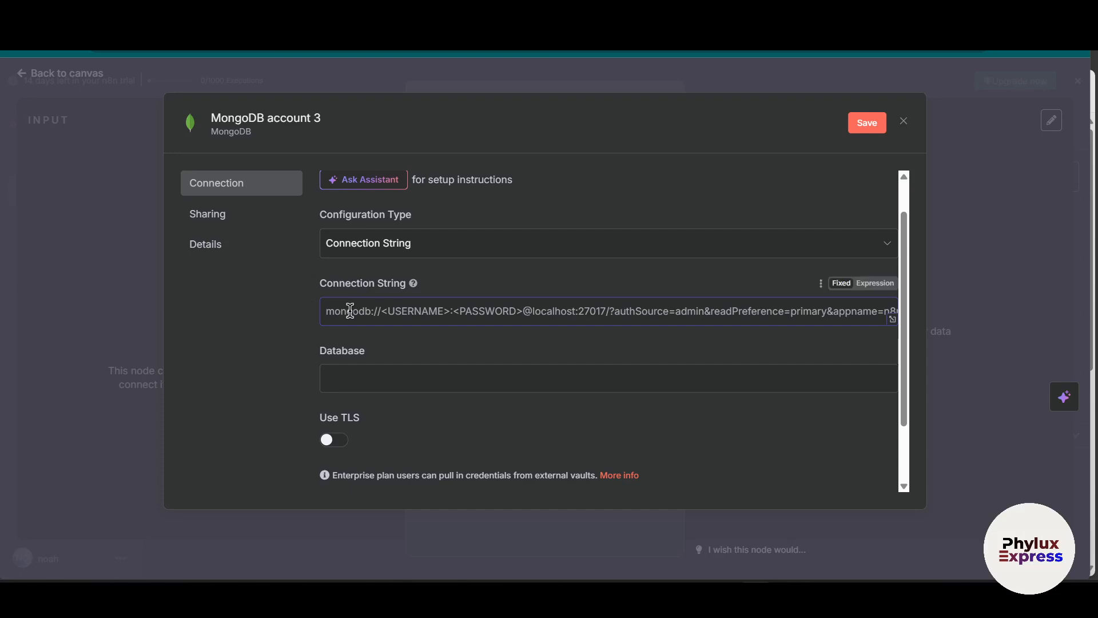
# - Paste the Cluster0 connection string and replace <db_password> with the user's password
pyautogui.write('mongodb+srv://n8nconnection:<db_password>@cluster0.nla8utk.mongodb.net/?retryWrites=true&w=majority&appName=Cluster0')
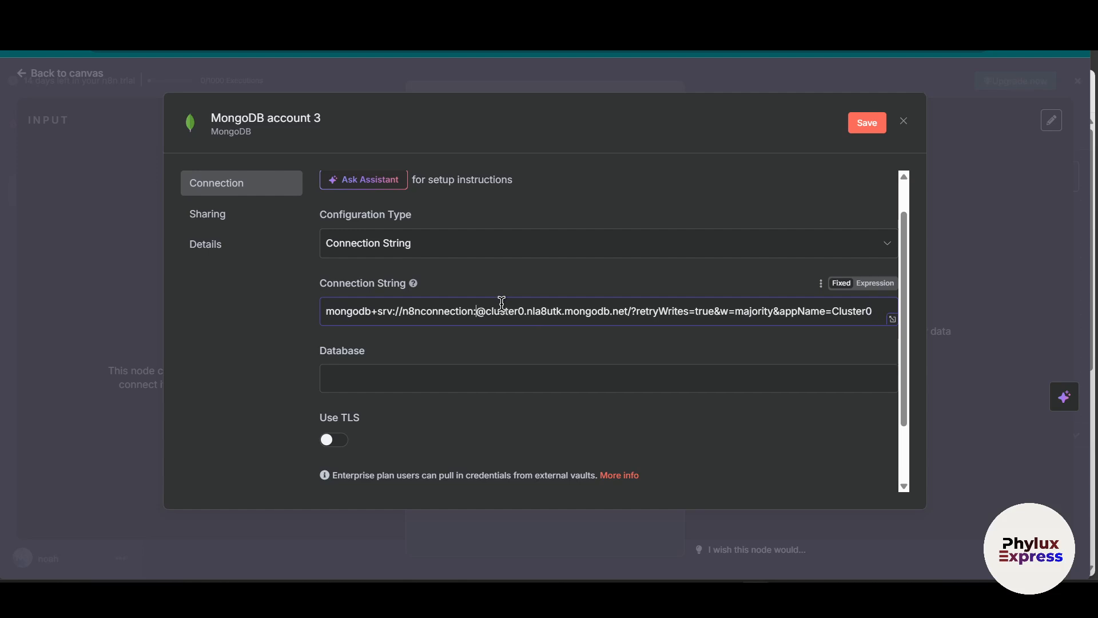
pyautogui.write('Maru')
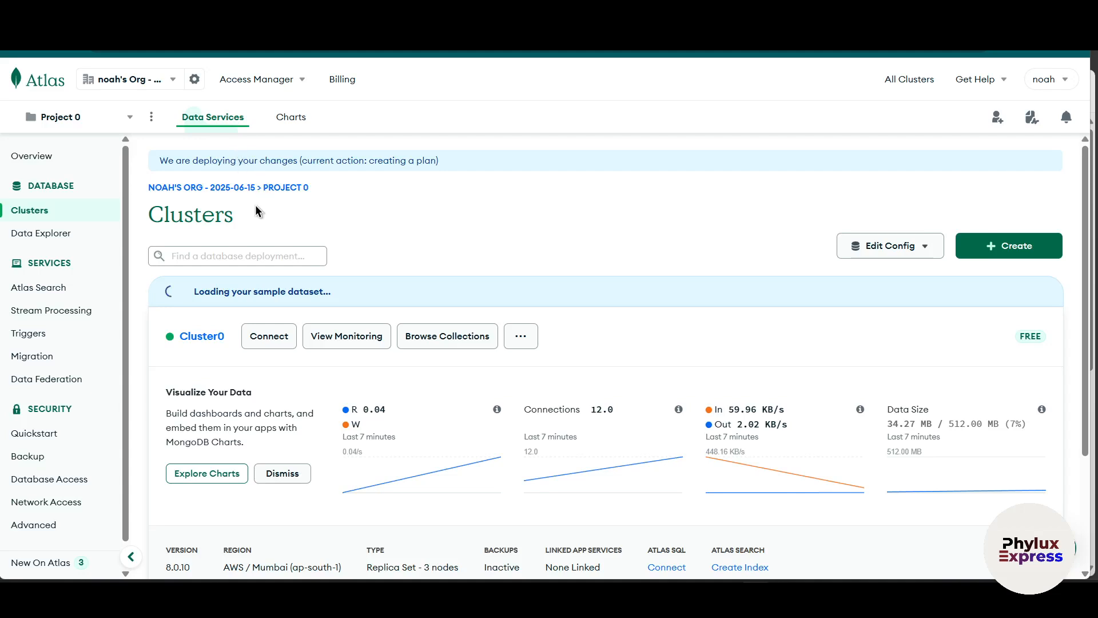
pyautogui.moveTo(406, 343)
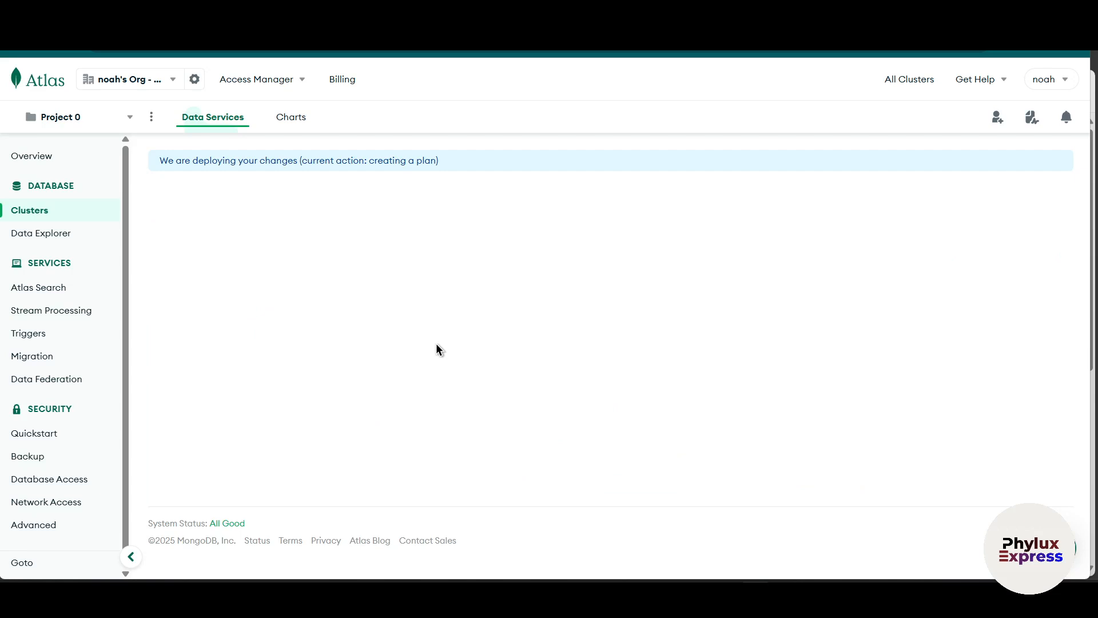
# - Close the Connect dialog and return to the Atlas Clusters page
pyautogui.click(40, 233)
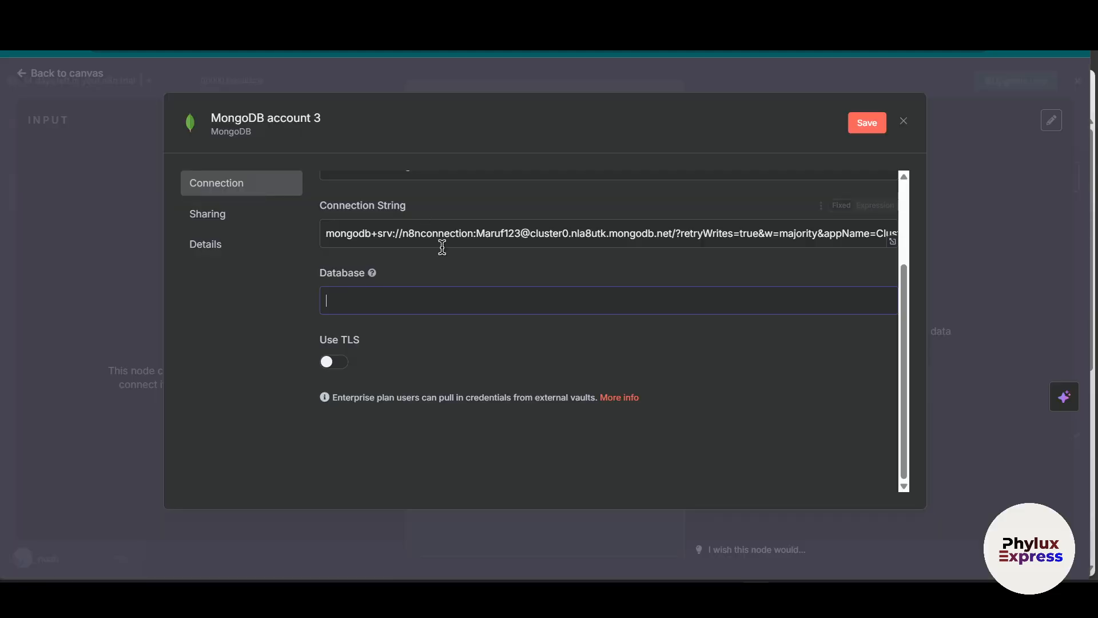
# - Set the credential's database to sample_mflix and save it, testing the connection
pyautogui.write('sample_mflix')
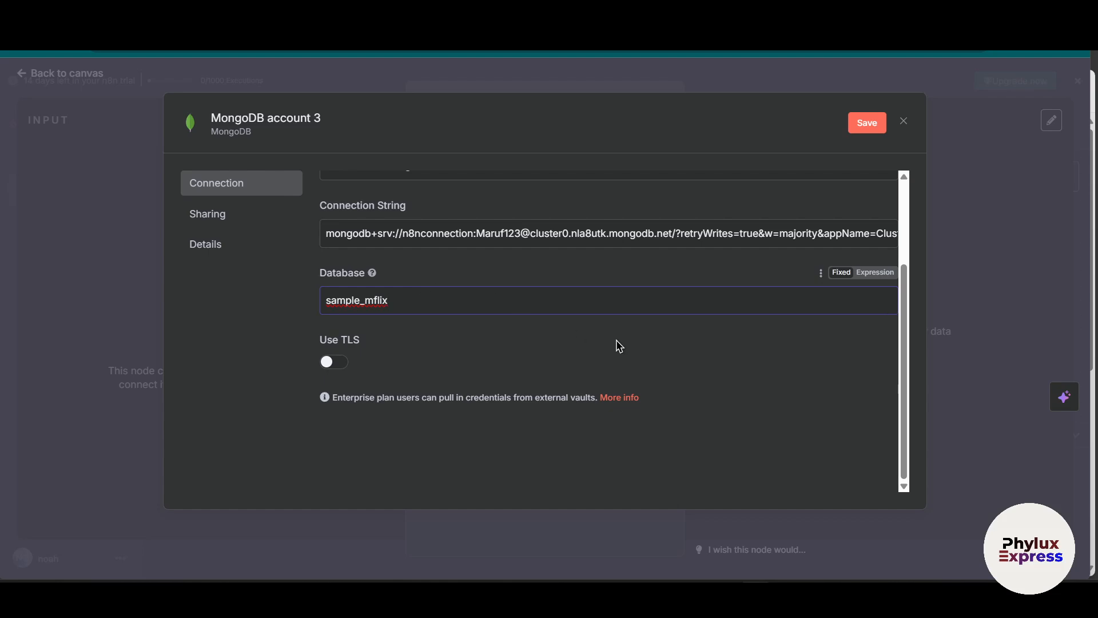
pyautogui.moveTo(872, 158)
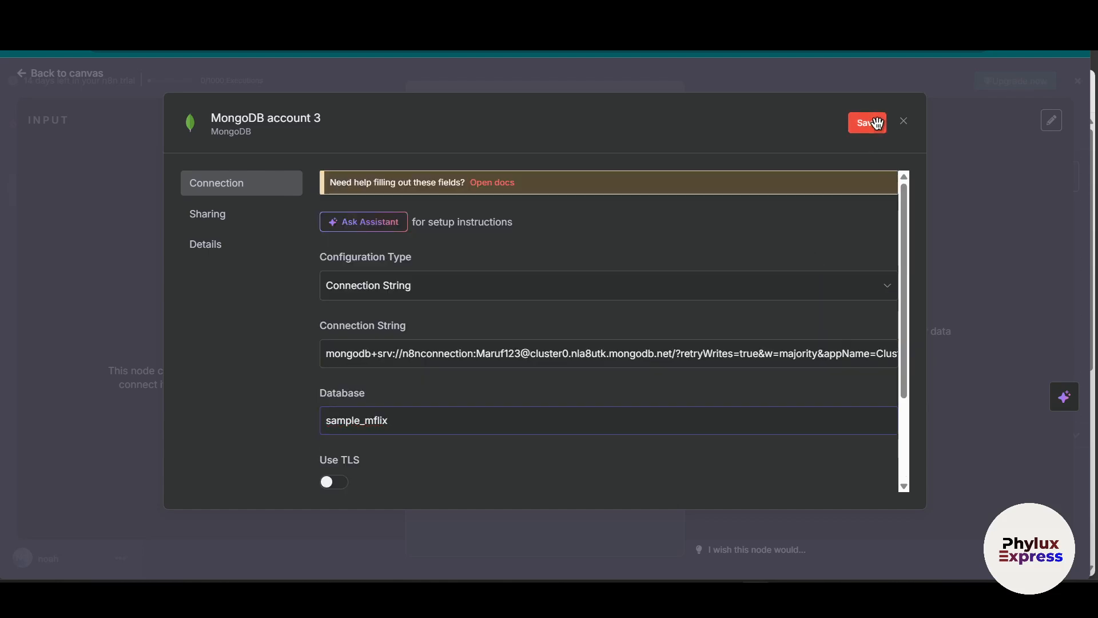
pyautogui.click(866, 123)
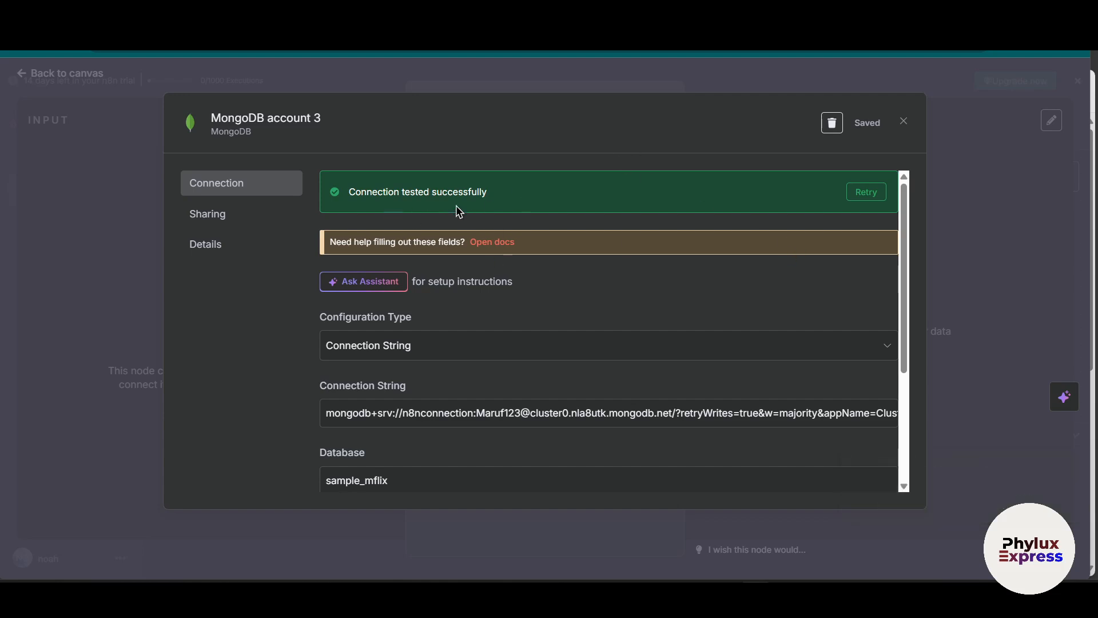
pyautogui.moveTo(482, 230)
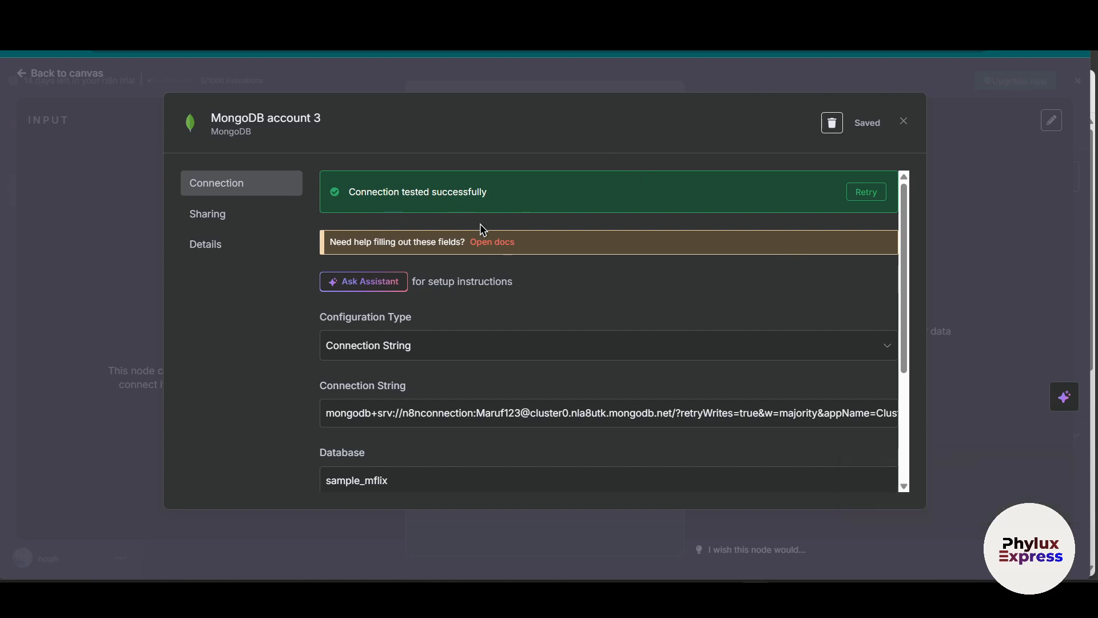
pyautogui.moveTo(645, 284)
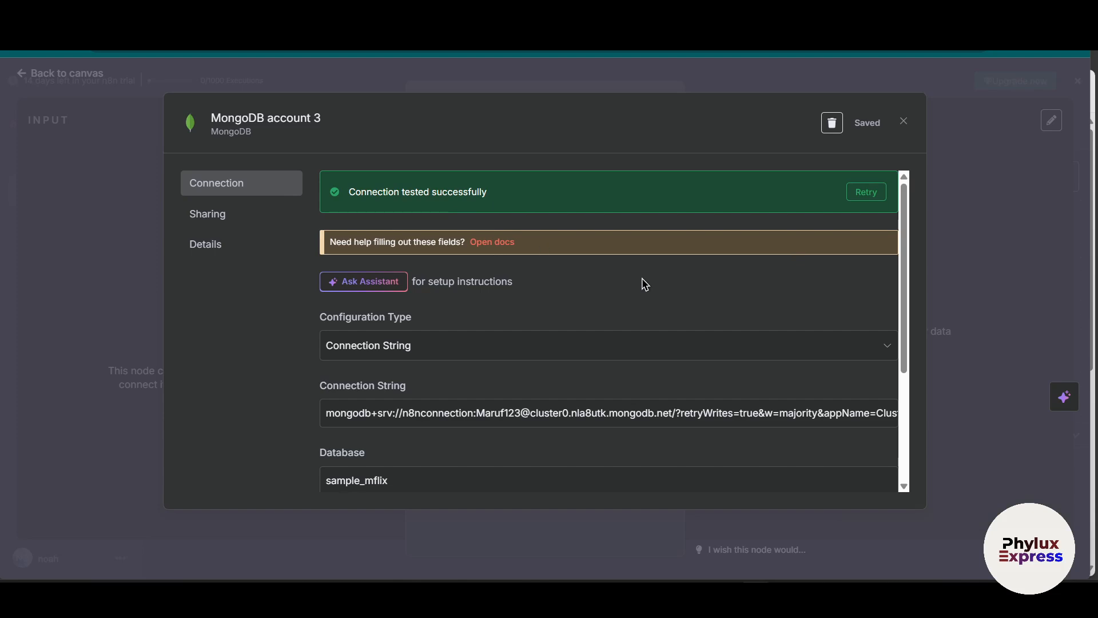
pyautogui.moveTo(802, 302)
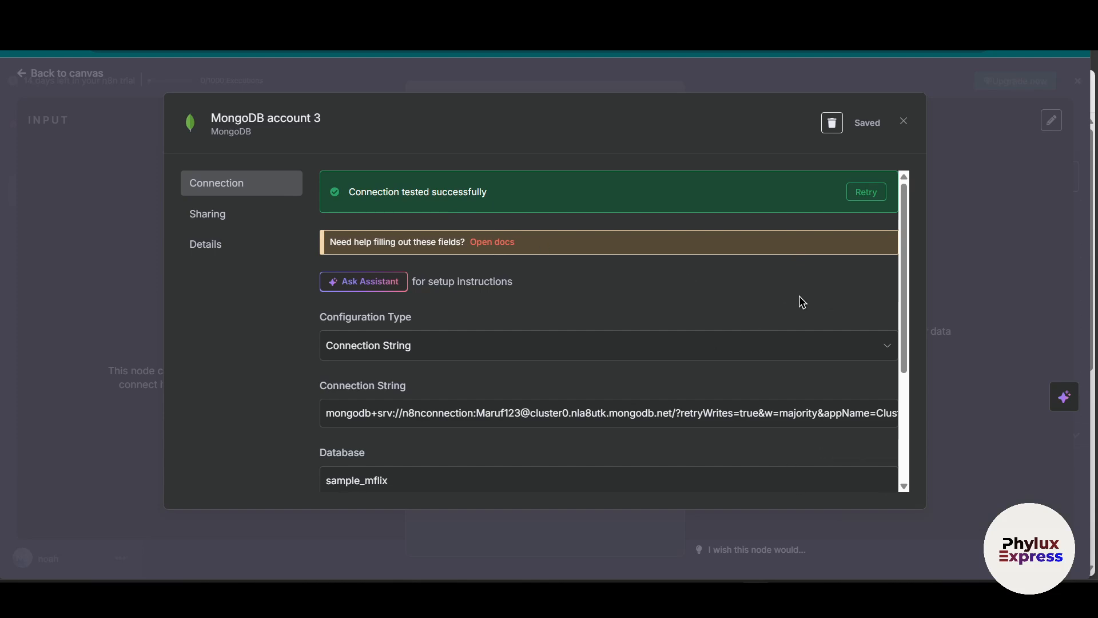
pyautogui.moveTo(820, 277)
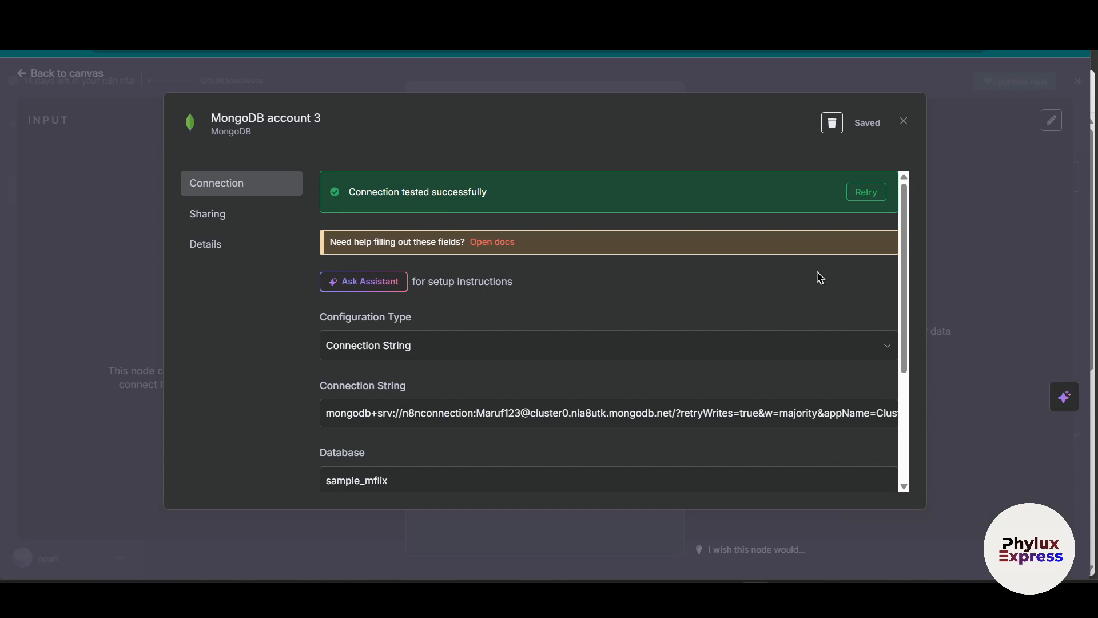